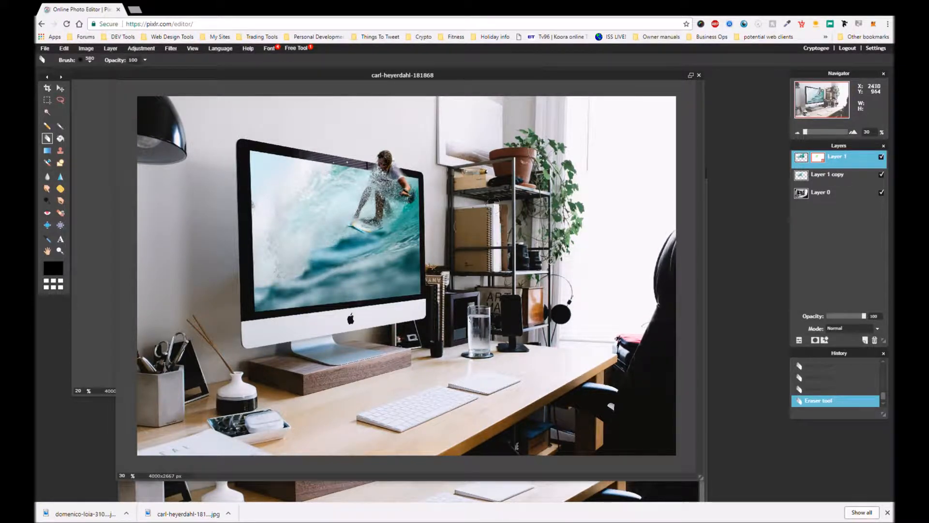
pyautogui.moveTo(397, 144)
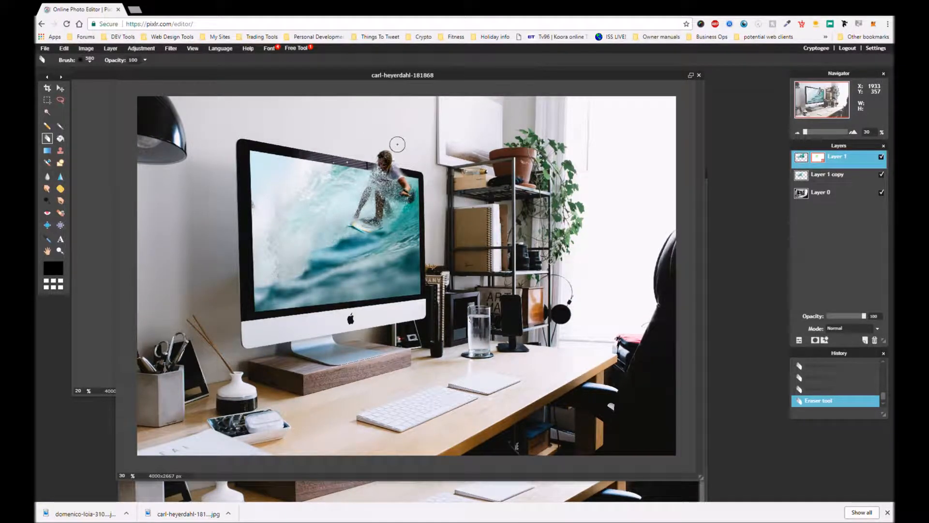
pyautogui.moveTo(400, 147)
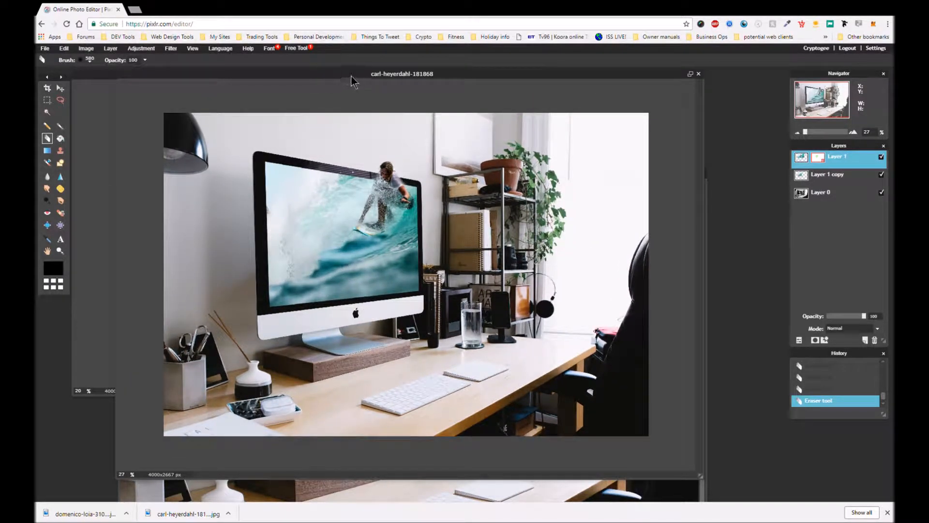
# - Bring the laptop desk photo window to the front and apply Adjustment > Auto levels
pyautogui.moveTo(403, 74); pyautogui.dragTo(412, 118)
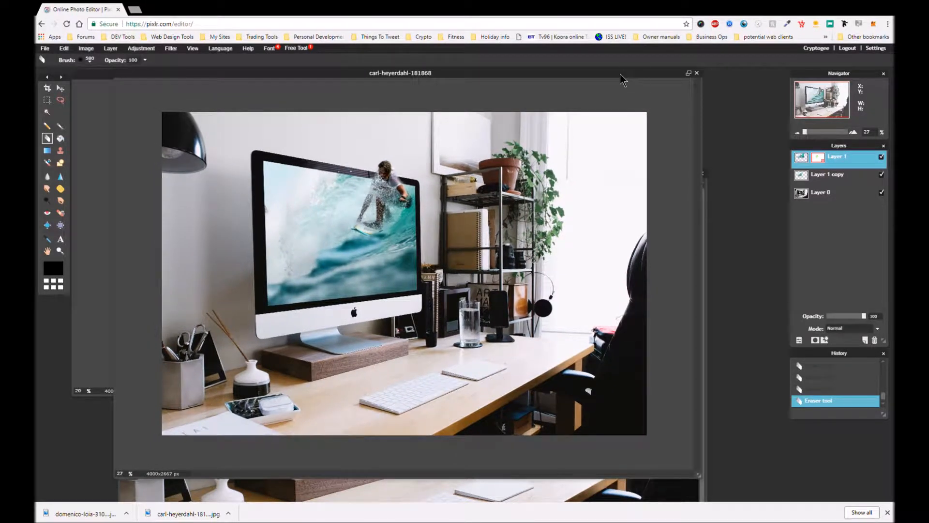
pyautogui.moveTo(617, 90)
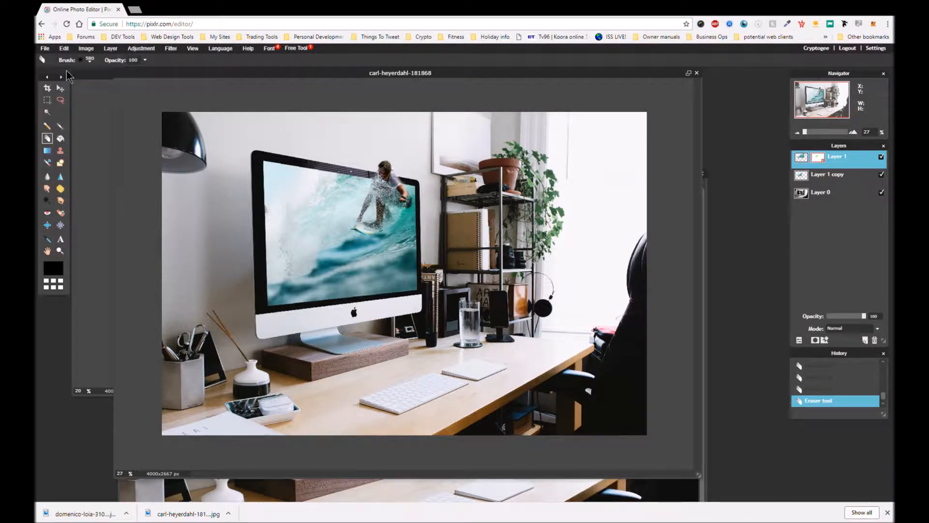
pyautogui.moveTo(347, 104)
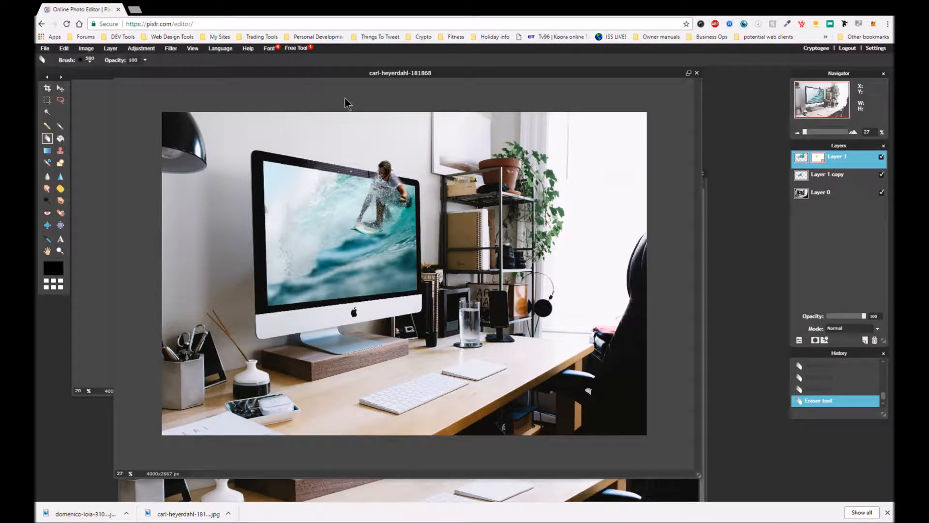
pyautogui.moveTo(274, 166)
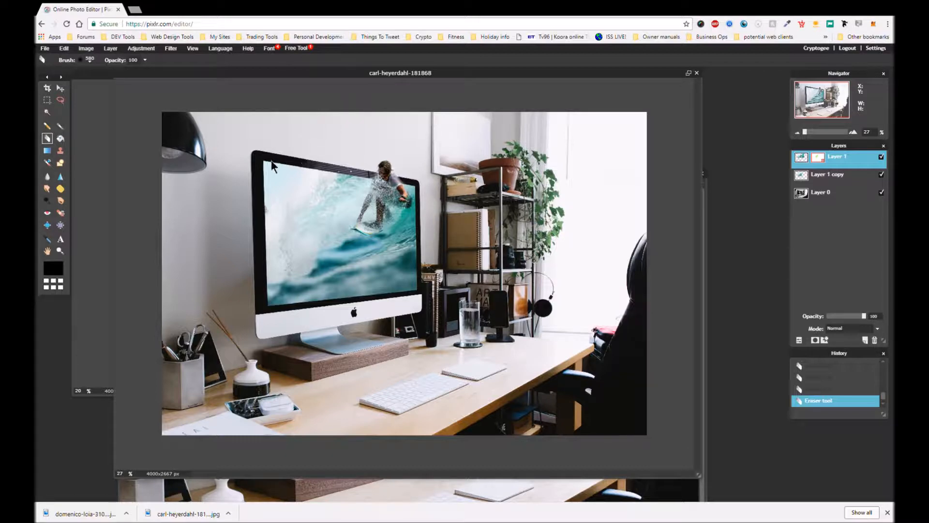
pyautogui.moveTo(268, 162)
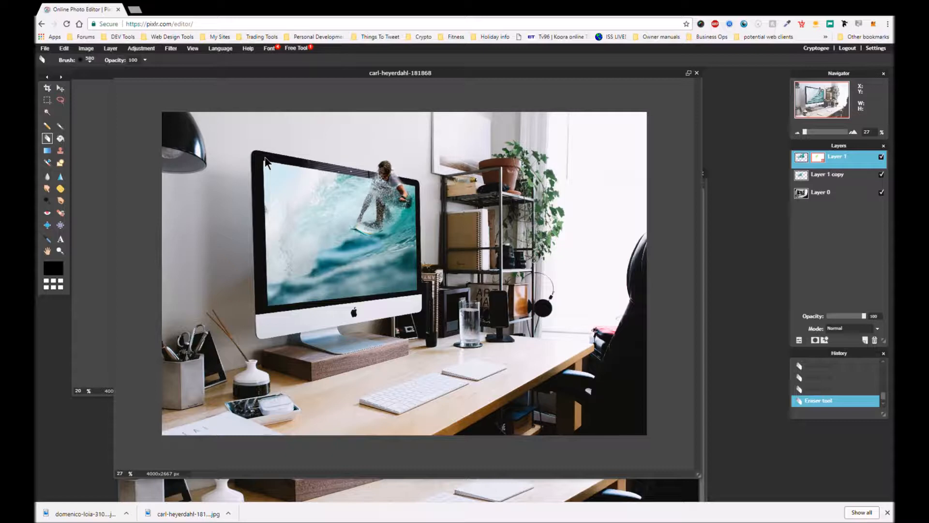
pyautogui.moveTo(438, 156)
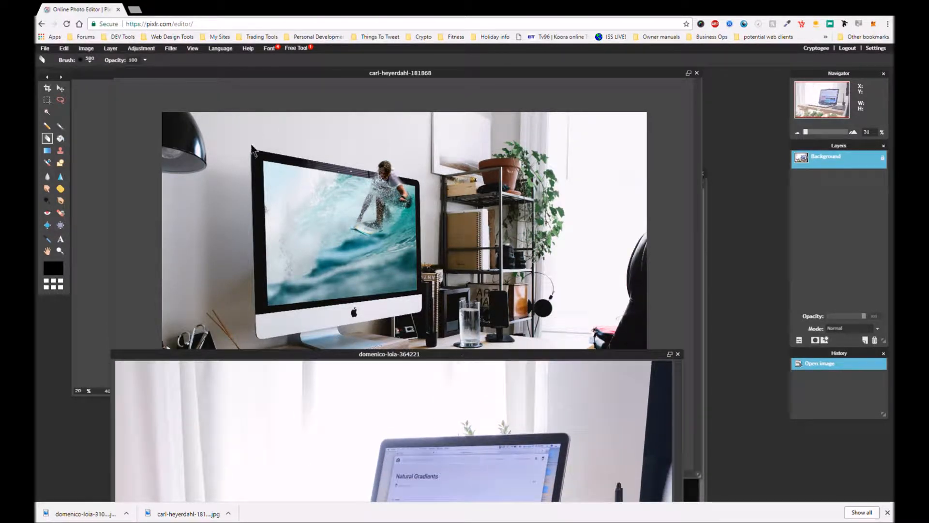
pyautogui.moveTo(274, 324)
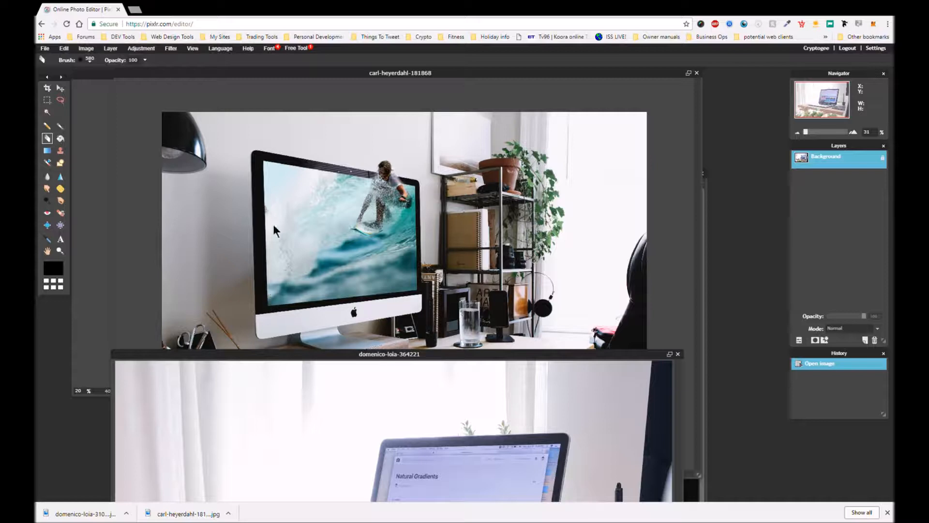
pyautogui.moveTo(273, 160)
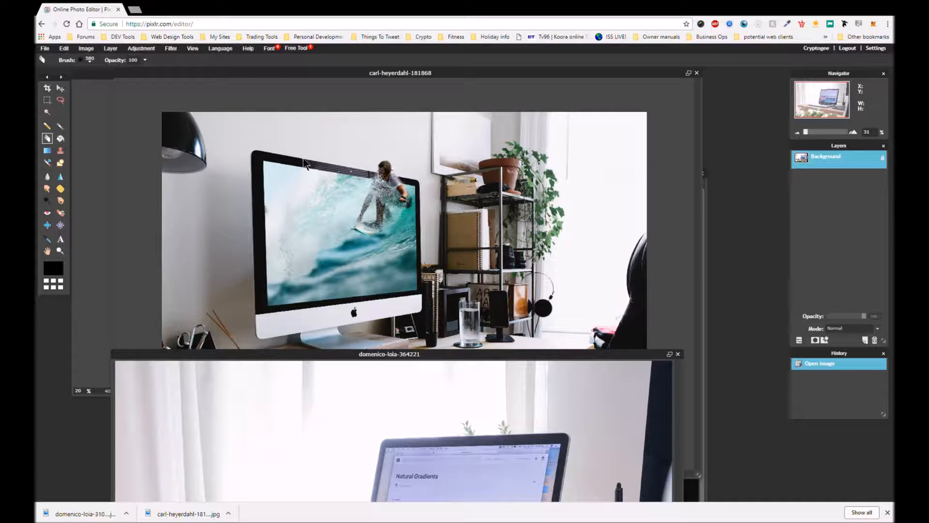
pyautogui.moveTo(324, 186)
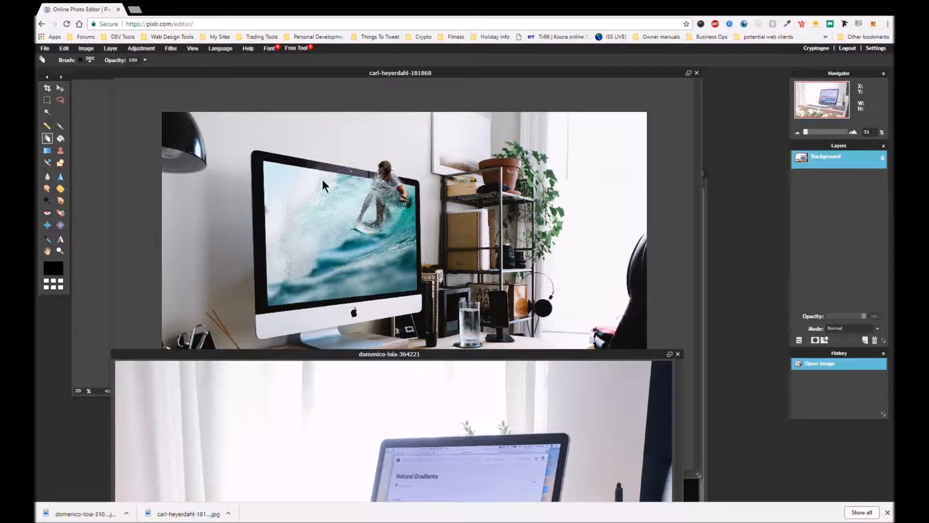
pyautogui.moveTo(427, 355)
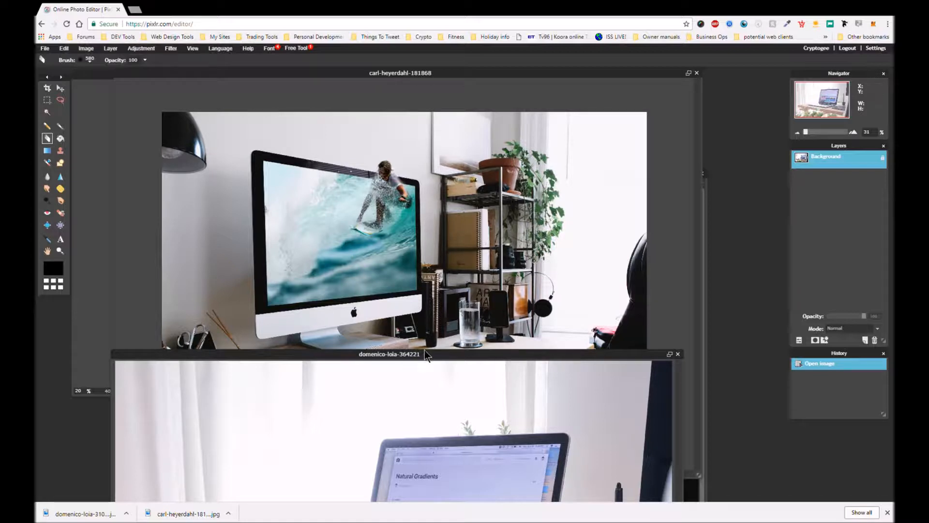
pyautogui.moveTo(389, 355); pyautogui.dragTo(394, 150)
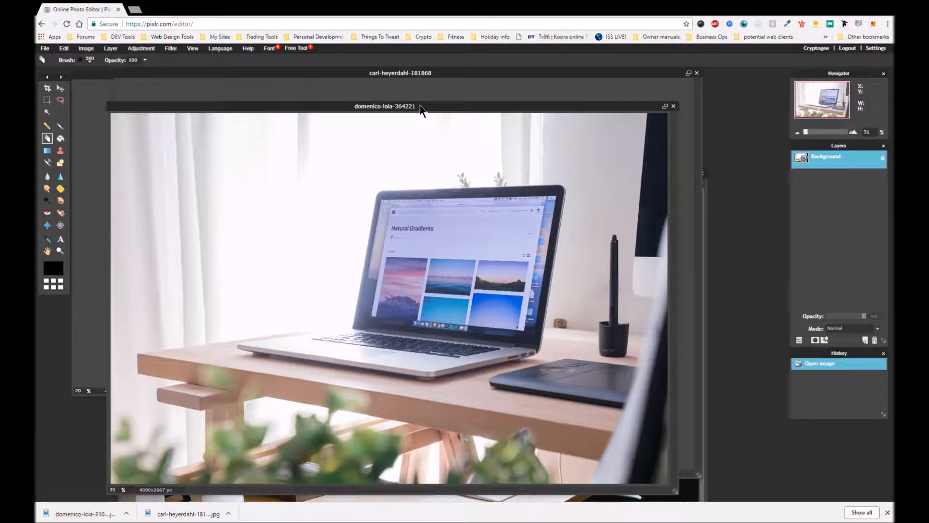
pyautogui.moveTo(168, 64)
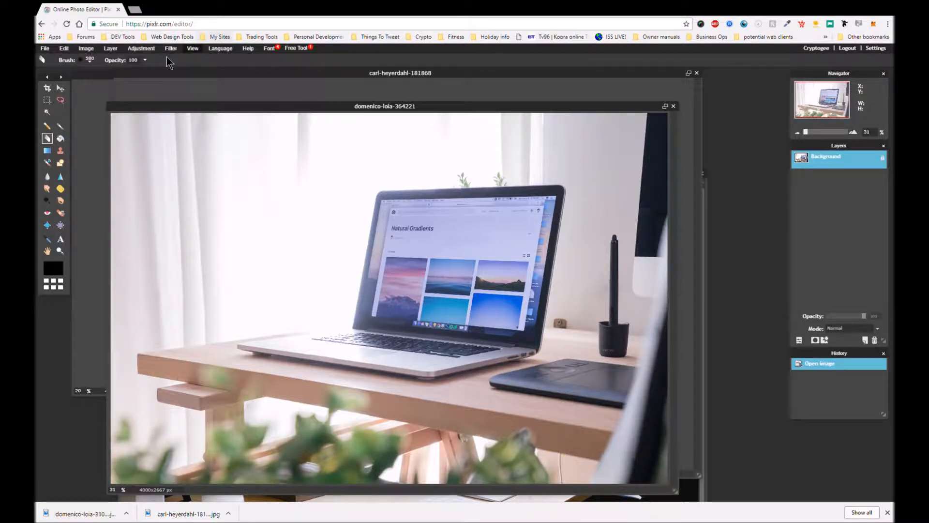
pyautogui.click(142, 48)
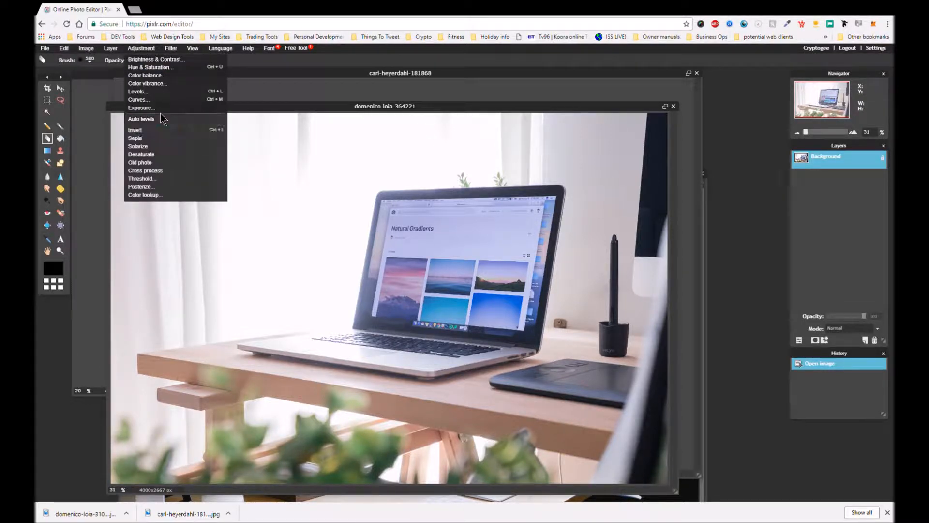
pyautogui.moveTo(142, 118)
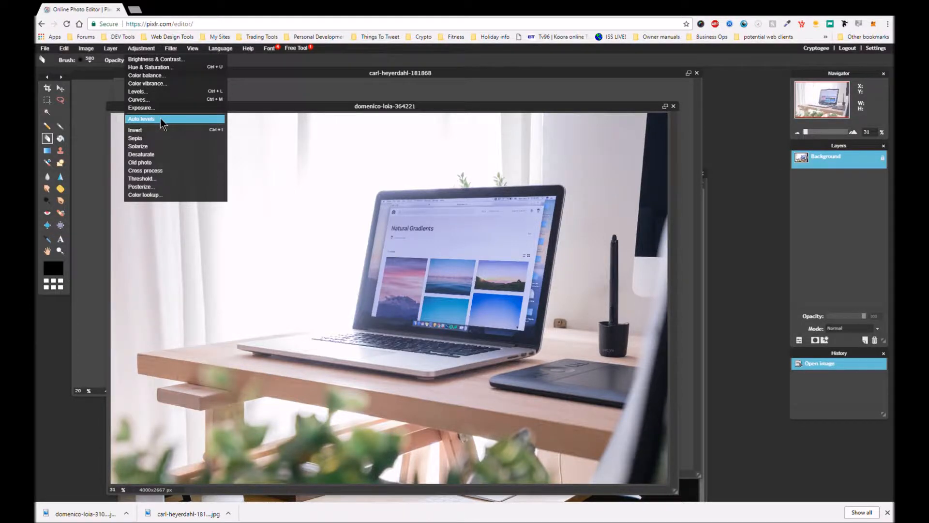
pyautogui.click(141, 118)
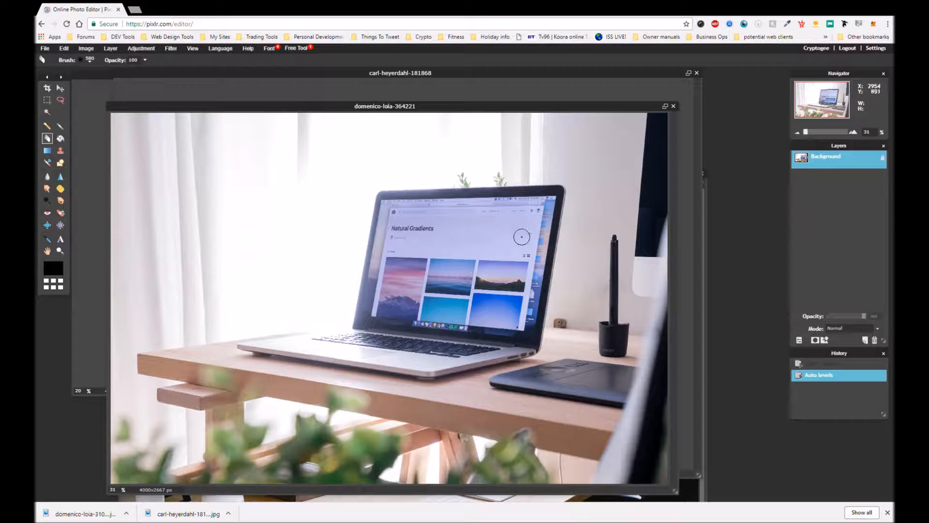
pyautogui.moveTo(474, 217)
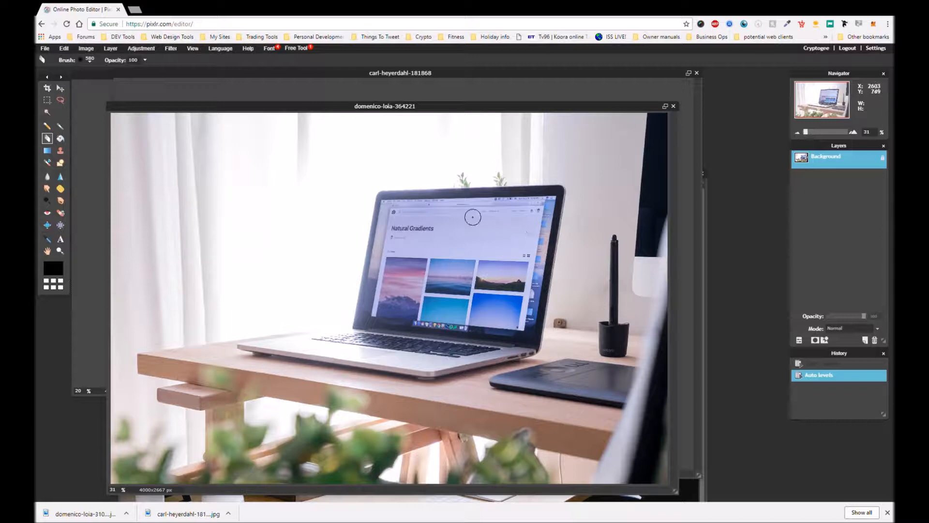
pyautogui.moveTo(194, 156)
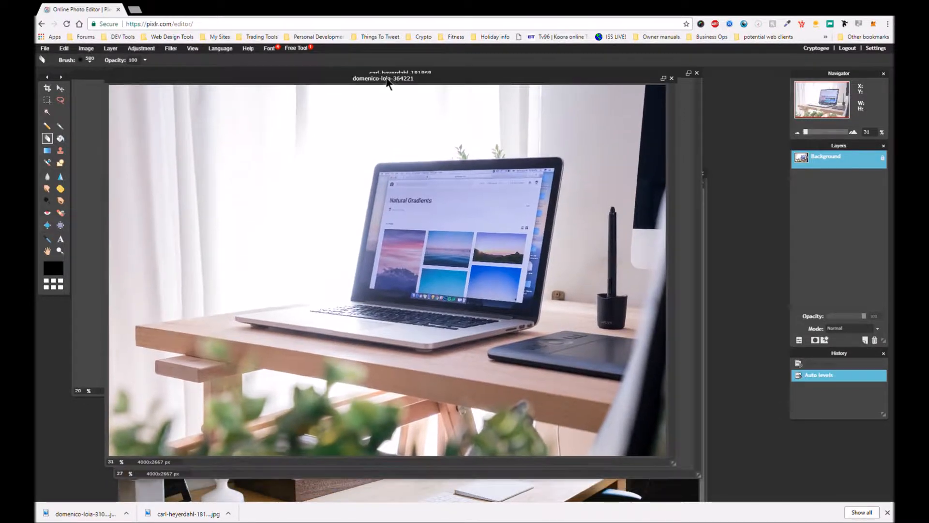
pyautogui.moveTo(374, 202)
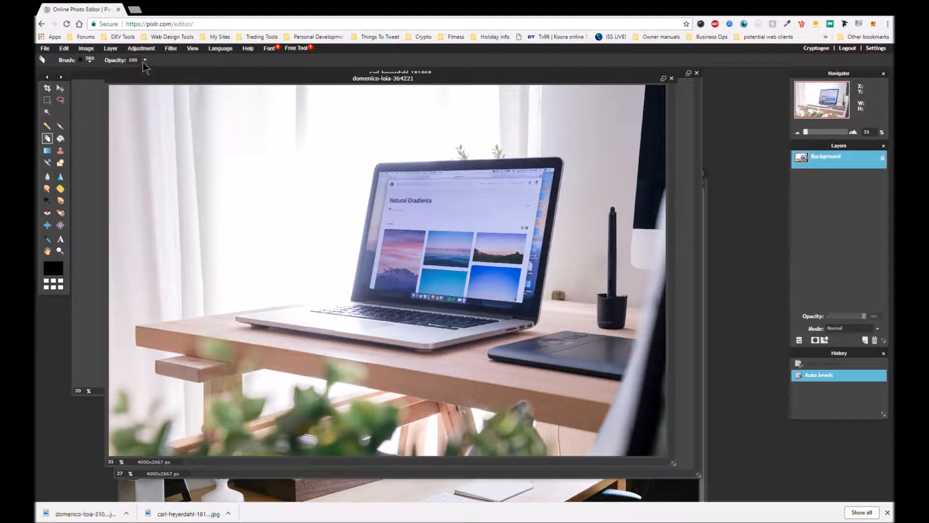
pyautogui.click(111, 48)
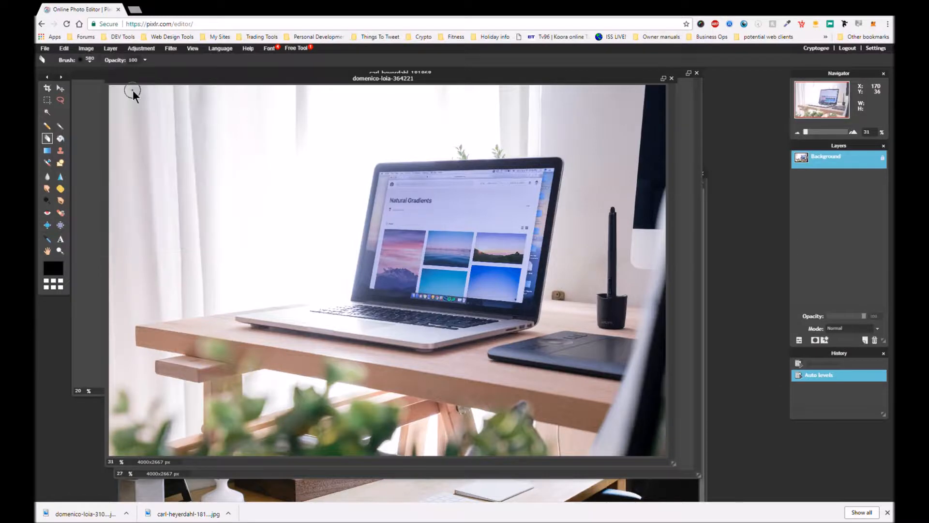
pyautogui.moveTo(374, 99)
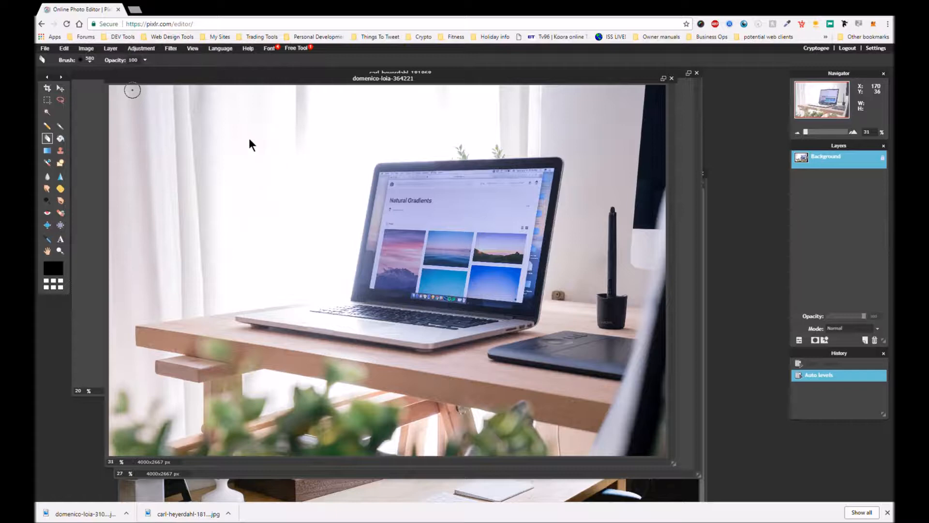
pyautogui.moveTo(531, 224)
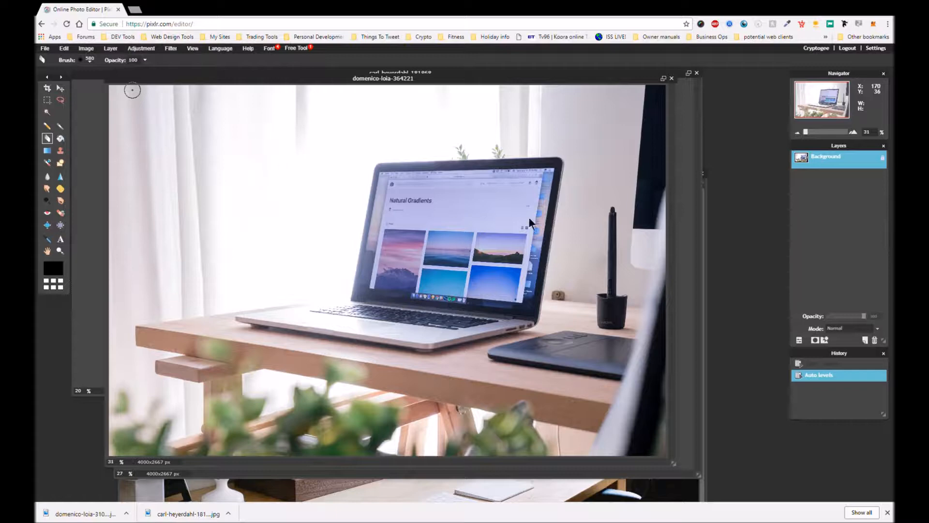
pyautogui.moveTo(486, 155)
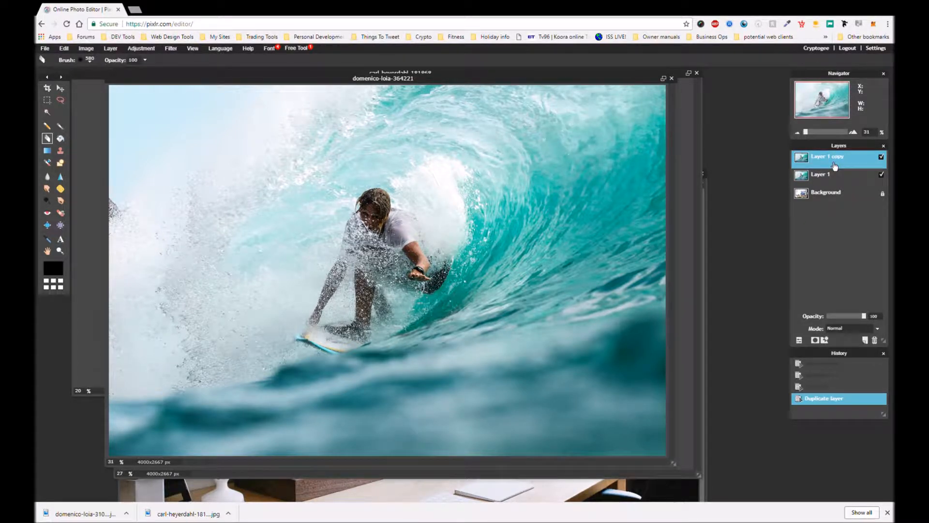
# - Rename the top surfer layer to '3D layer' and the layer below it to 'Screen'
pyautogui.doubleClick(830, 157)
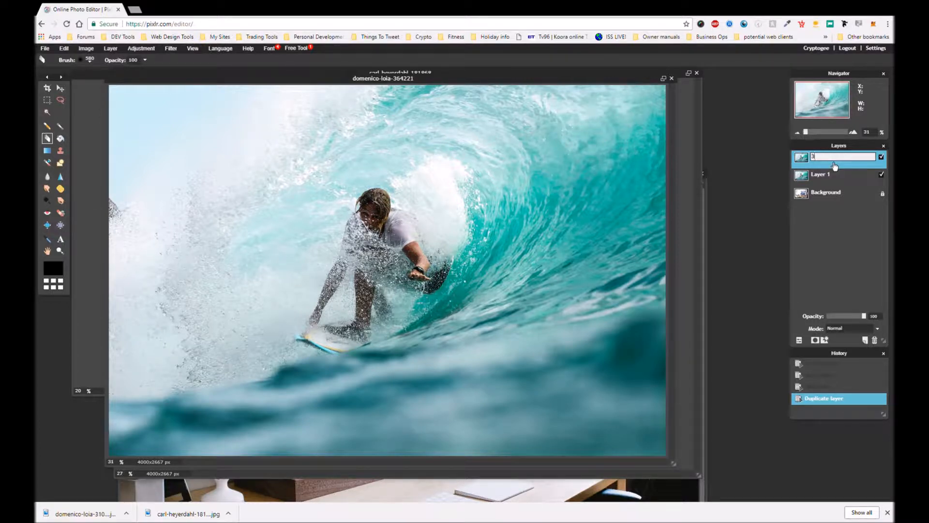
pyautogui.write('3D layer')
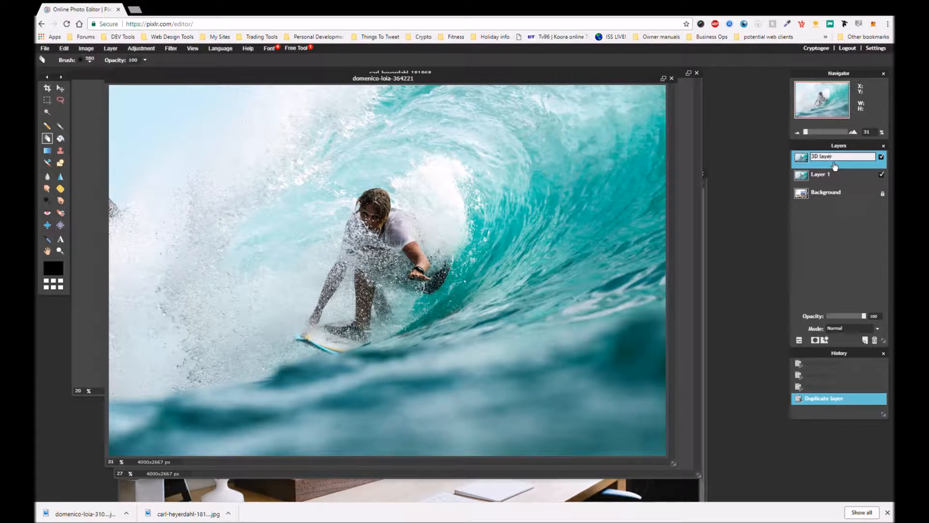
pyautogui.click(821, 174)
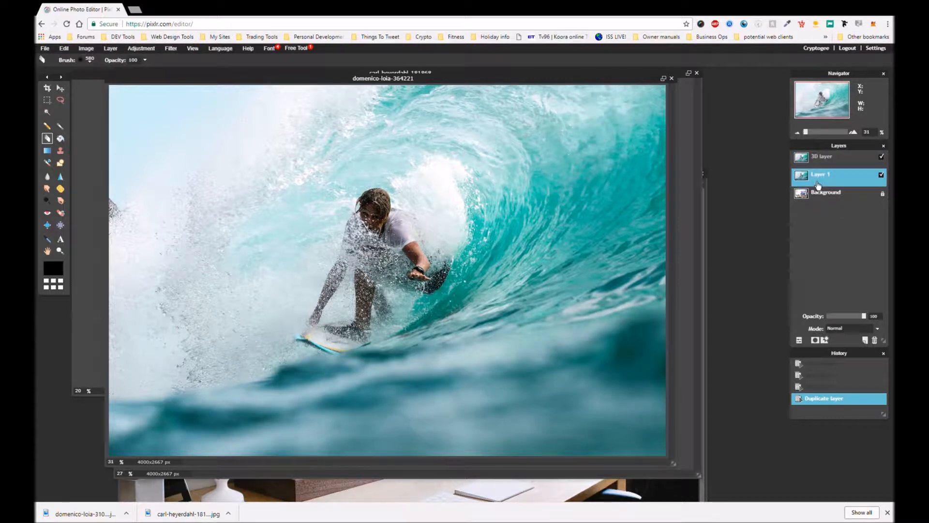
pyautogui.doubleClick(820, 174)
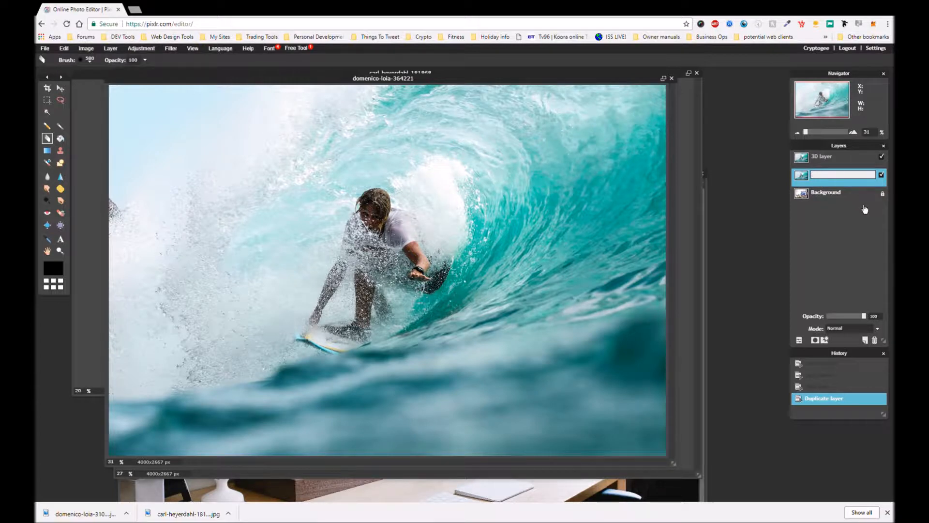
pyautogui.write('Screen layer')
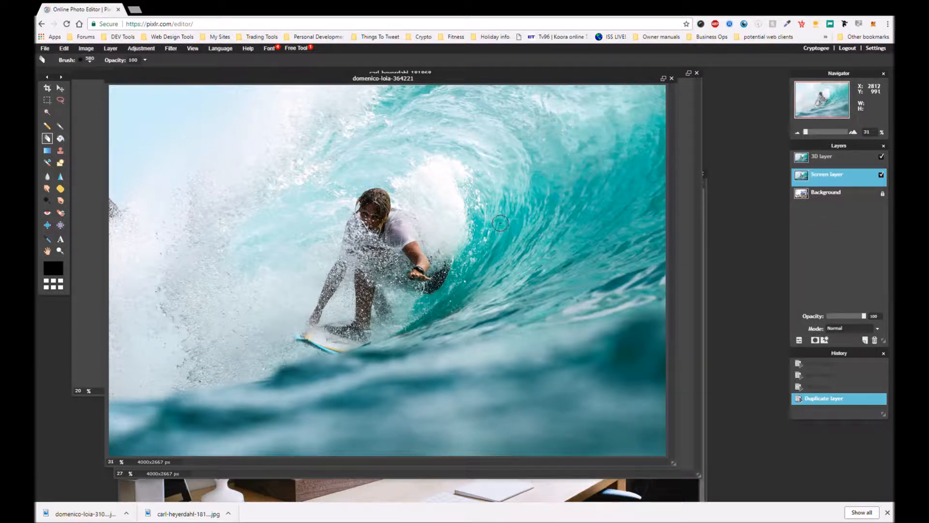
pyautogui.moveTo(366, 112)
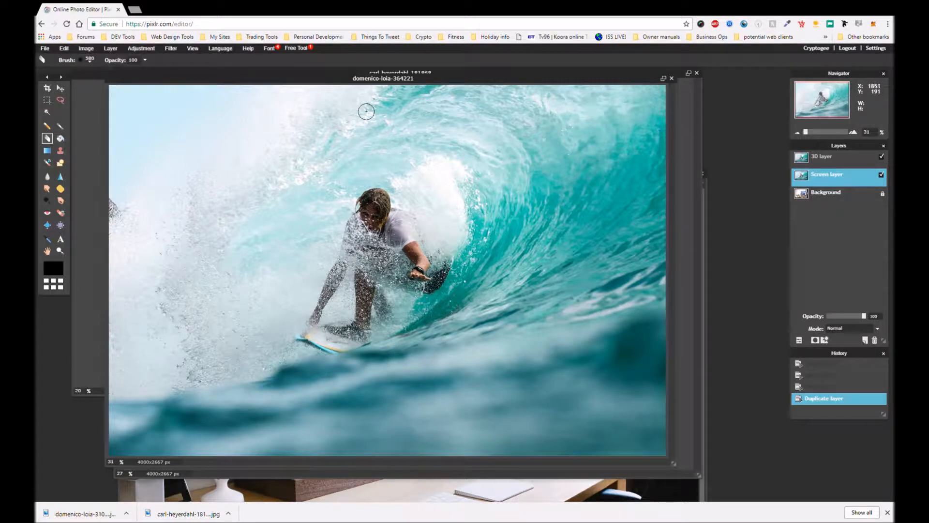
pyautogui.moveTo(173, 93)
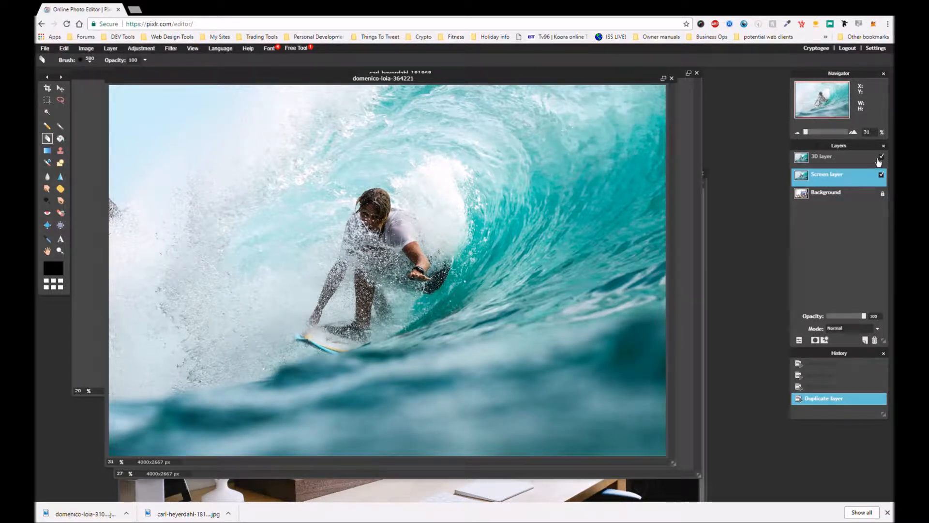
# - Hide the 3D layer and free-distort the Screen layer, pulling a corner onto the laptop screen
pyautogui.click(881, 157)
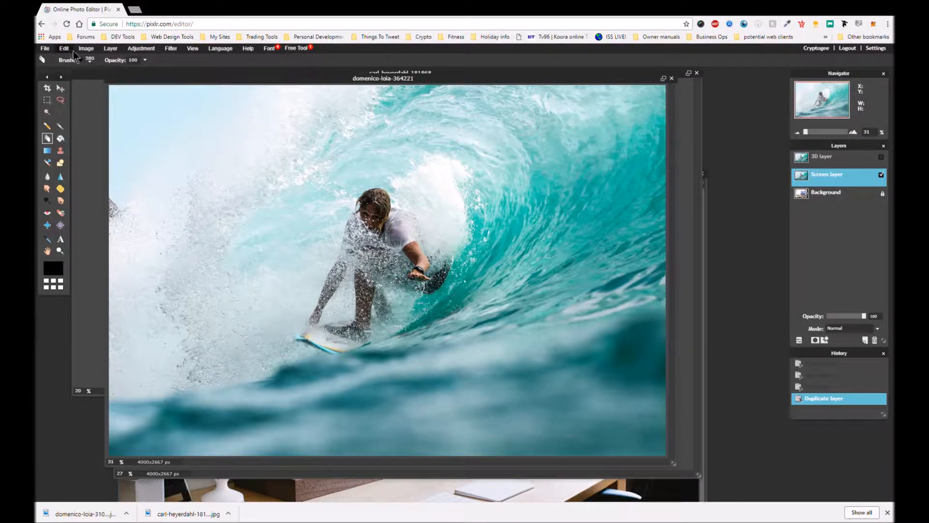
pyautogui.click(64, 48)
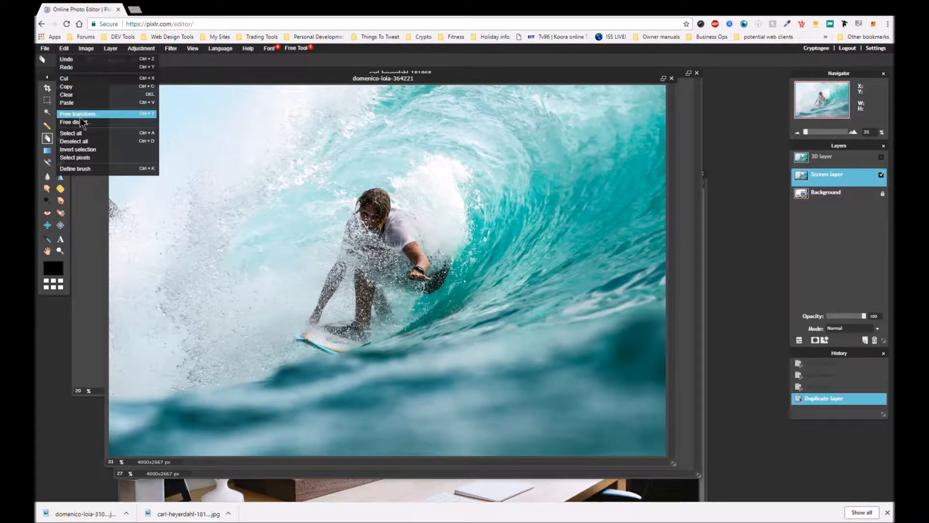
pyautogui.click(77, 113)
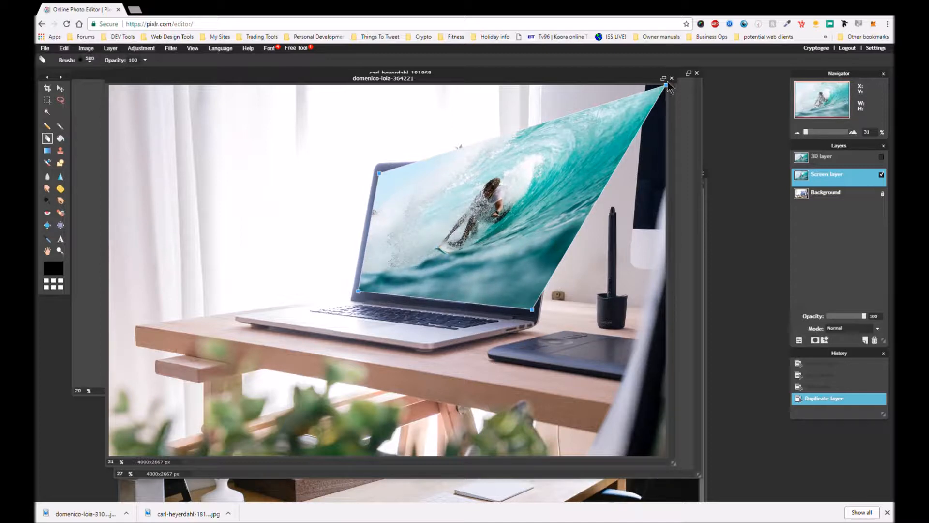
pyautogui.moveTo(667, 89); pyautogui.dragTo(635, 102)
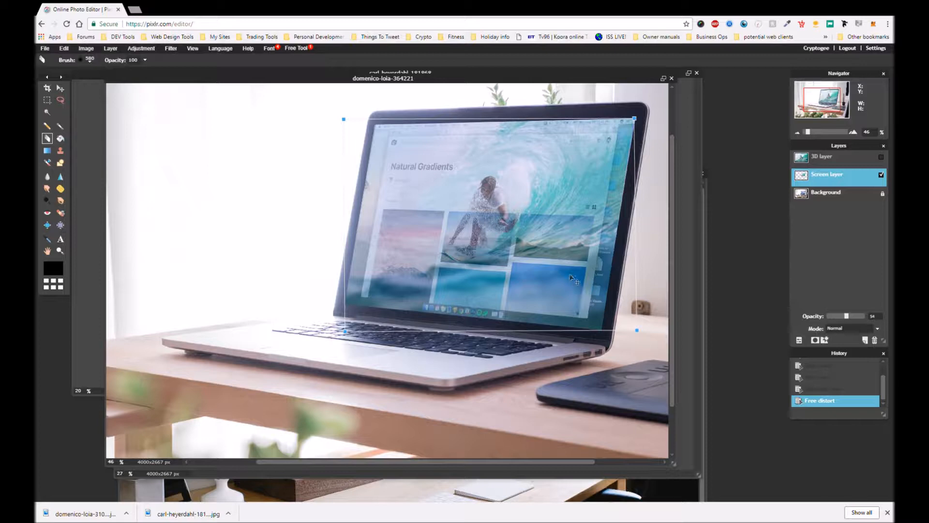
pyautogui.moveTo(778, 325)
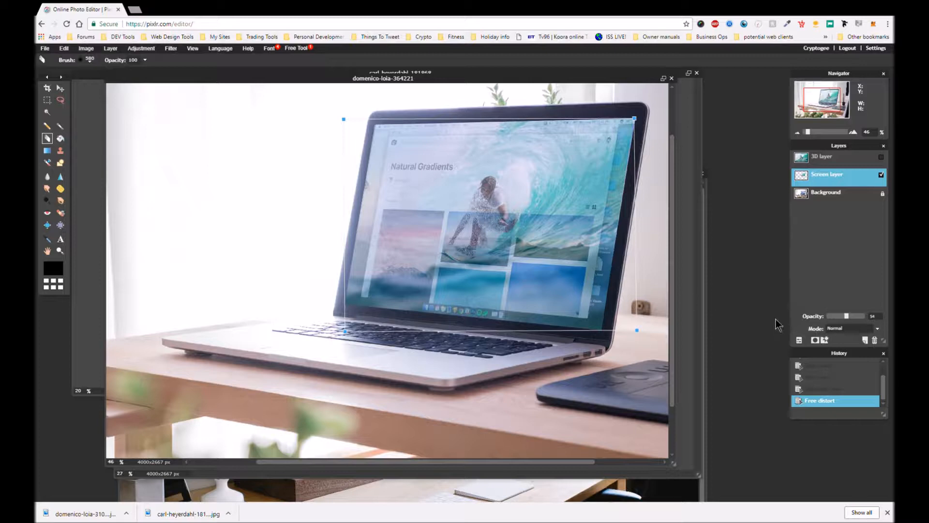
pyautogui.moveTo(820, 322)
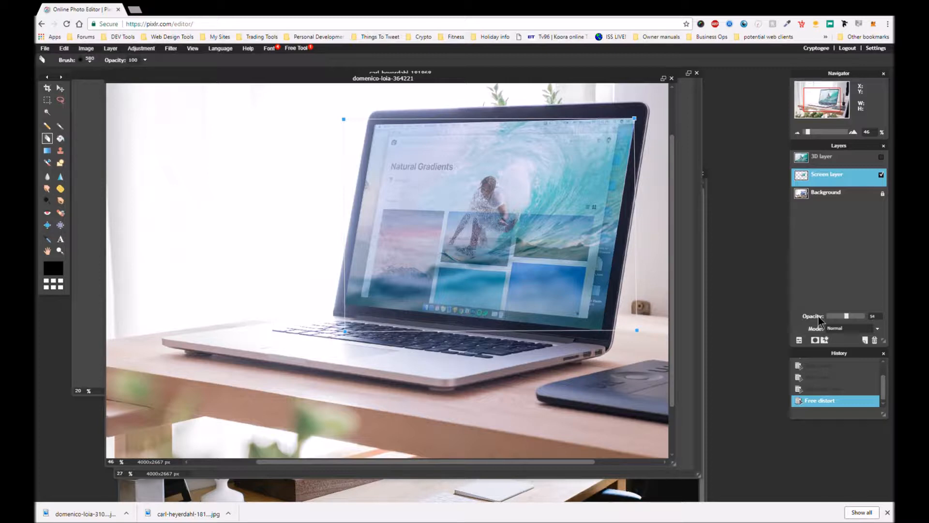
pyautogui.moveTo(604, 199)
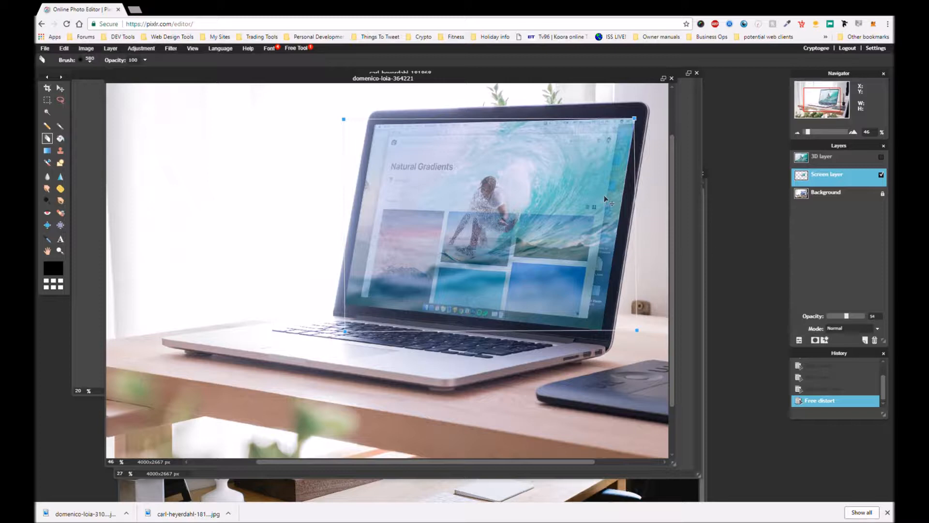
pyautogui.moveTo(853, 323)
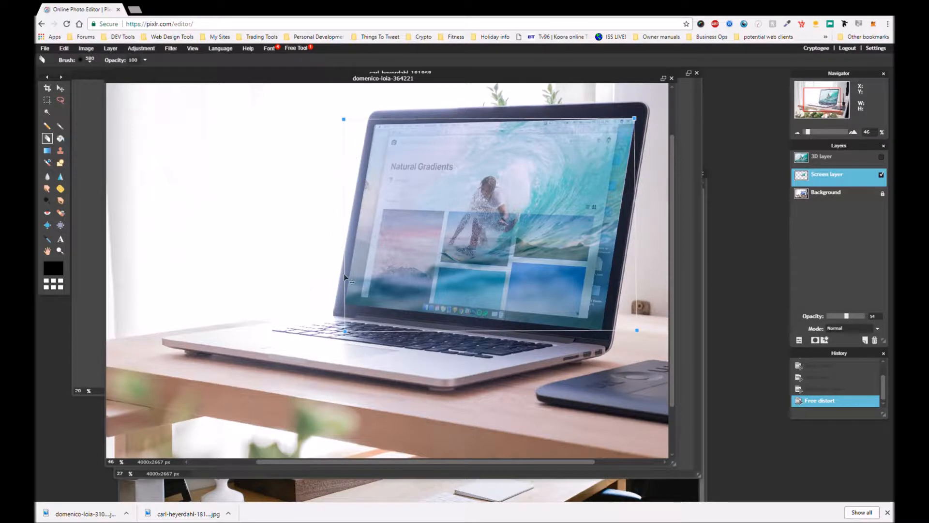
pyautogui.moveTo(438, 322)
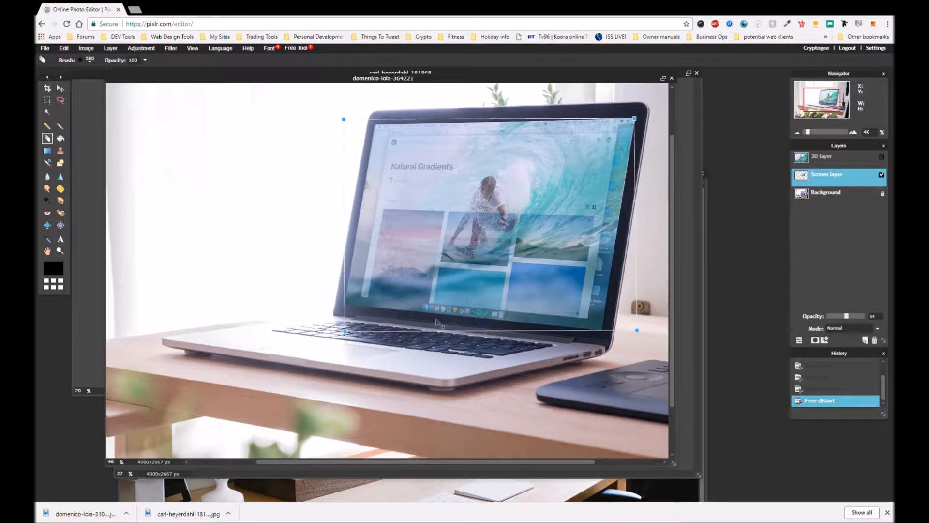
pyautogui.moveTo(476, 199)
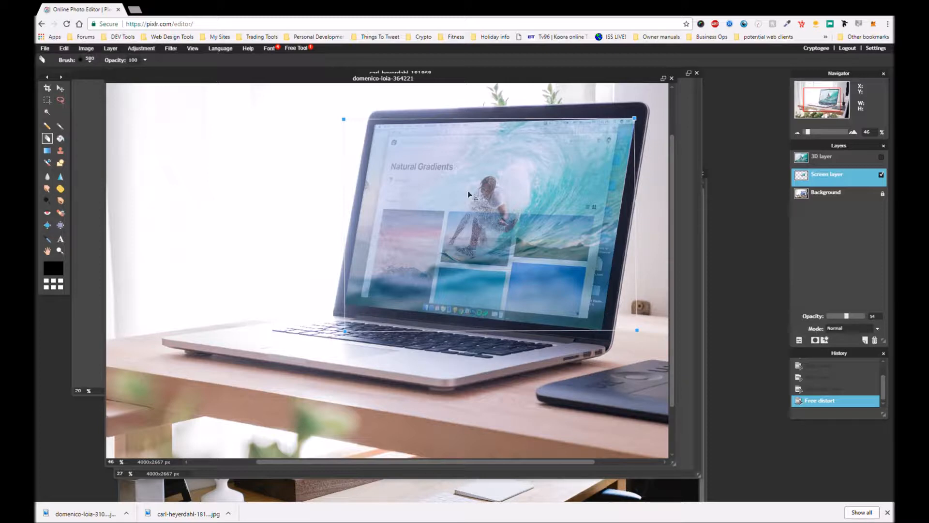
pyautogui.moveTo(424, 160)
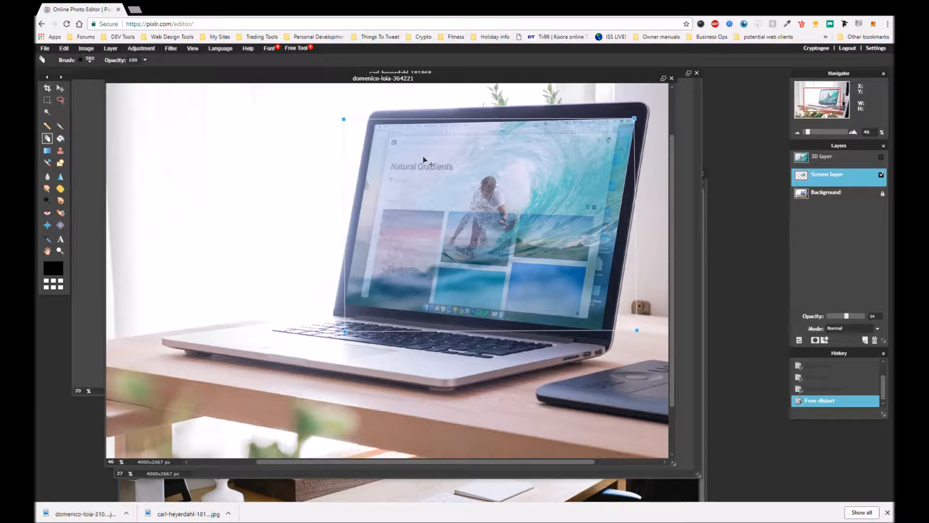
pyautogui.moveTo(313, 189)
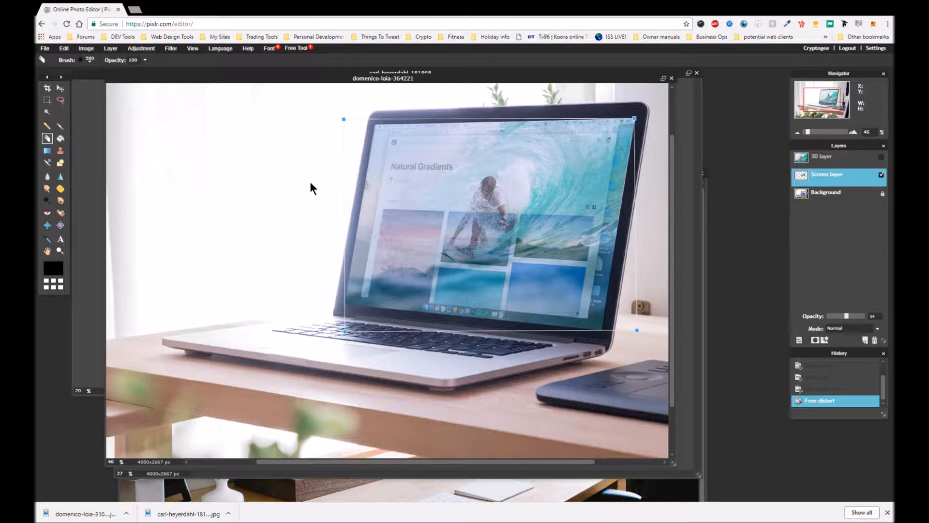
pyautogui.moveTo(307, 225)
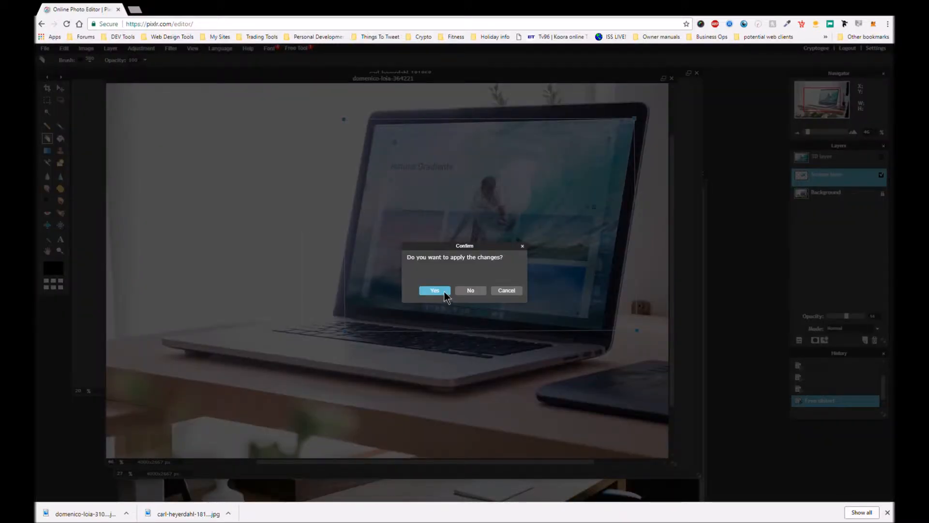
# - Apply the free distort and restore the Screen layer to full opacity
pyautogui.click(435, 291)
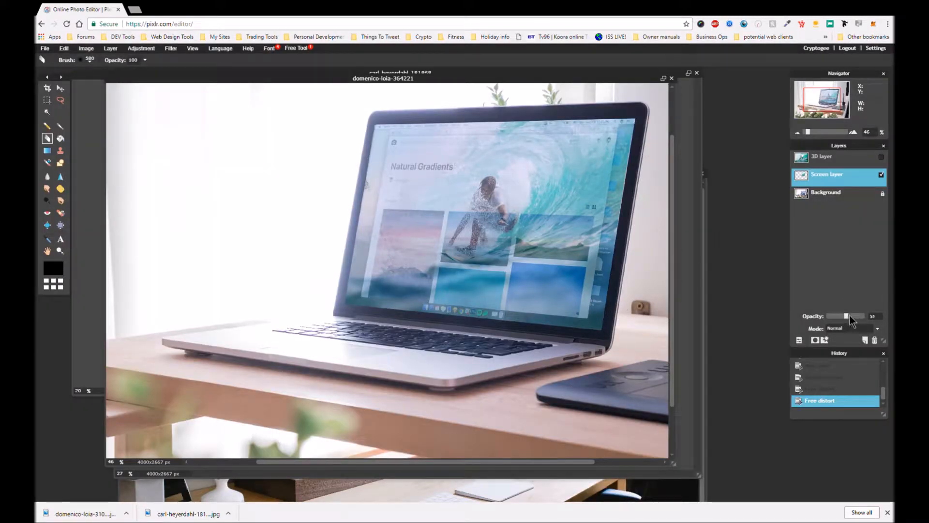
pyautogui.moveTo(845, 316); pyautogui.dragTo(865, 315)
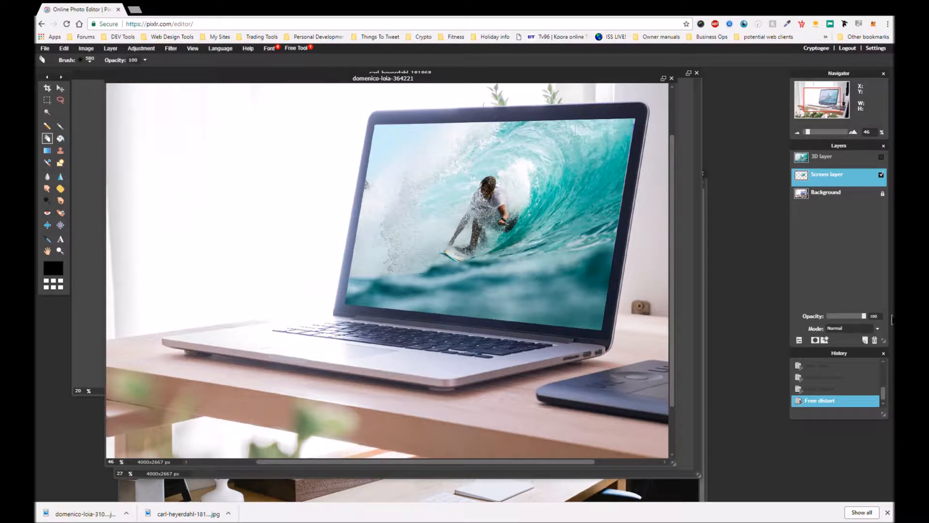
pyautogui.moveTo(782, 285)
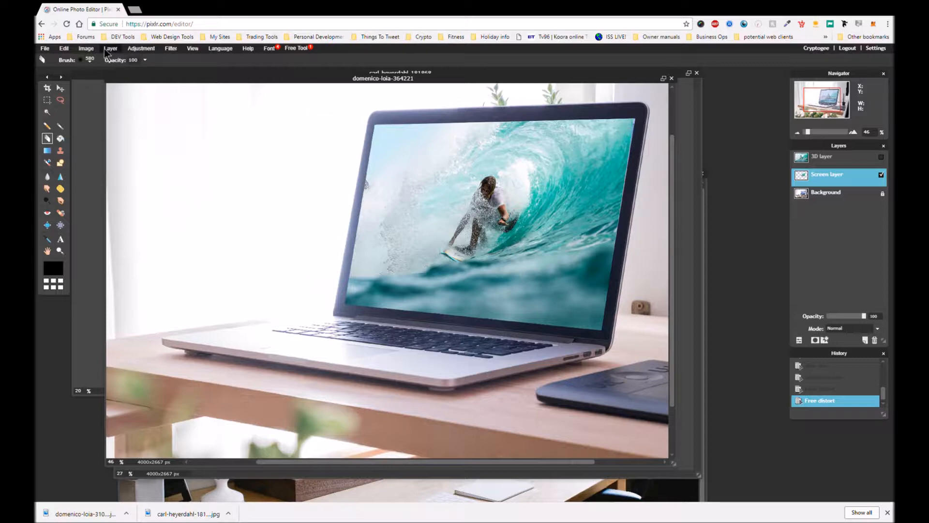
# - Open the Edit menu while reviewing the Screen layer edges
pyautogui.click(64, 48)
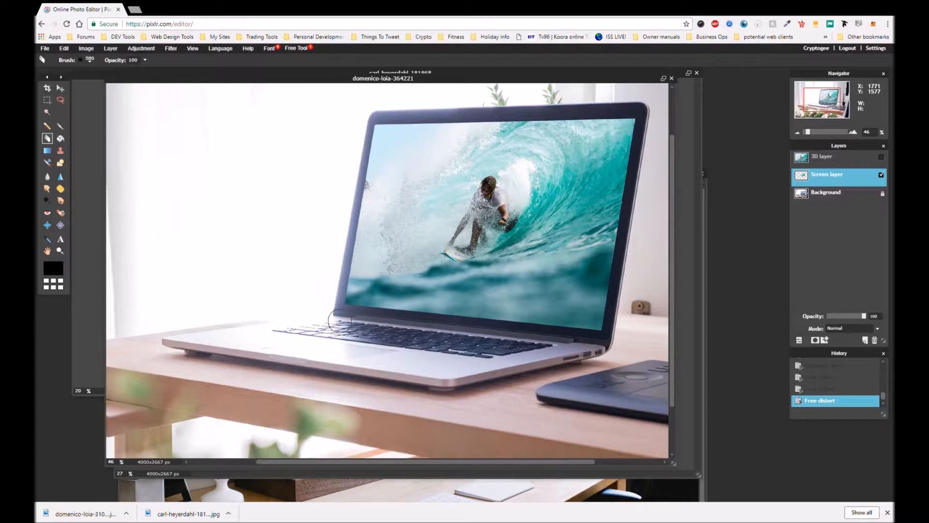
pyautogui.moveTo(337, 313)
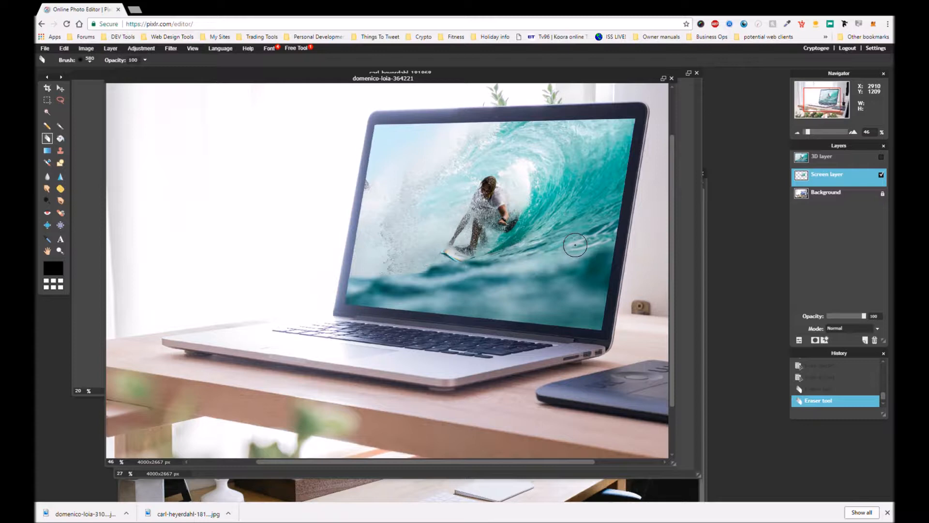
pyautogui.moveTo(658, 208)
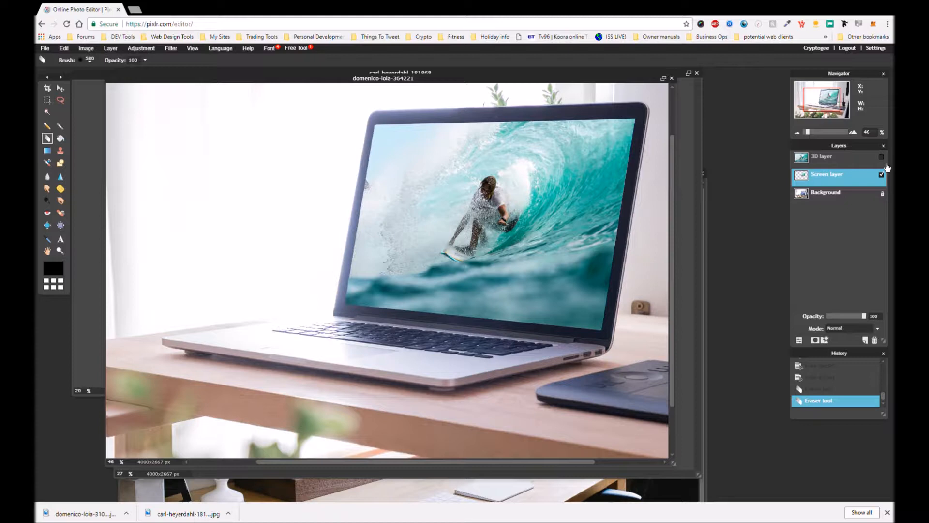
# - Show and select the 3D layer, then browse the Layer menu for a layer mask
pyautogui.click(882, 157)
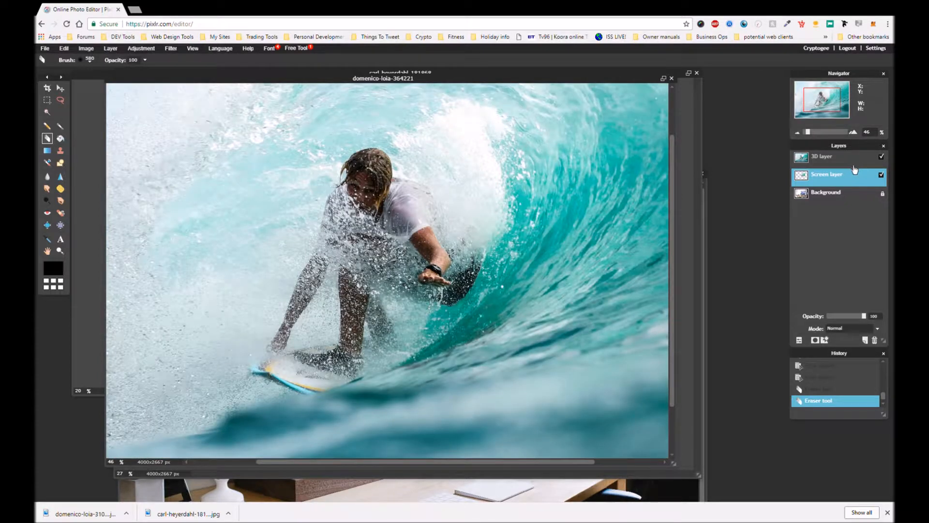
pyautogui.click(830, 157)
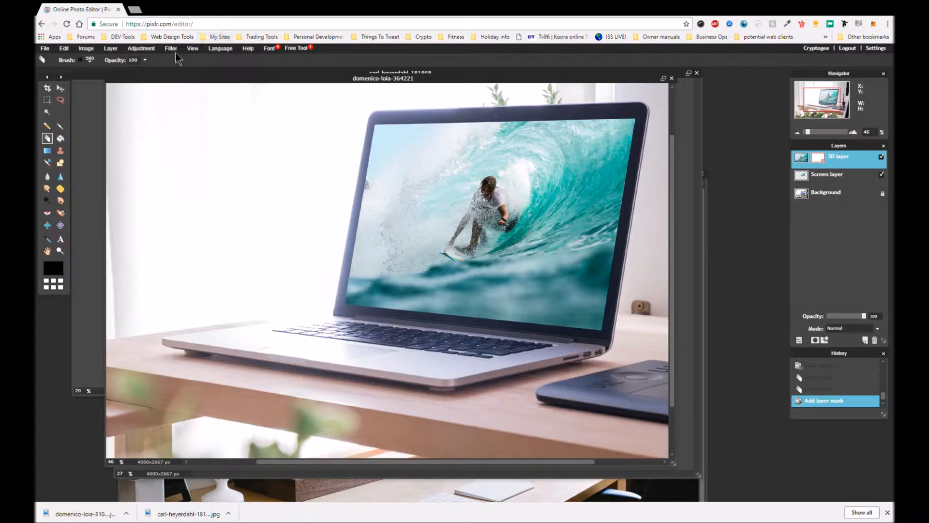
pyautogui.click(111, 49)
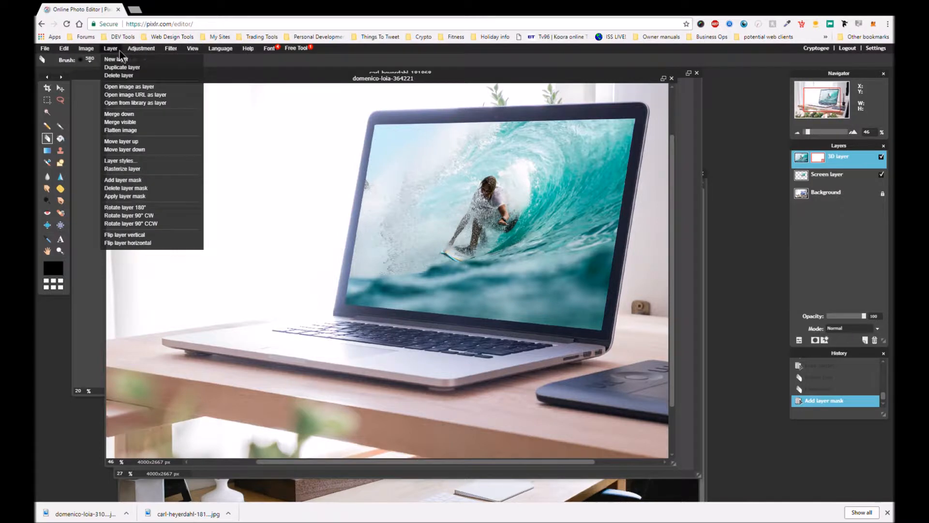
pyautogui.click(219, 48)
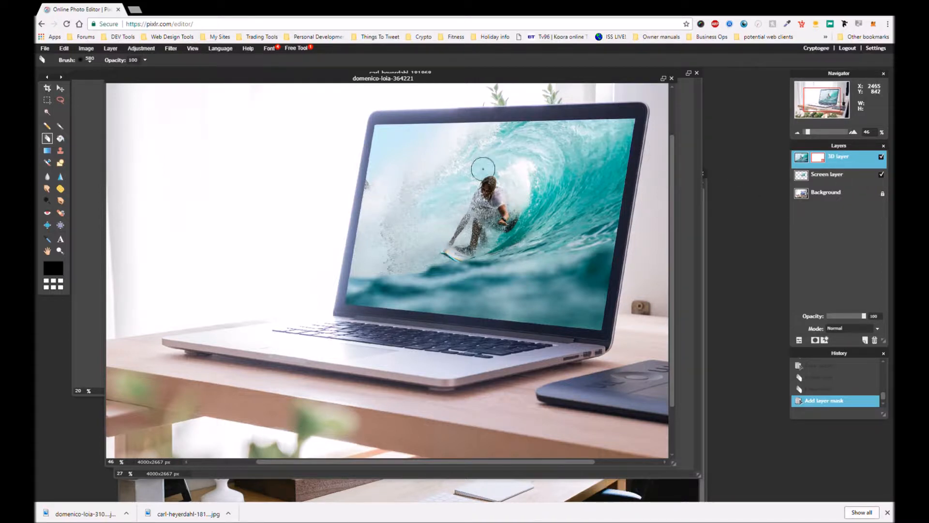
pyautogui.moveTo(481, 175)
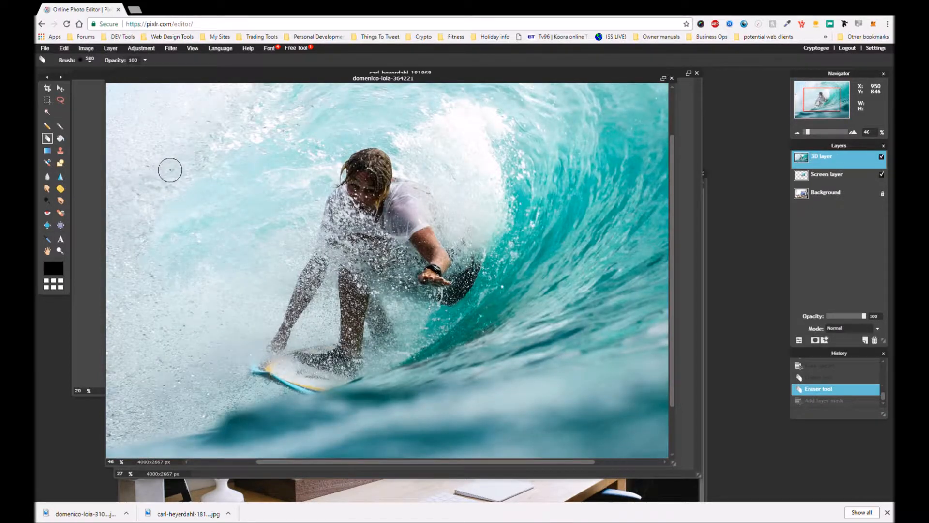
pyautogui.moveTo(434, 144)
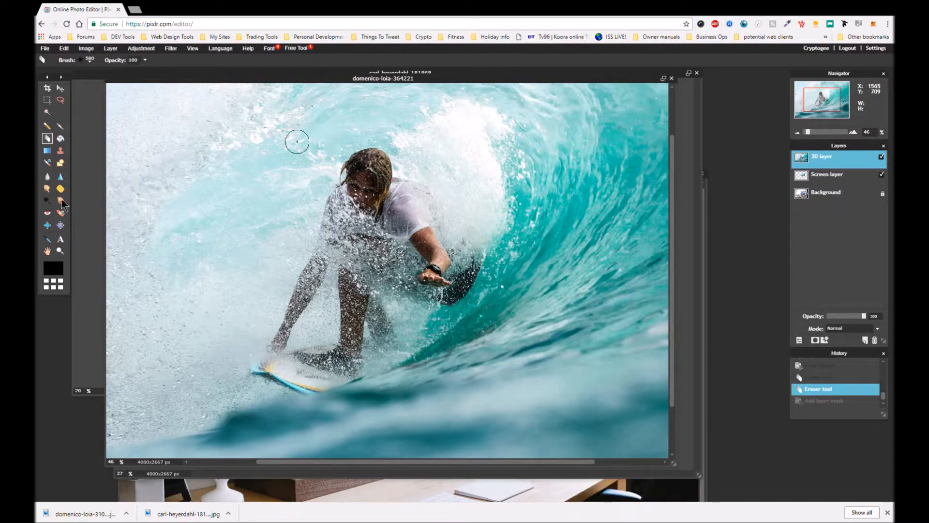
pyautogui.moveTo(558, 104)
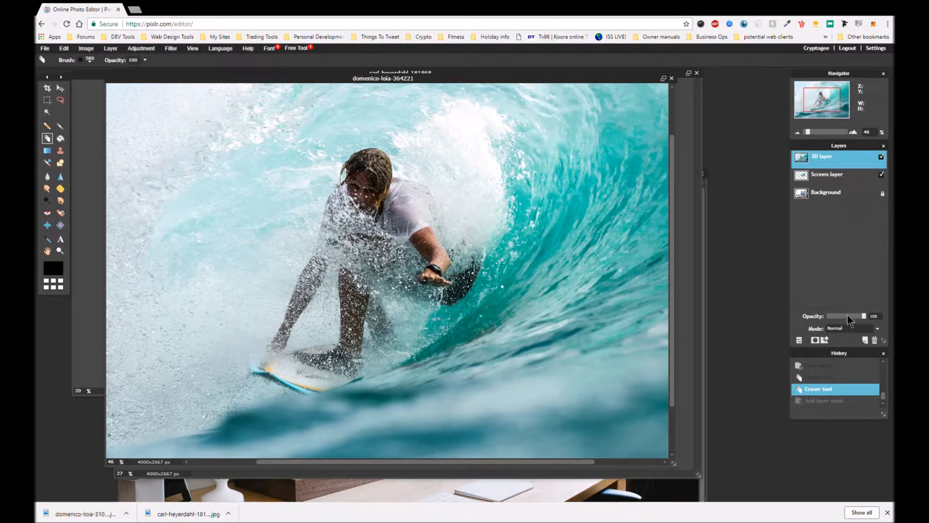
# - Lower the 3D layer's opacity to about half and discard the pending changes
pyautogui.moveTo(865, 316); pyautogui.dragTo(846, 316)
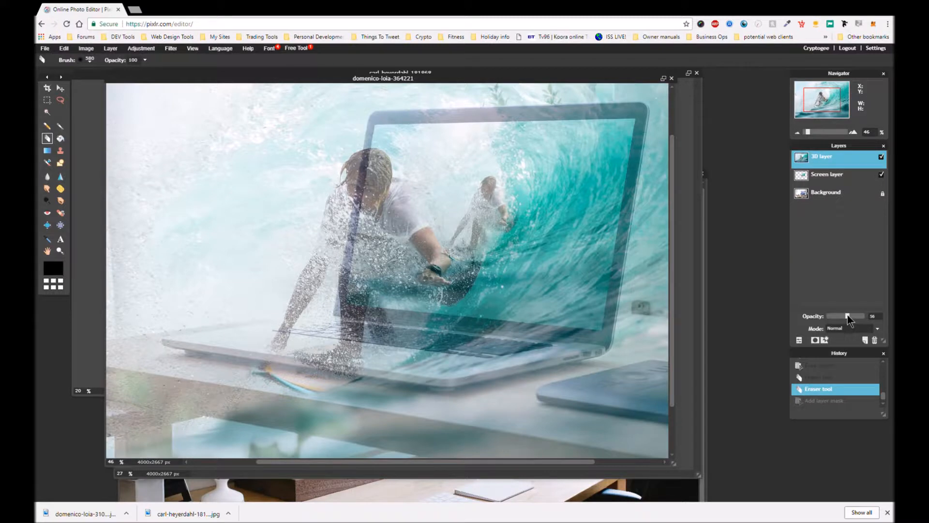
pyautogui.click(63, 48)
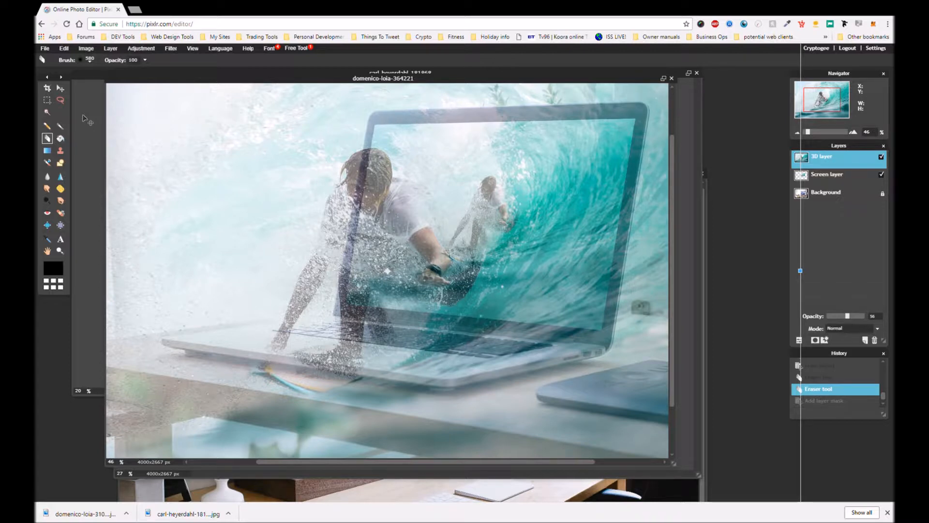
pyautogui.moveTo(416, 165)
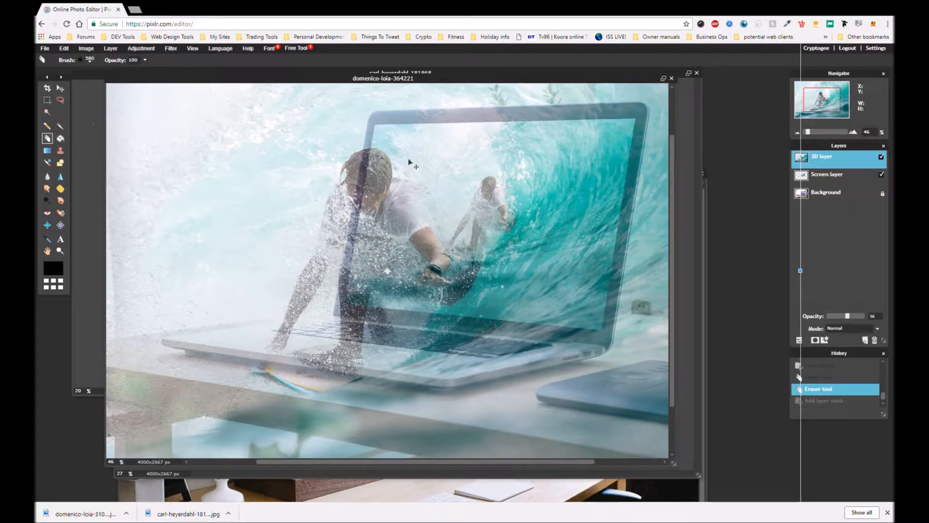
pyautogui.moveTo(805, 476)
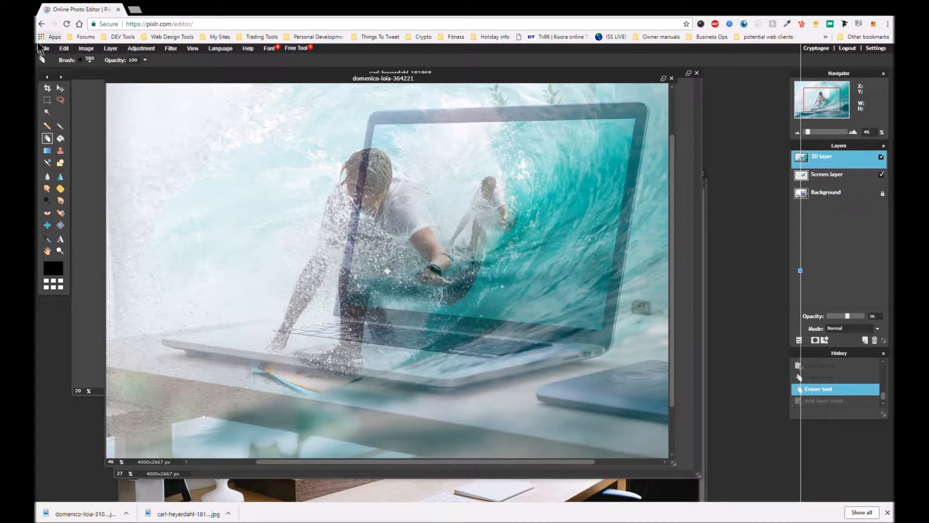
pyautogui.moveTo(658, 214)
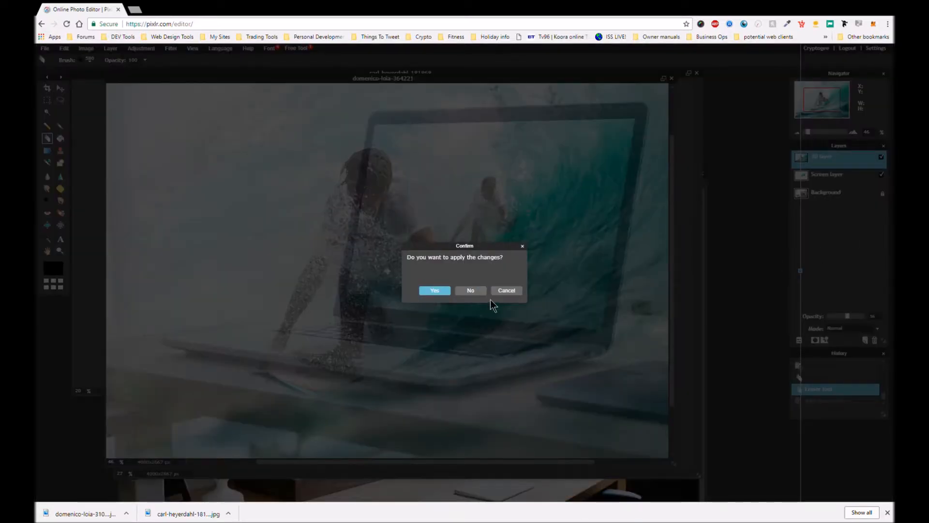
pyautogui.click(435, 291)
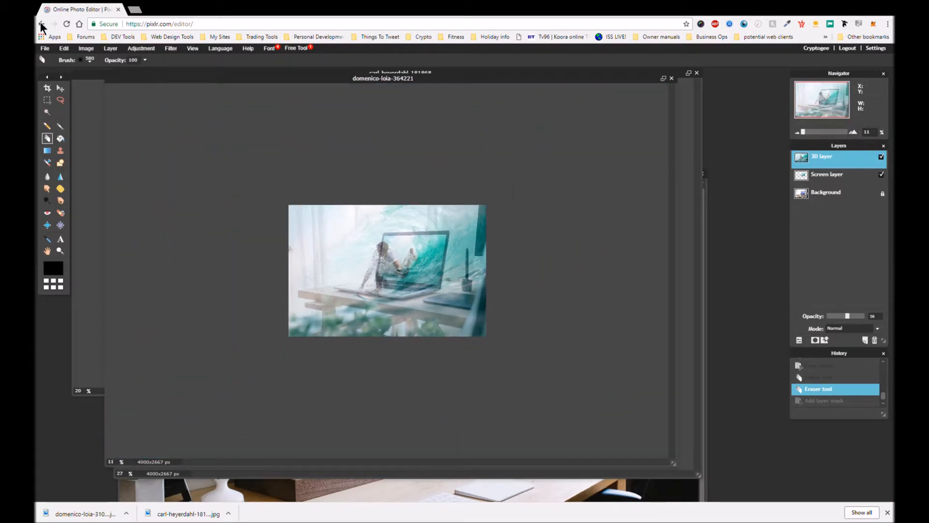
# - Free transform the 3D layer, shrinking it over the laptop's right side, and apply
pyautogui.click(64, 48)
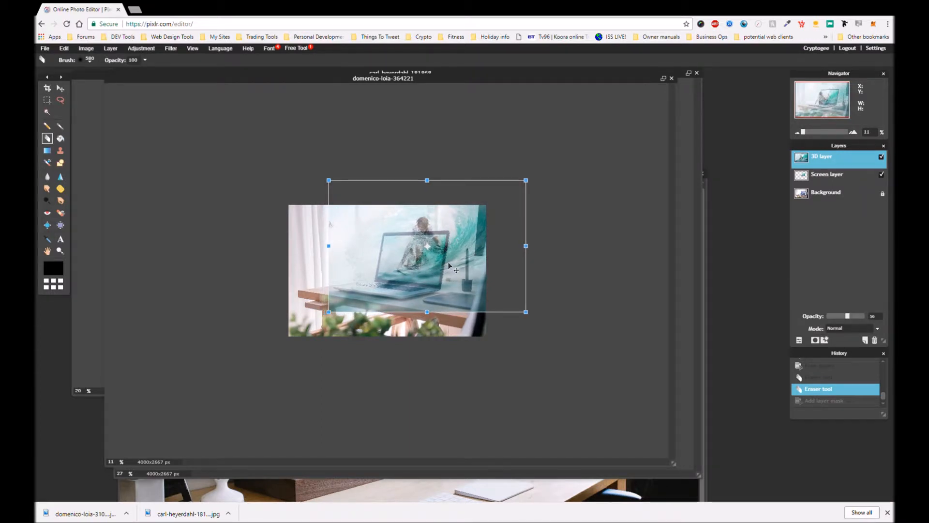
pyautogui.click(447, 267)
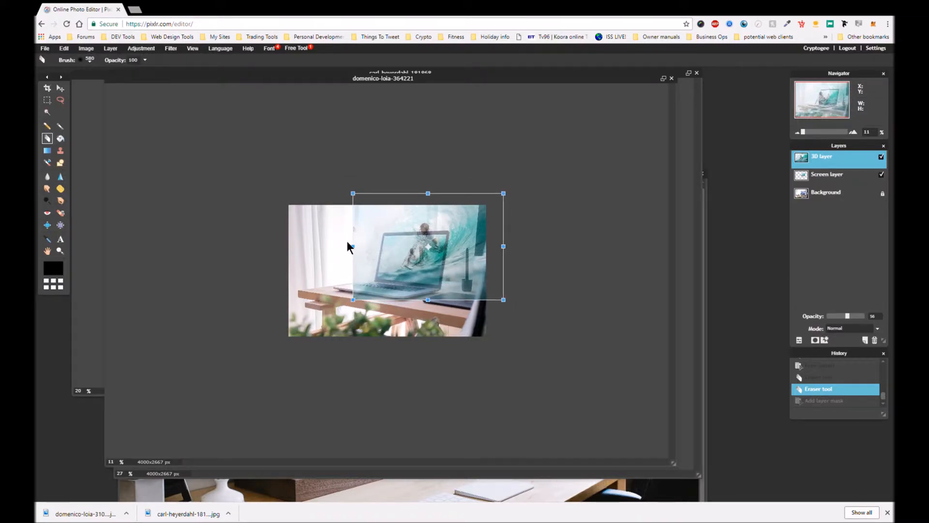
pyautogui.moveTo(356, 255)
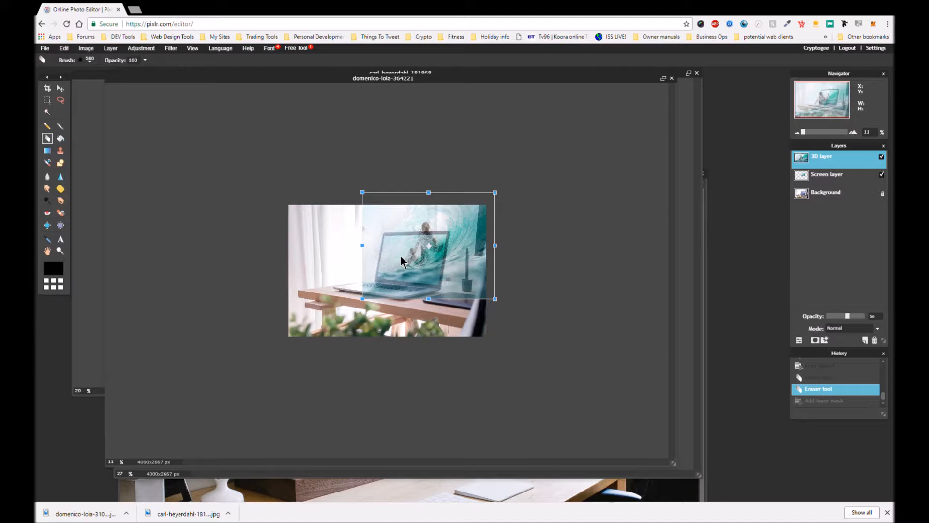
pyautogui.moveTo(396, 286)
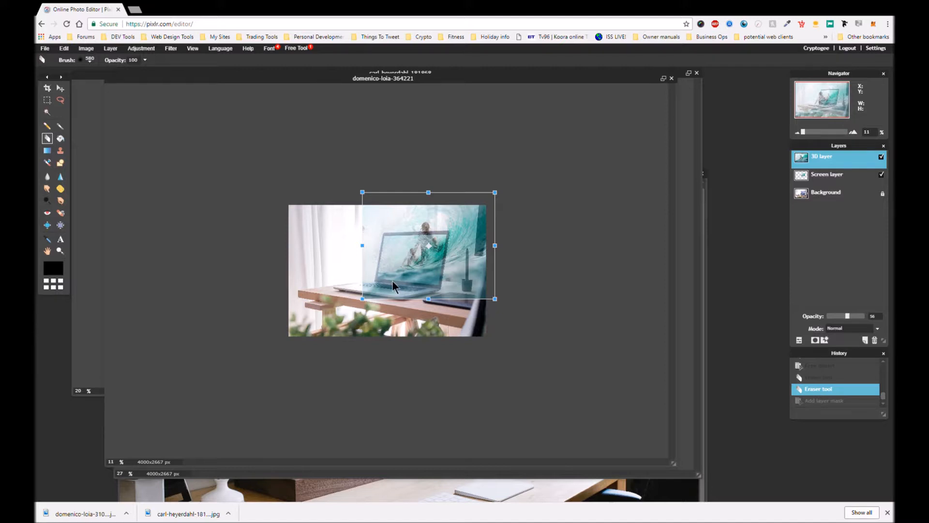
pyautogui.moveTo(562, 236)
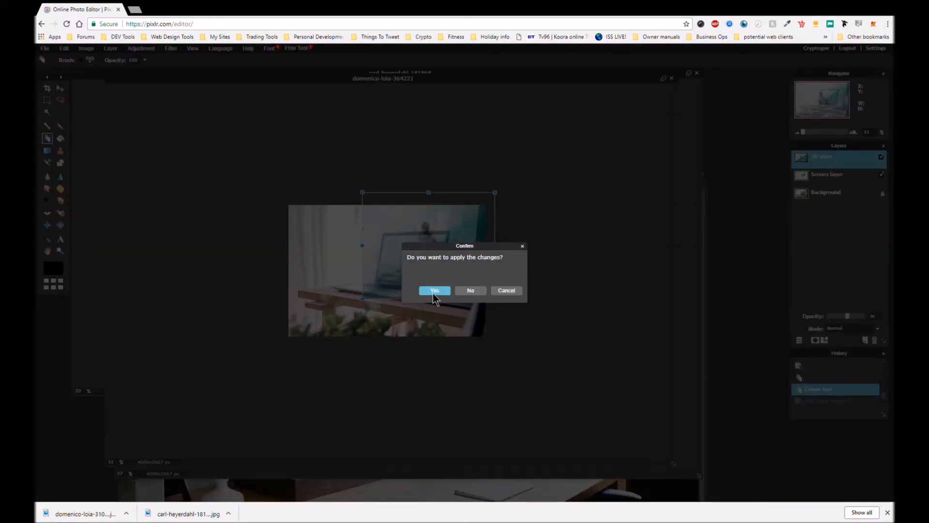
pyautogui.click(435, 290)
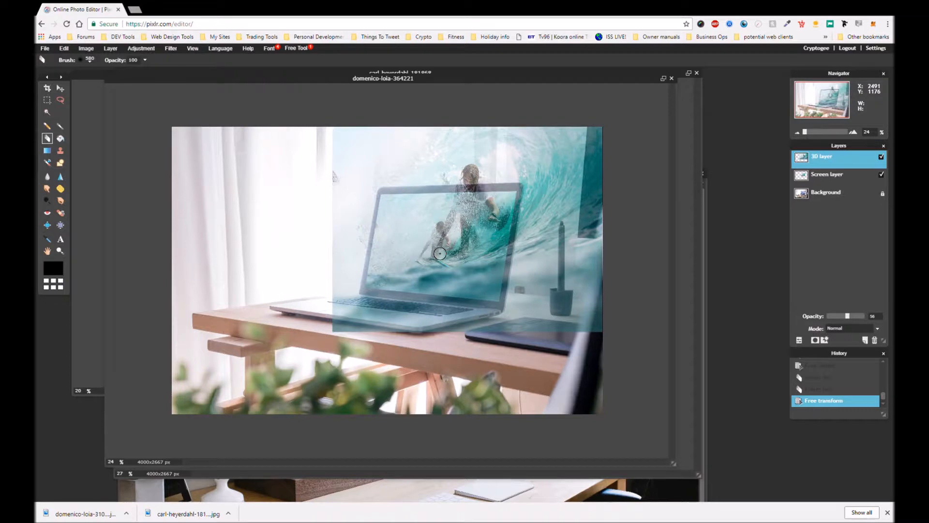
pyautogui.moveTo(288, 171)
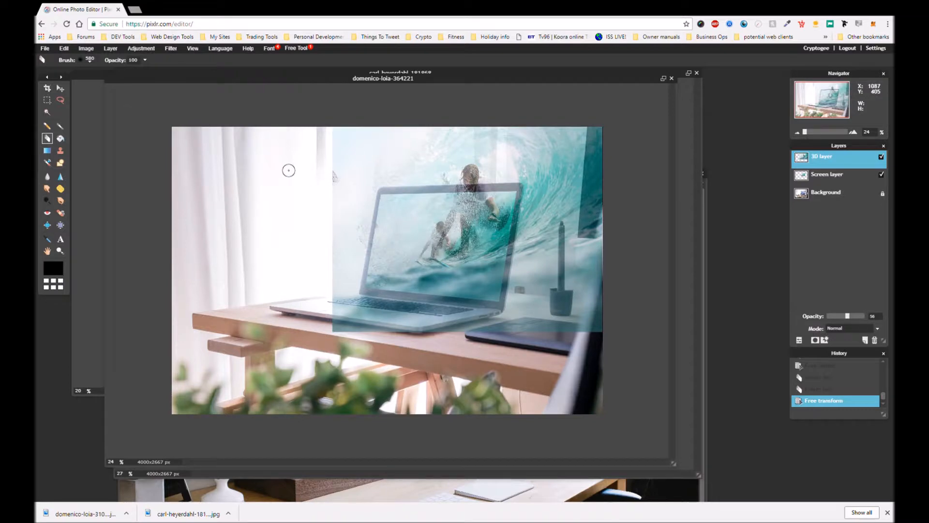
pyautogui.moveTo(60, 88)
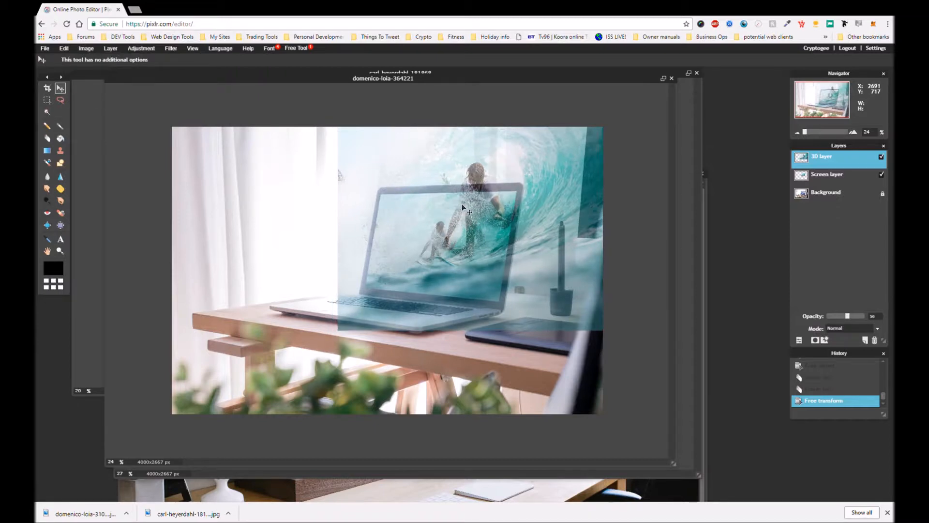
# - Move and shrink the surfer photo to fit the laptop screen, apply, and set opacity to 100
pyautogui.moveTo(463, 207); pyautogui.dragTo(450, 202)
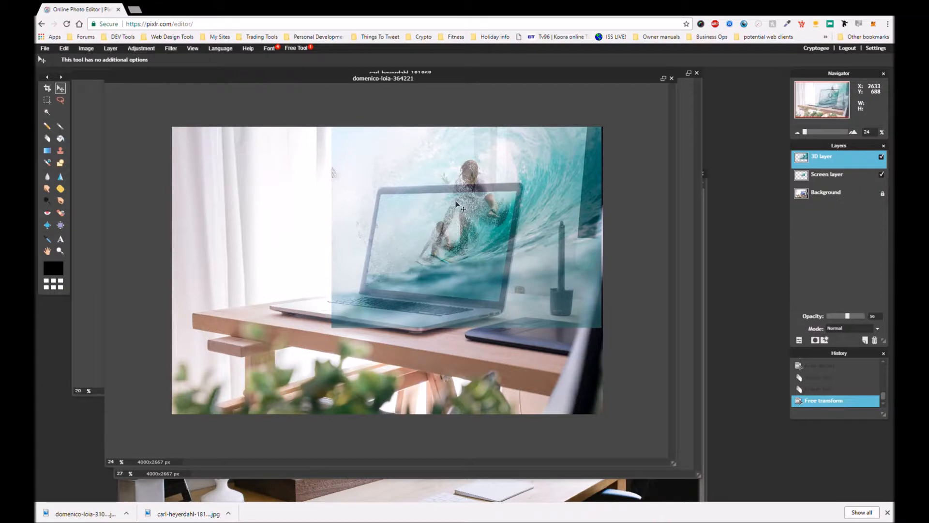
pyautogui.click(64, 49)
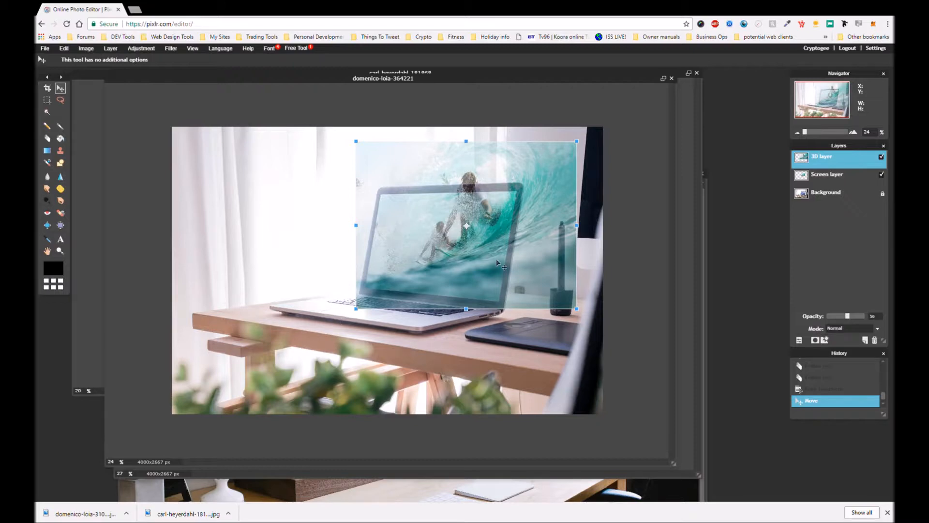
pyautogui.moveTo(498, 264); pyautogui.dragTo(462, 249)
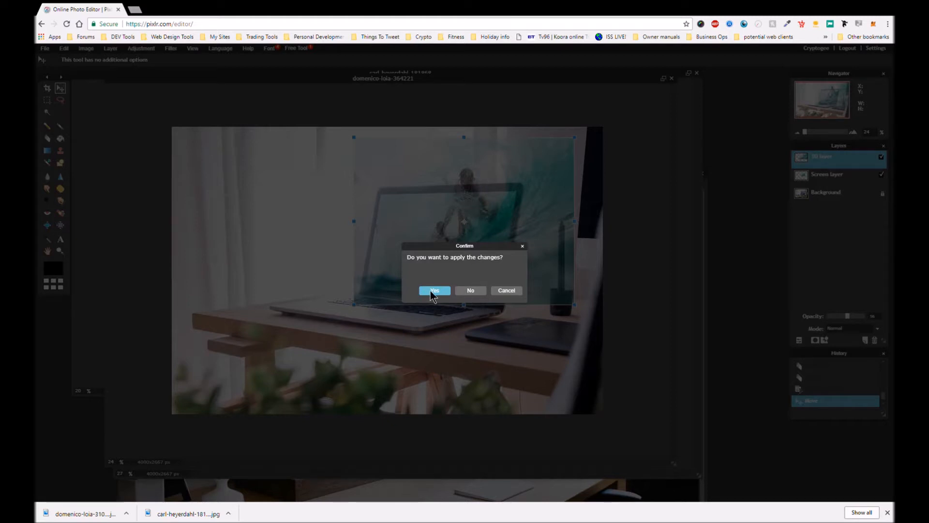
pyautogui.click(434, 291)
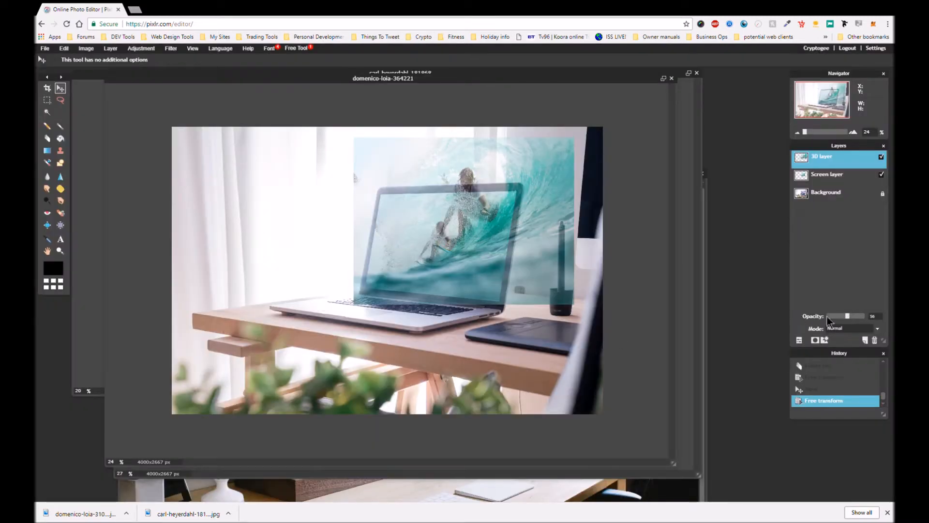
pyautogui.moveTo(846, 316); pyautogui.dragTo(862, 316)
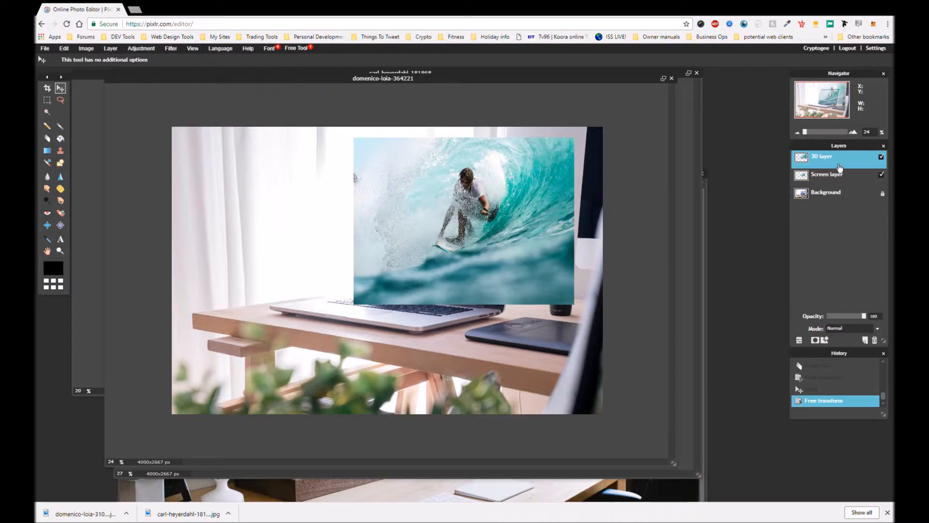
pyautogui.moveTo(271, 72)
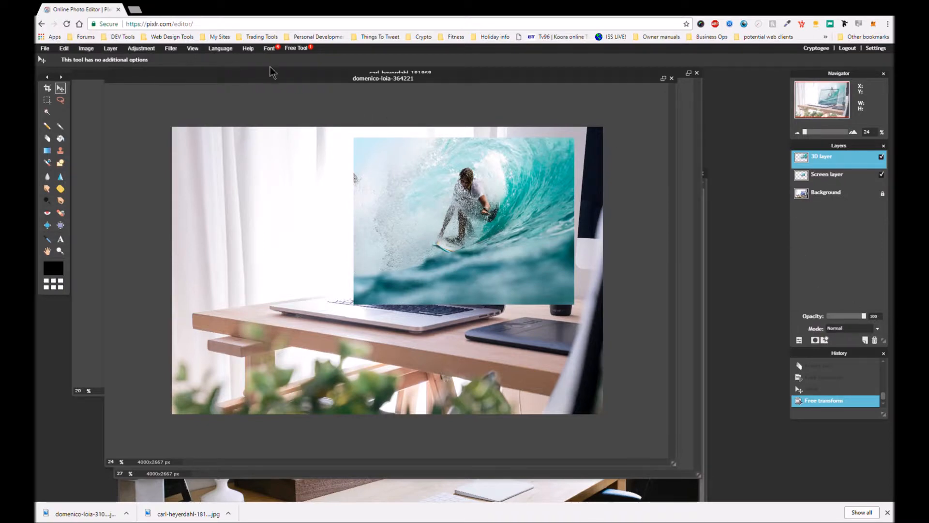
pyautogui.click(111, 48)
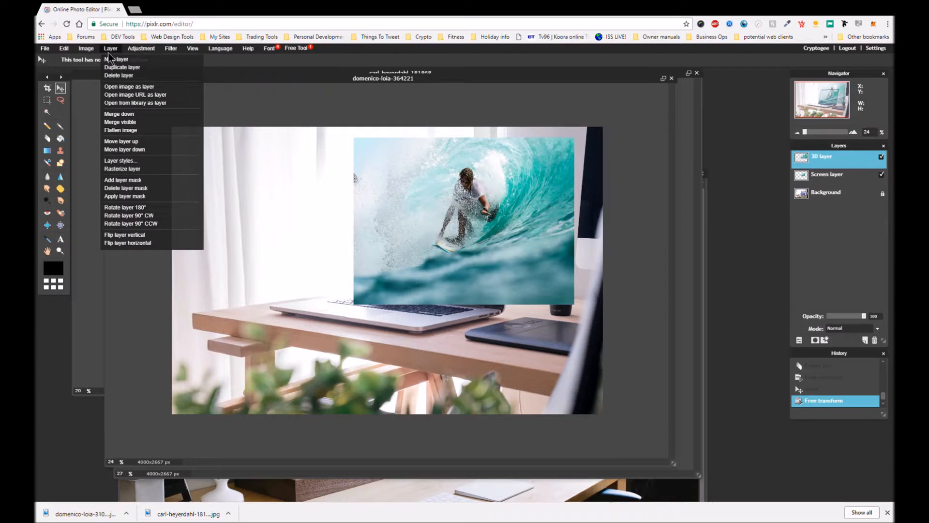
pyautogui.moveTo(126, 188)
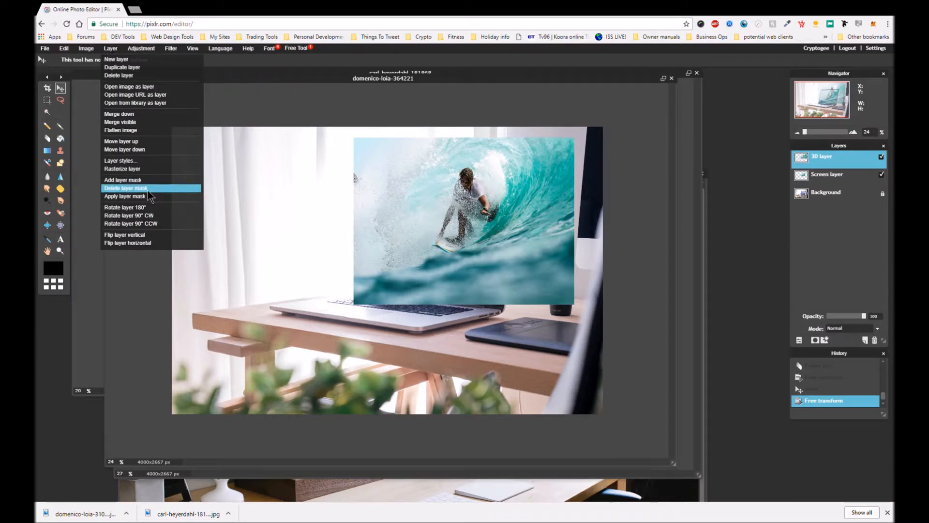
# - Add a layer mask to the 3D layer so the surfer shows only inside the laptop screen
pyautogui.click(123, 180)
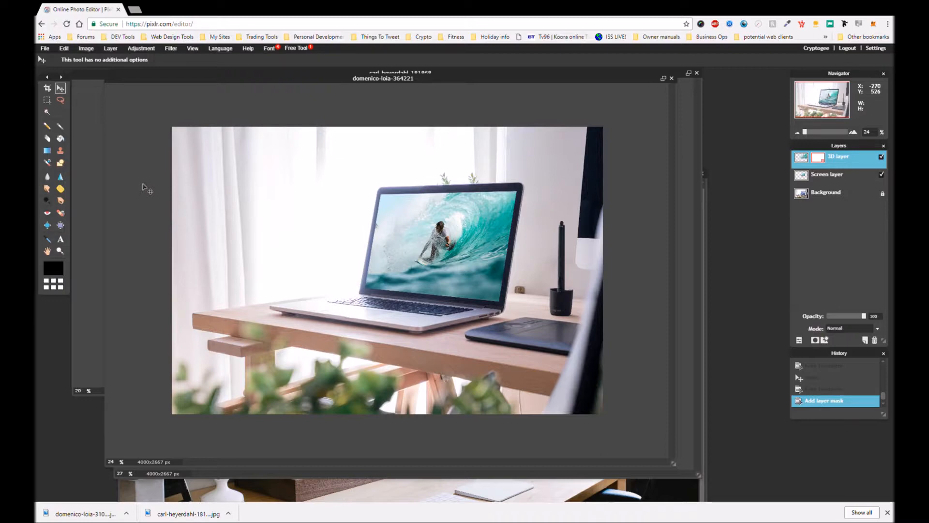
pyautogui.moveTo(640, 189)
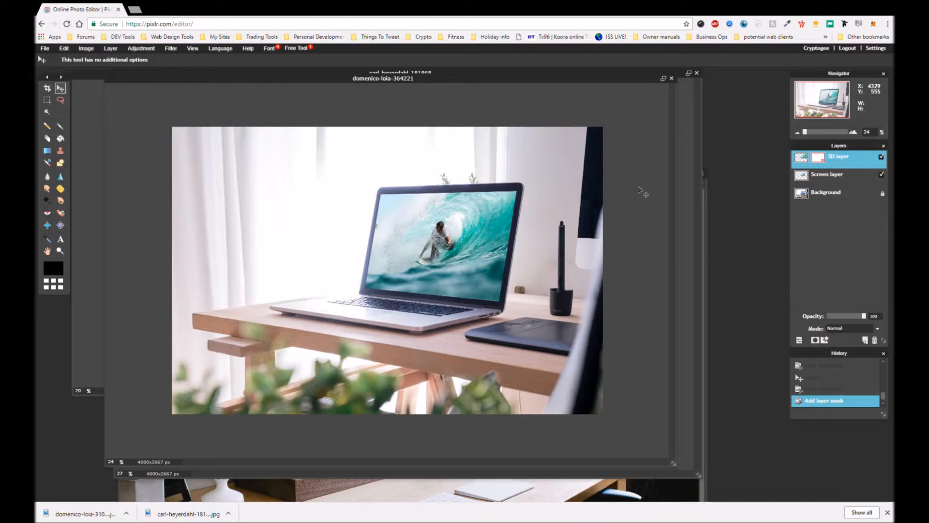
pyautogui.moveTo(39, 145)
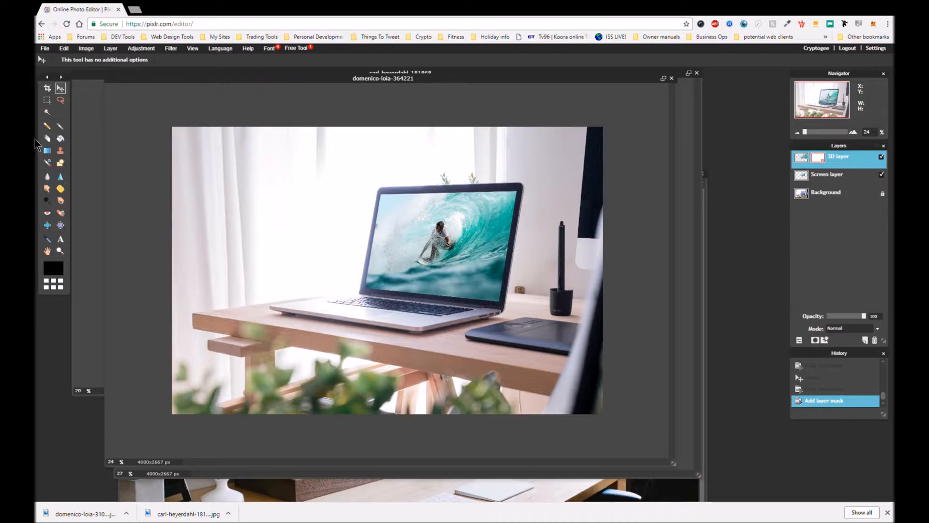
pyautogui.moveTo(60, 126)
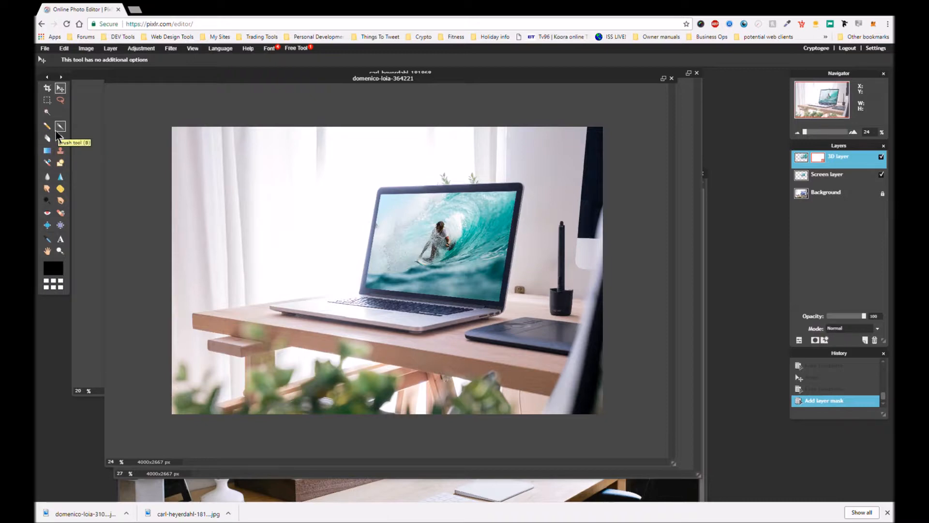
# - Choose the 200 soft brush preset for painting on the 3D layer's mask
pyautogui.click(46, 138)
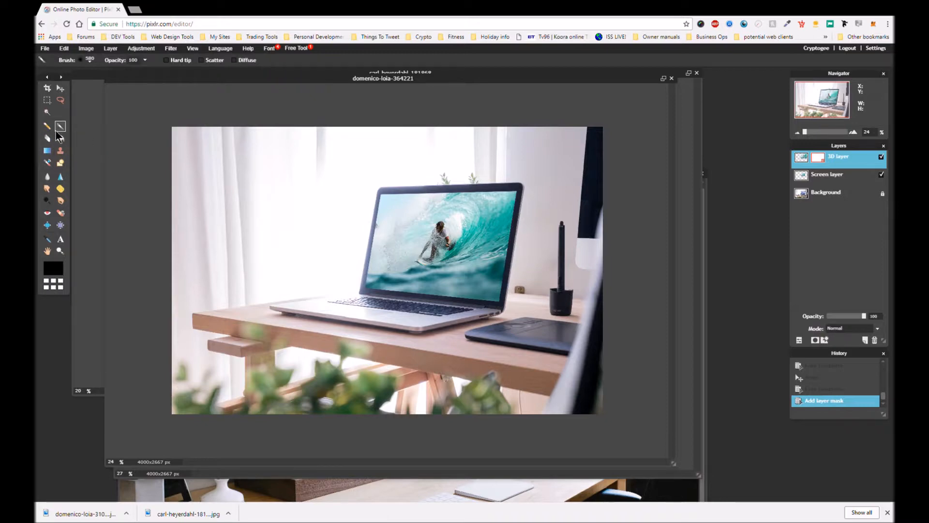
pyautogui.moveTo(384, 209)
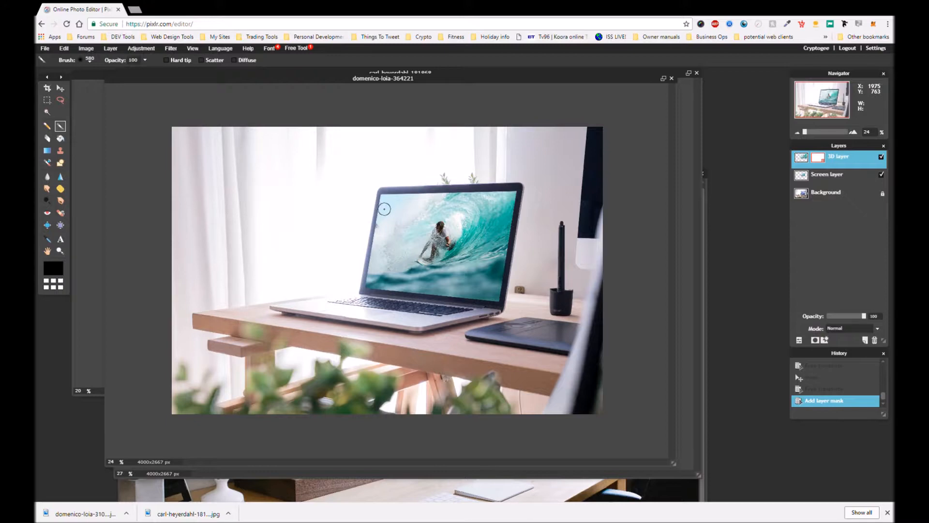
pyautogui.moveTo(51, 74)
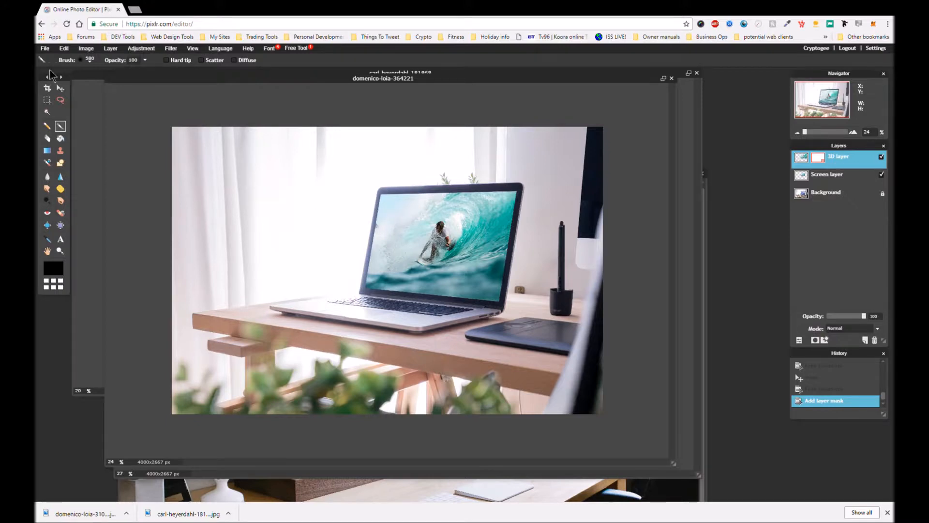
pyautogui.click(82, 60)
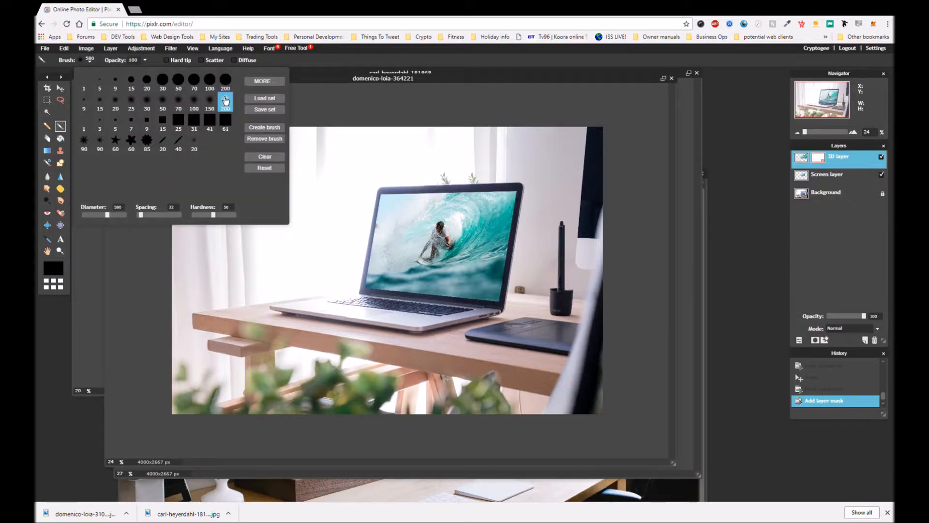
pyautogui.click(225, 102)
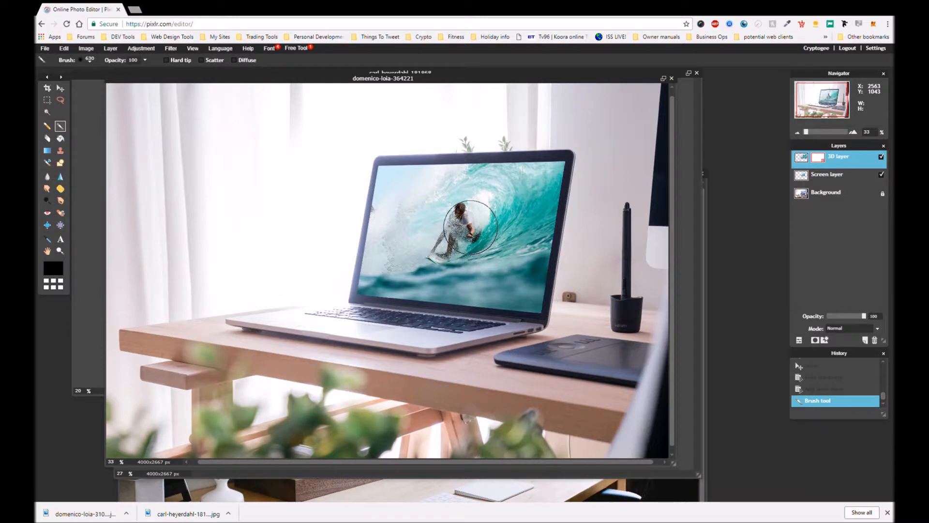
# - Paint the surfer's head, upper body and surrounding wave back in above the screen edge
pyautogui.moveTo(469, 229); pyautogui.dragTo(486, 224)
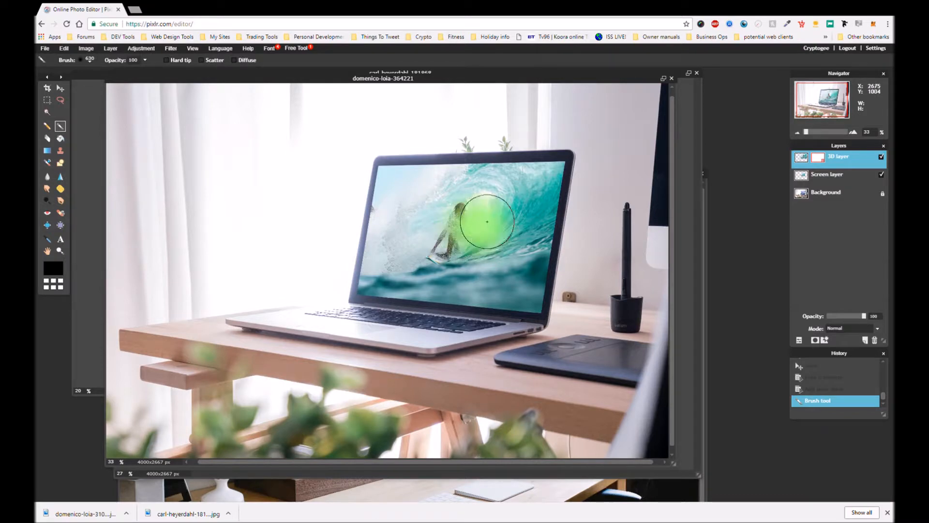
pyautogui.moveTo(487, 223); pyautogui.dragTo(487, 201)
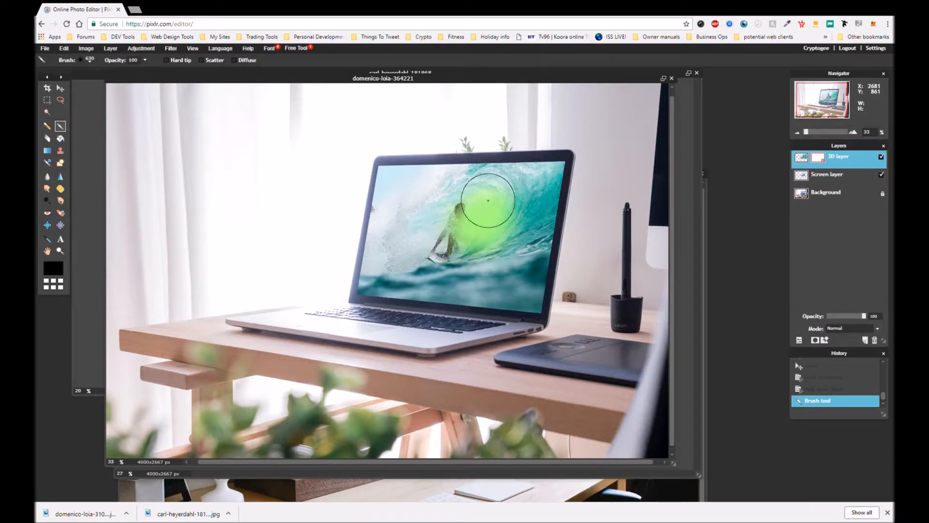
pyautogui.moveTo(487, 199); pyautogui.dragTo(480, 251)
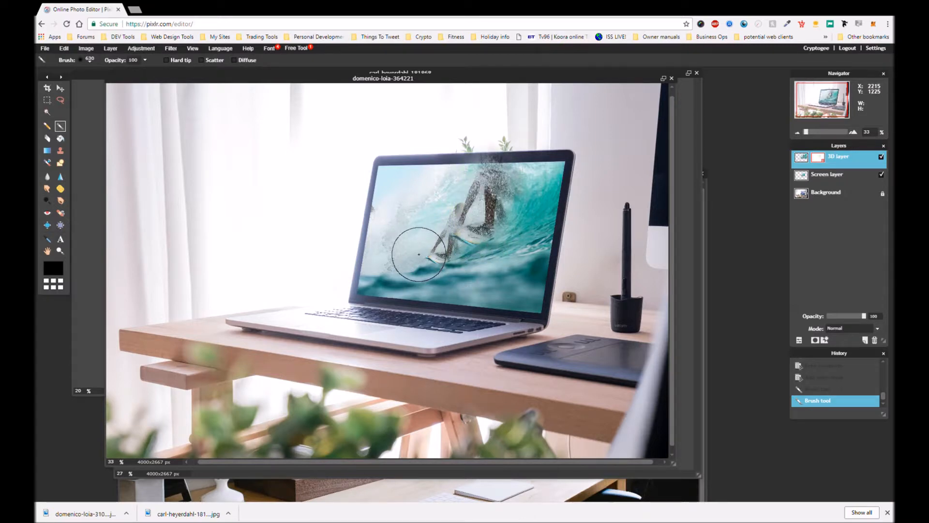
pyautogui.moveTo(421, 255); pyautogui.dragTo(459, 237)
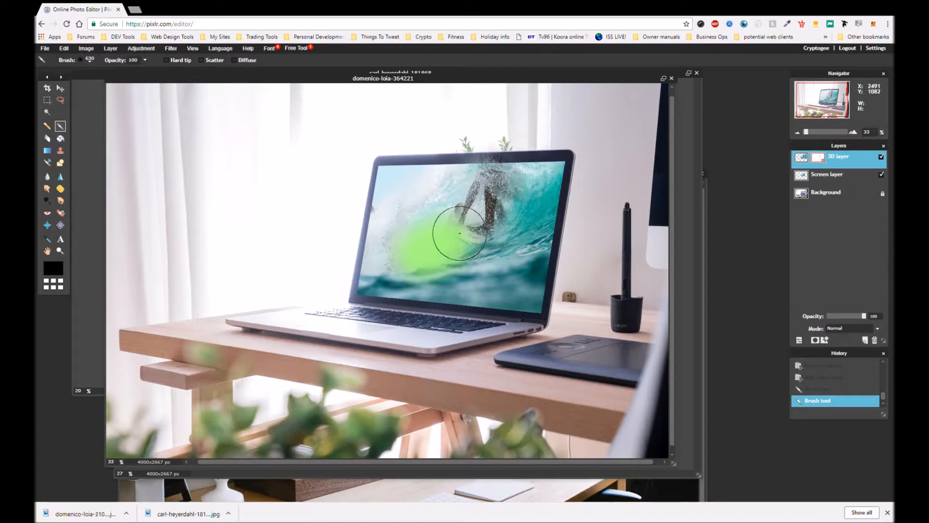
pyautogui.moveTo(459, 238); pyautogui.dragTo(492, 196)
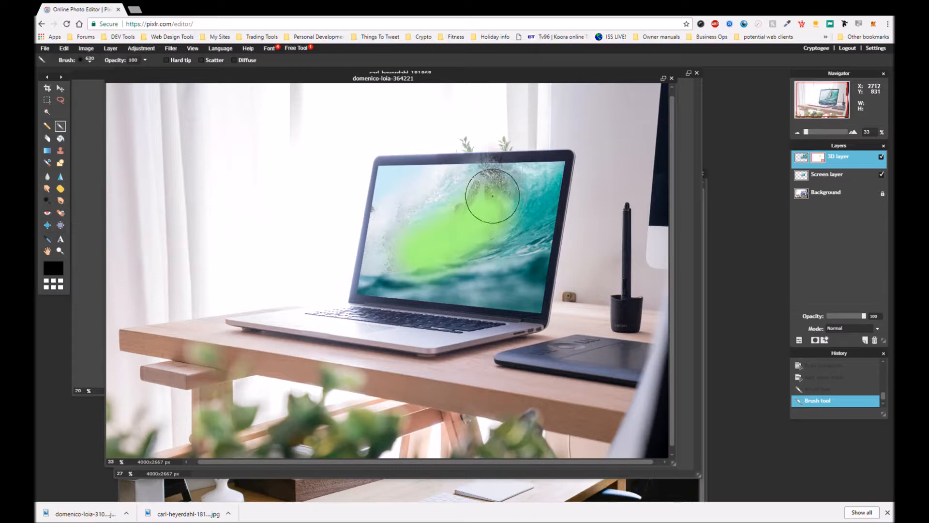
pyautogui.moveTo(492, 196); pyautogui.dragTo(486, 145)
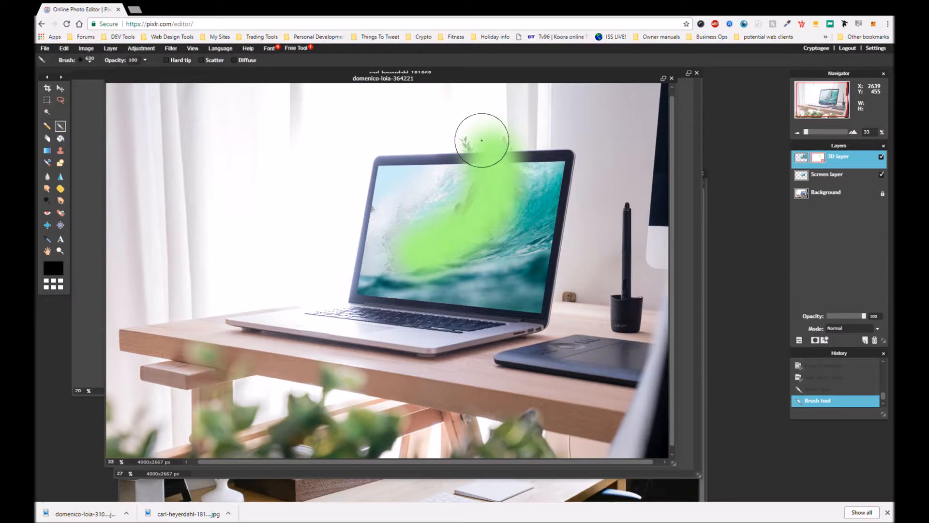
# - Reveal the wave spray on the left and the curling crest above the top-right corner
pyautogui.moveTo(481, 141); pyautogui.dragTo(415, 246)
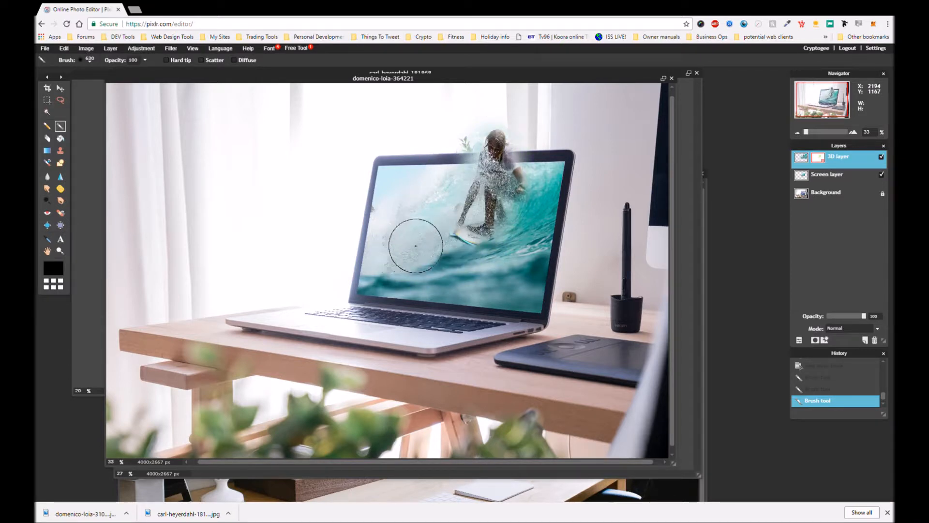
pyautogui.moveTo(415, 245); pyautogui.dragTo(446, 228)
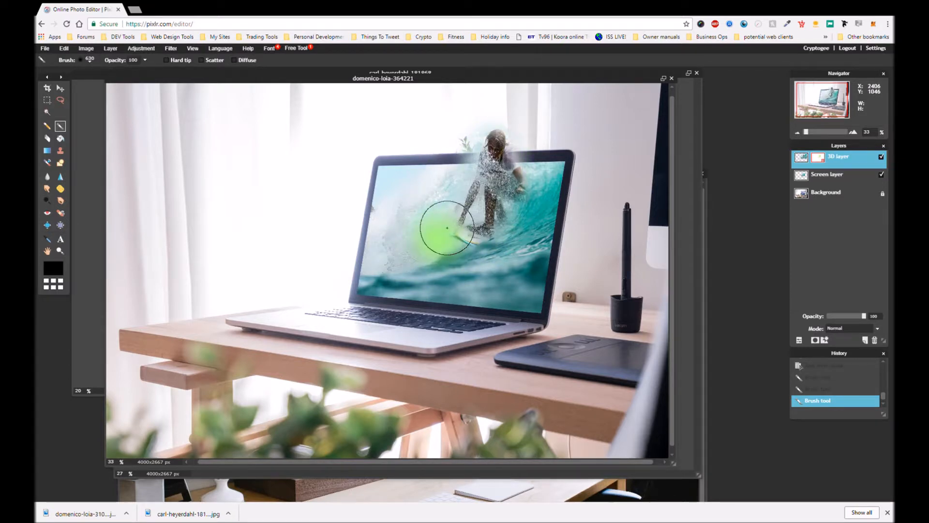
pyautogui.moveTo(447, 228); pyautogui.dragTo(463, 213)
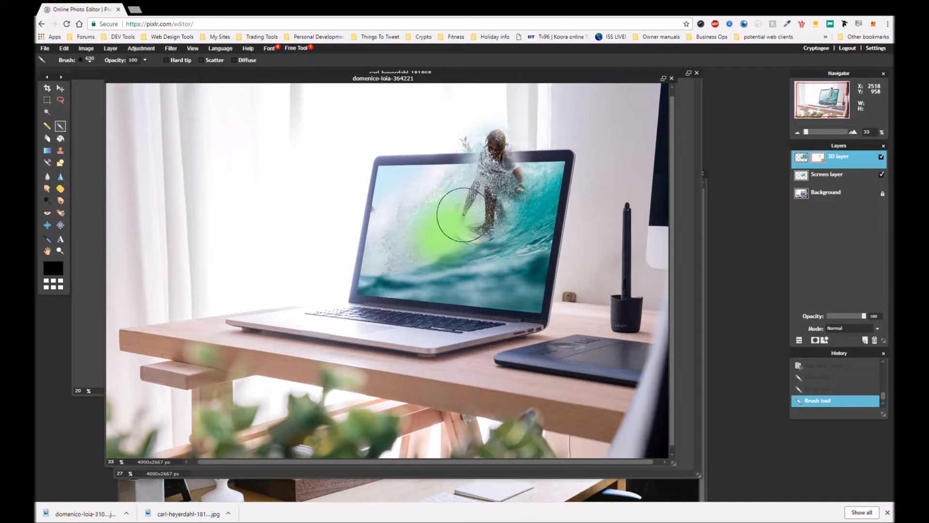
pyautogui.moveTo(459, 213); pyautogui.dragTo(468, 228)
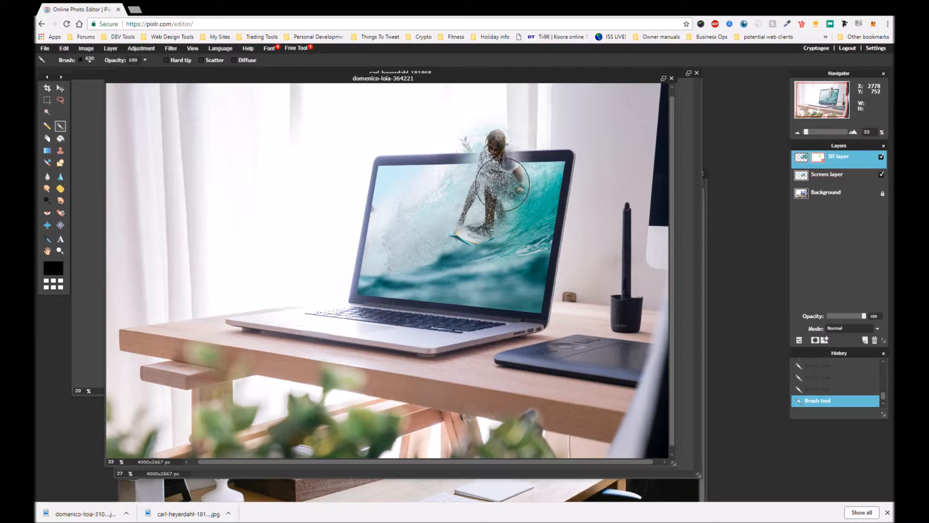
pyautogui.moveTo(500, 184)
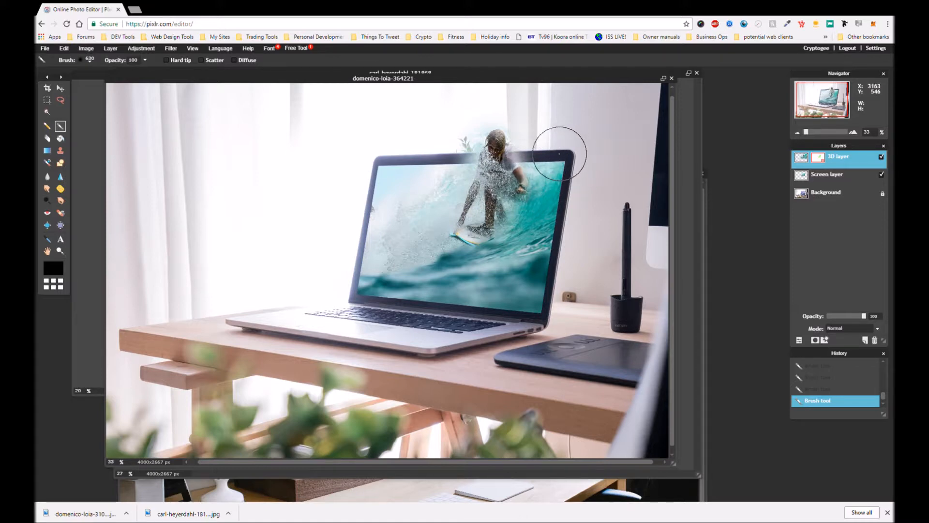
pyautogui.moveTo(558, 154); pyautogui.dragTo(564, 140)
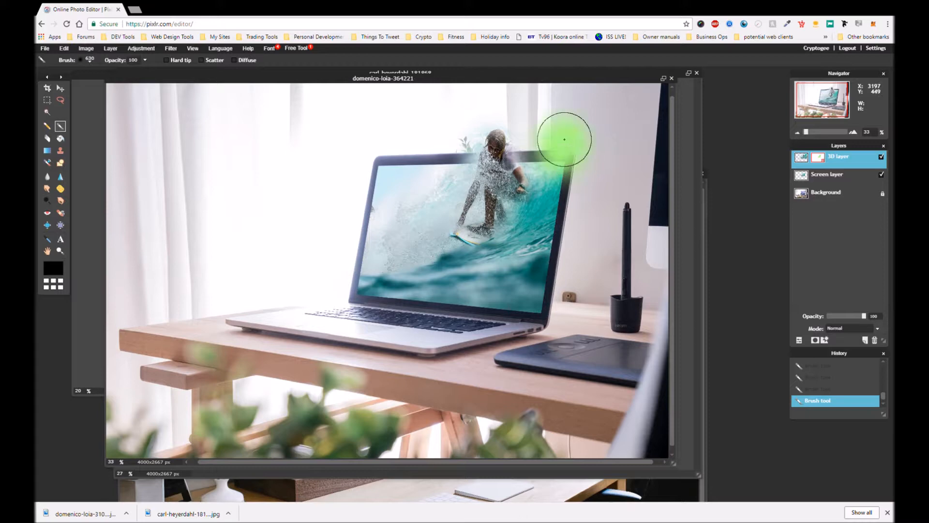
pyautogui.moveTo(556, 108)
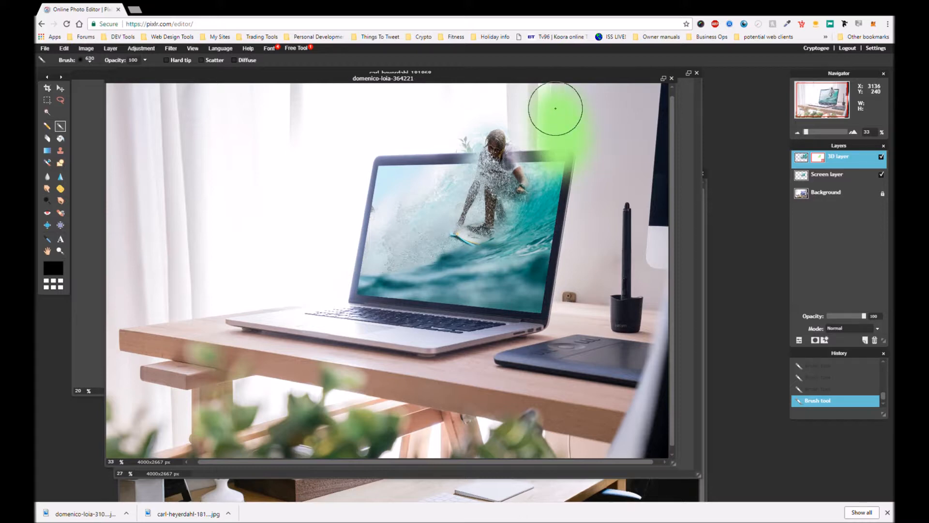
pyautogui.moveTo(555, 108); pyautogui.dragTo(503, 115)
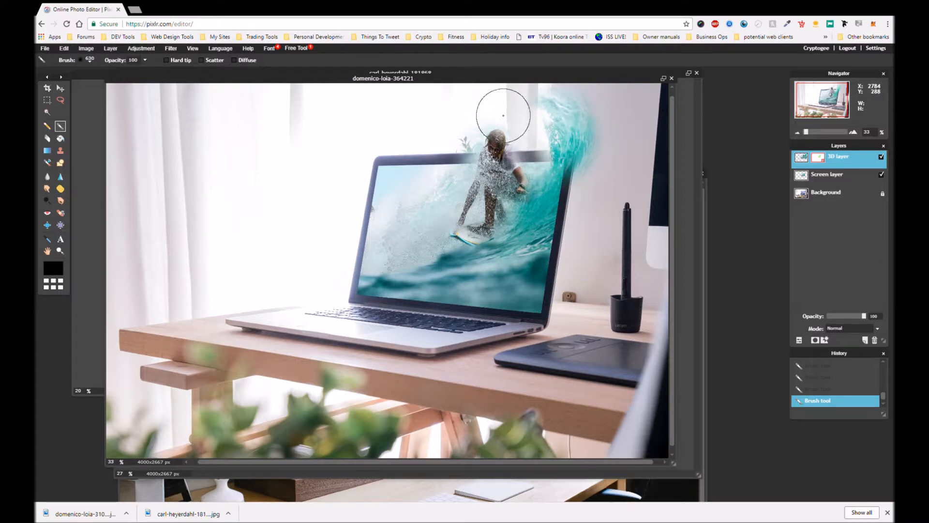
pyautogui.moveTo(504, 106)
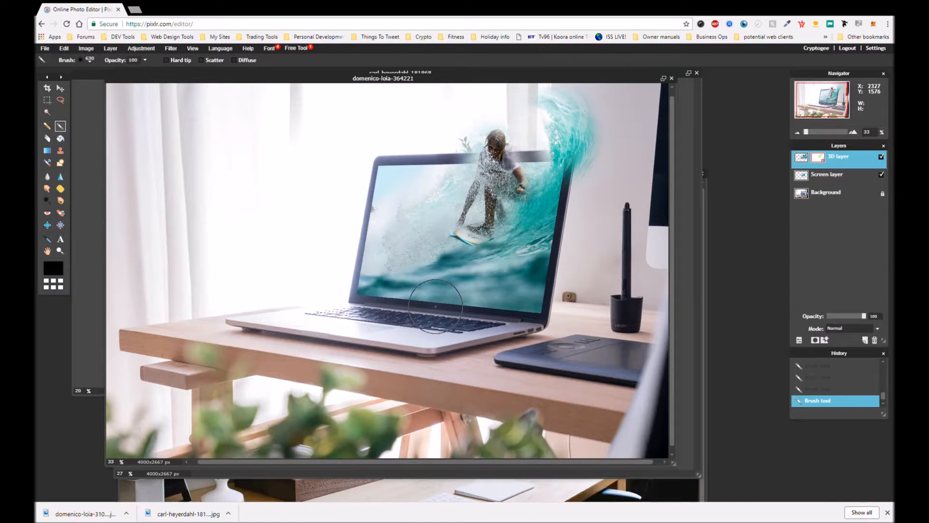
pyautogui.moveTo(441, 209)
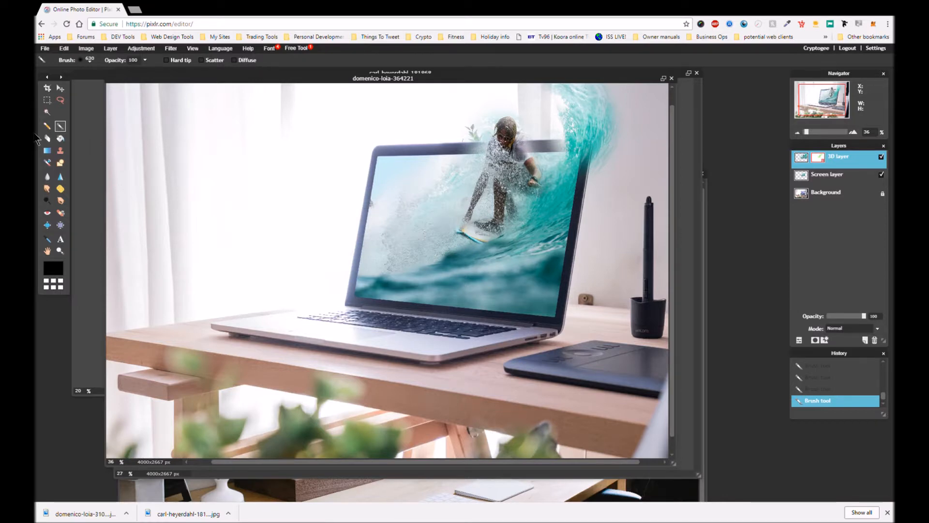
# - Erase stray fragments beside the surfer's head, shoulder and the top bezel edge
pyautogui.click(46, 139)
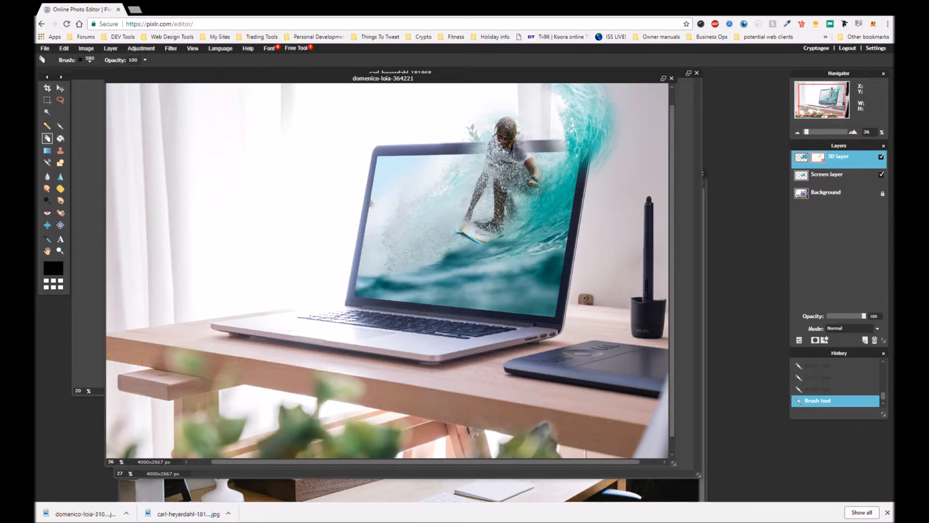
pyautogui.moveTo(479, 161)
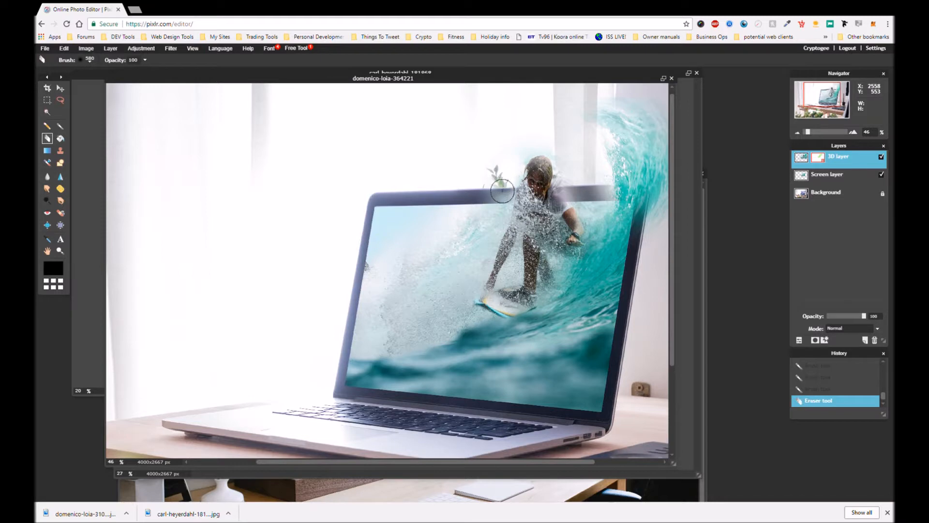
pyautogui.moveTo(499, 197)
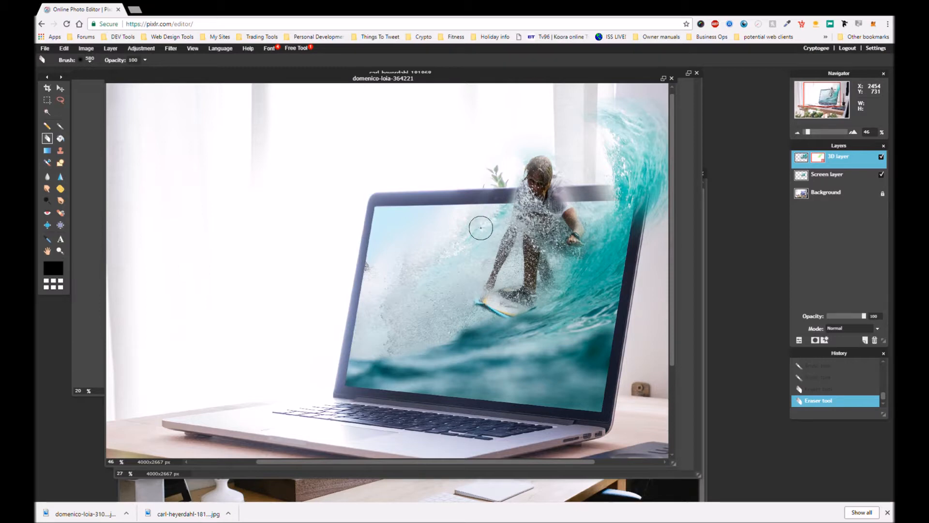
pyautogui.moveTo(513, 176)
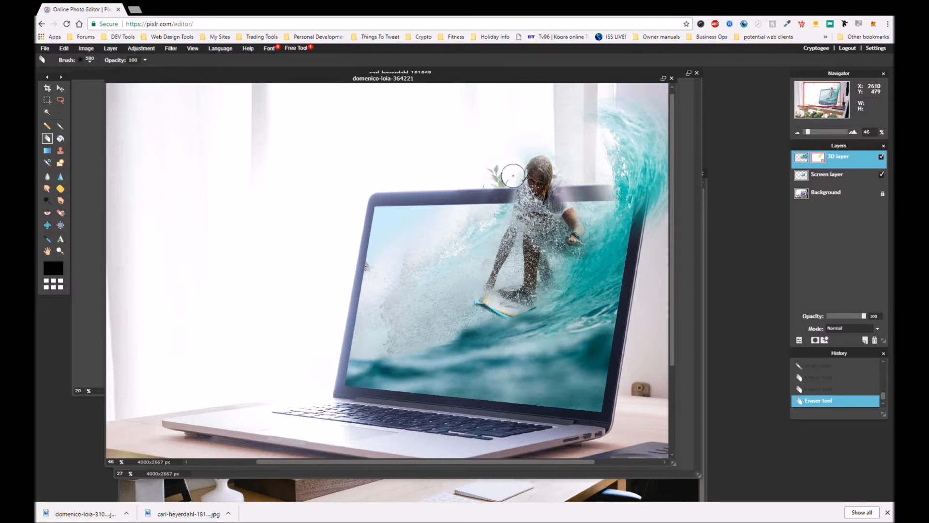
pyautogui.moveTo(514, 175); pyautogui.dragTo(503, 193)
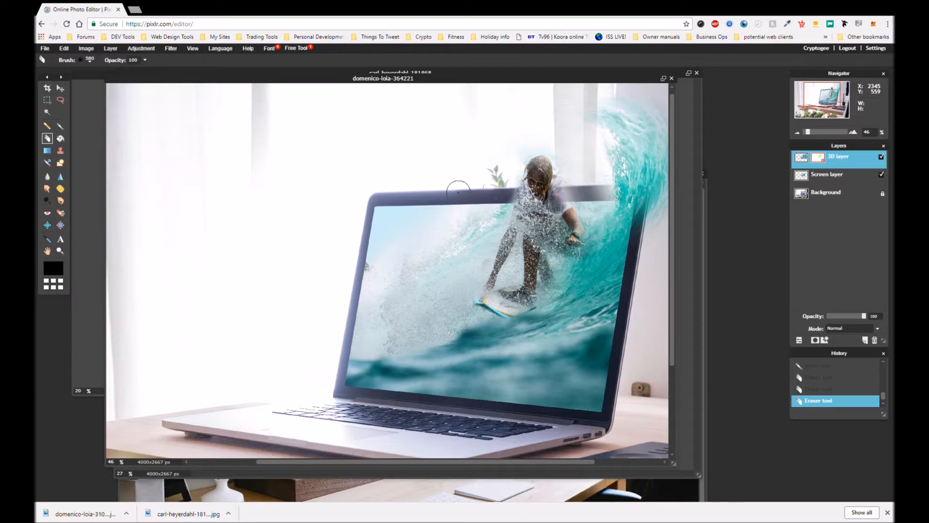
pyautogui.moveTo(431, 191)
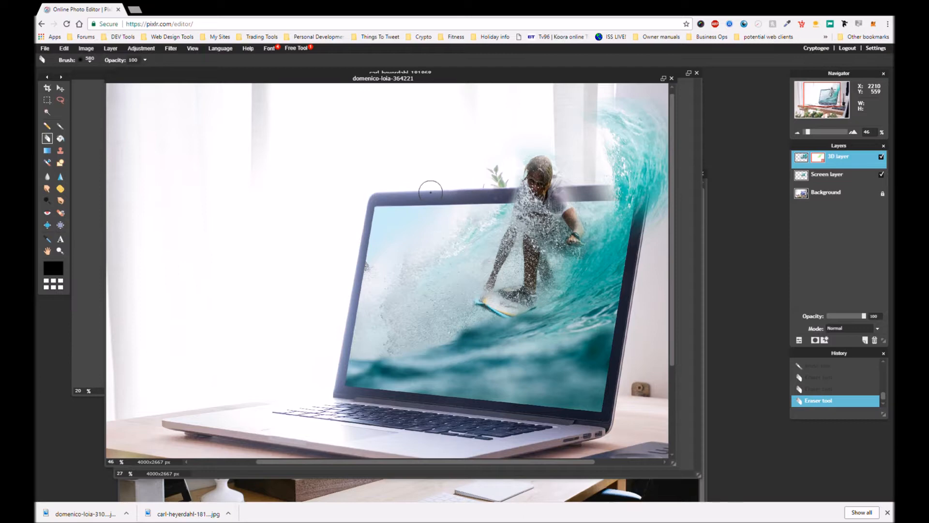
pyautogui.moveTo(516, 170)
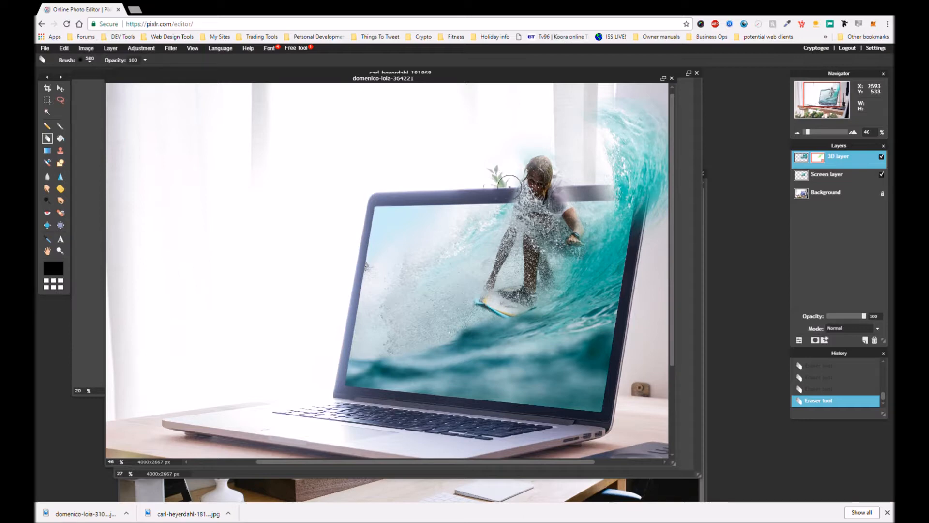
pyautogui.moveTo(506, 184); pyautogui.dragTo(570, 204)
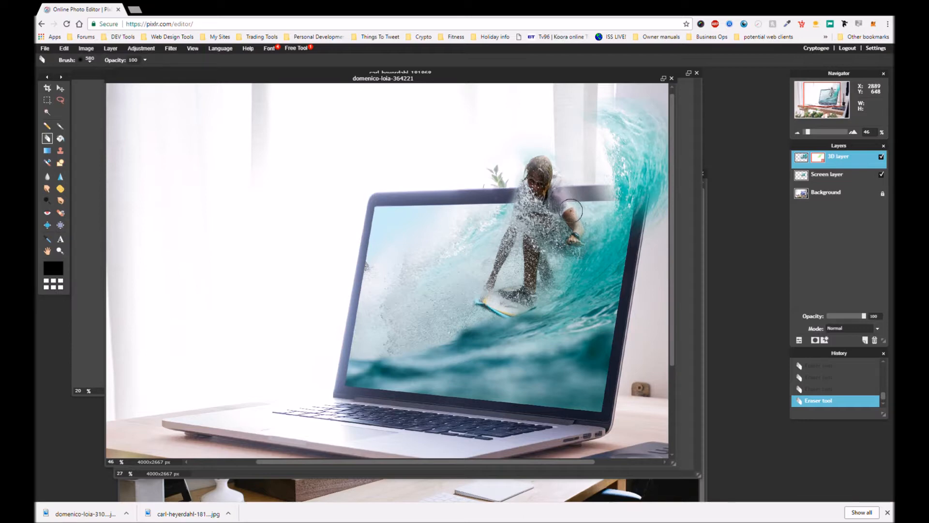
pyautogui.moveTo(572, 210); pyautogui.dragTo(528, 154)
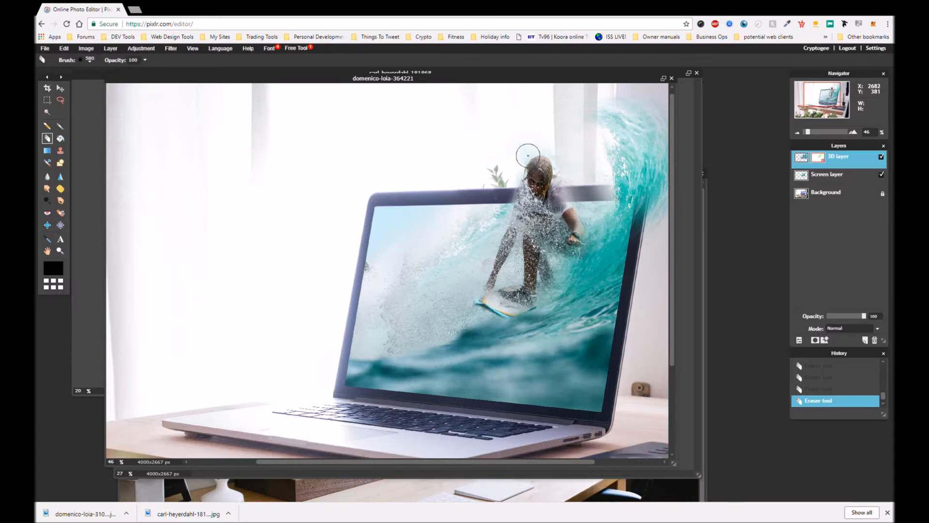
pyautogui.moveTo(521, 146)
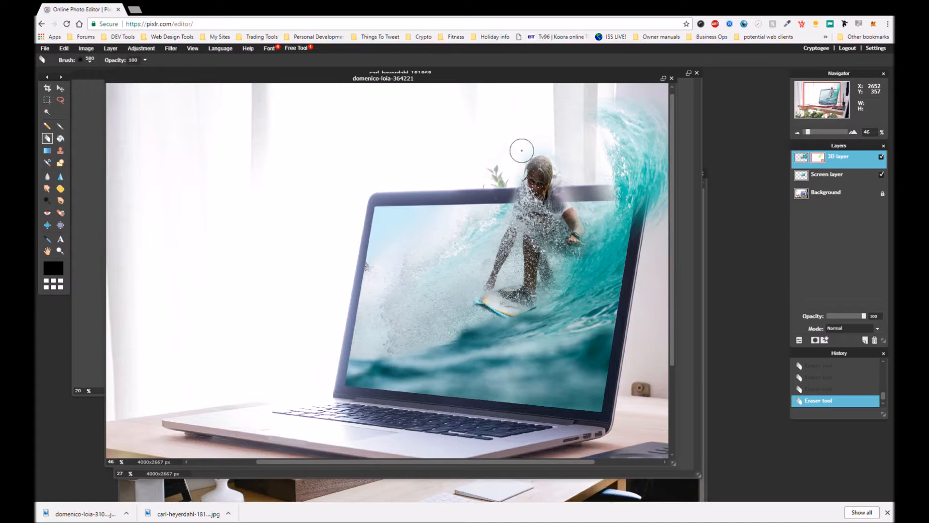
pyautogui.moveTo(544, 138)
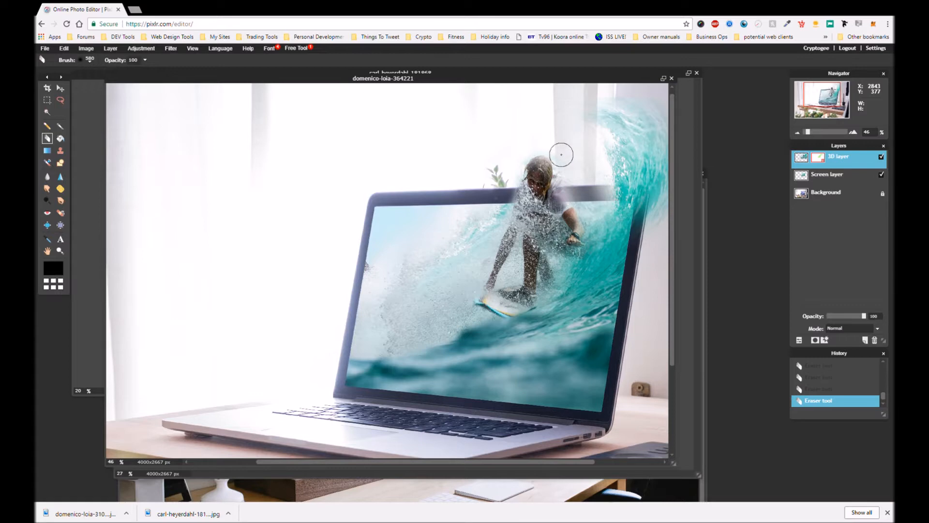
pyautogui.moveTo(569, 181)
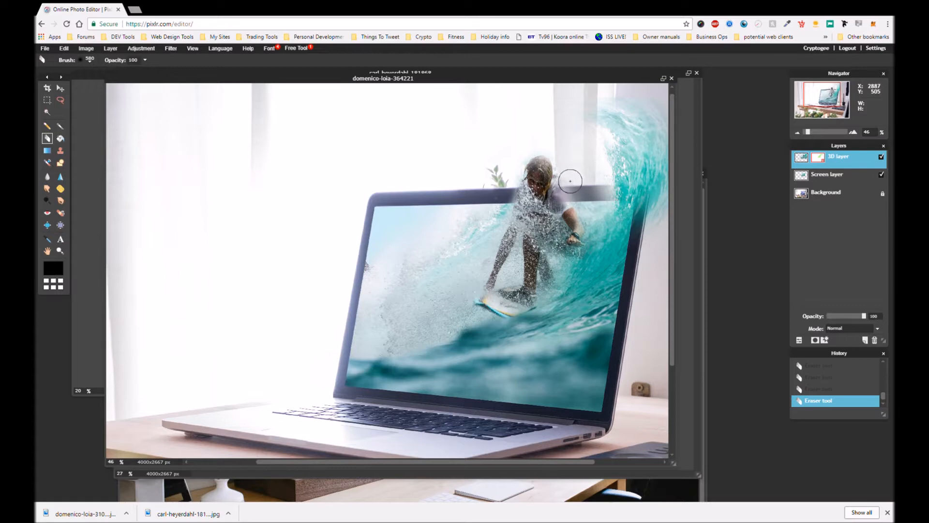
pyautogui.moveTo(566, 180)
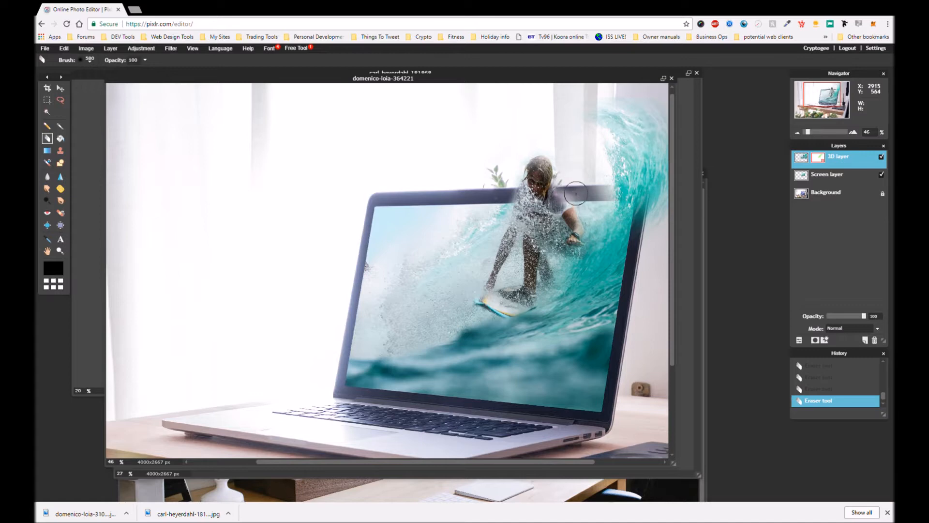
pyautogui.moveTo(583, 191)
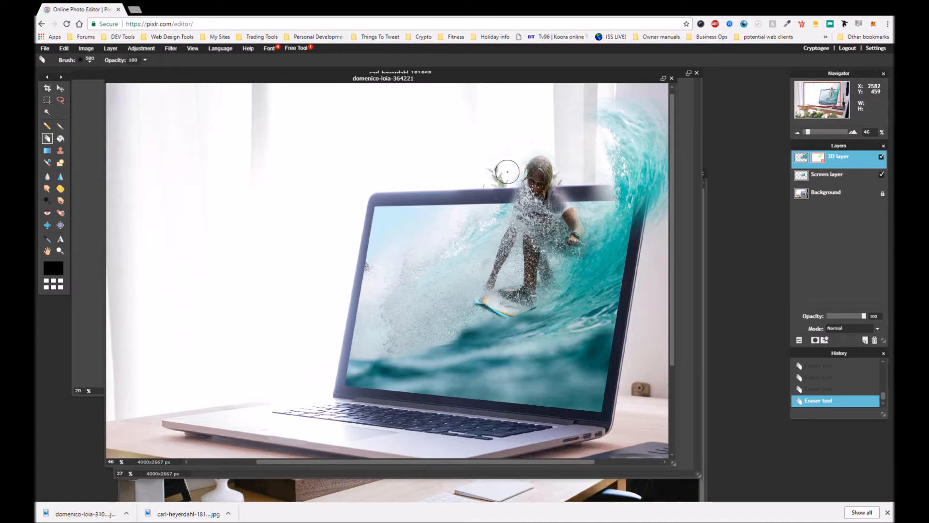
pyautogui.moveTo(507, 176)
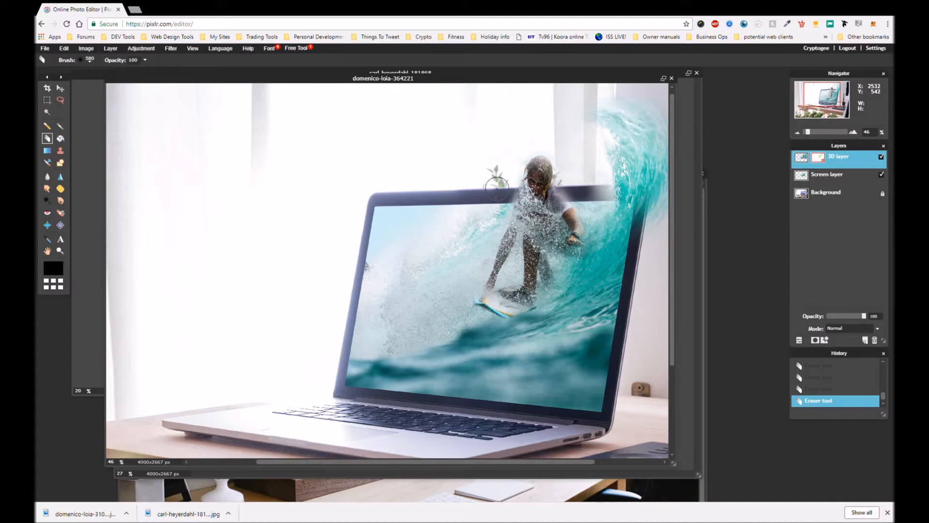
pyautogui.moveTo(527, 146)
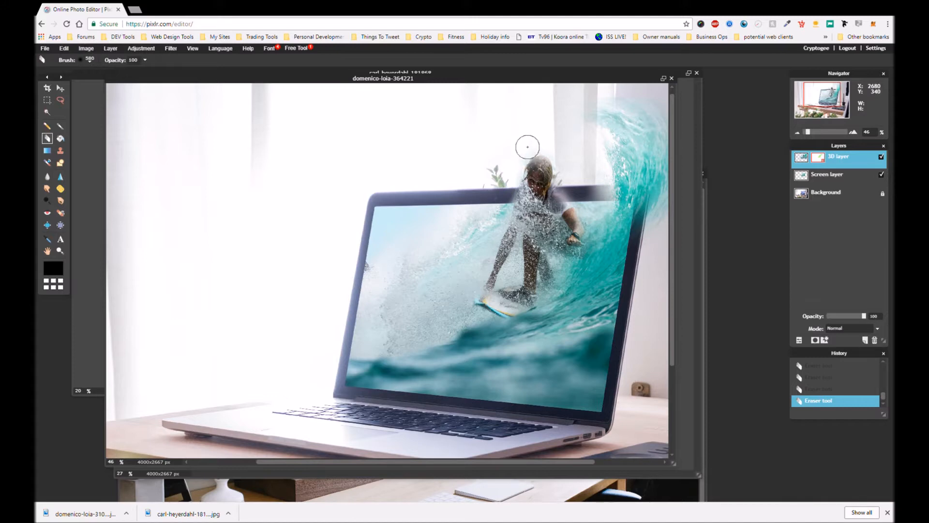
pyautogui.moveTo(556, 149)
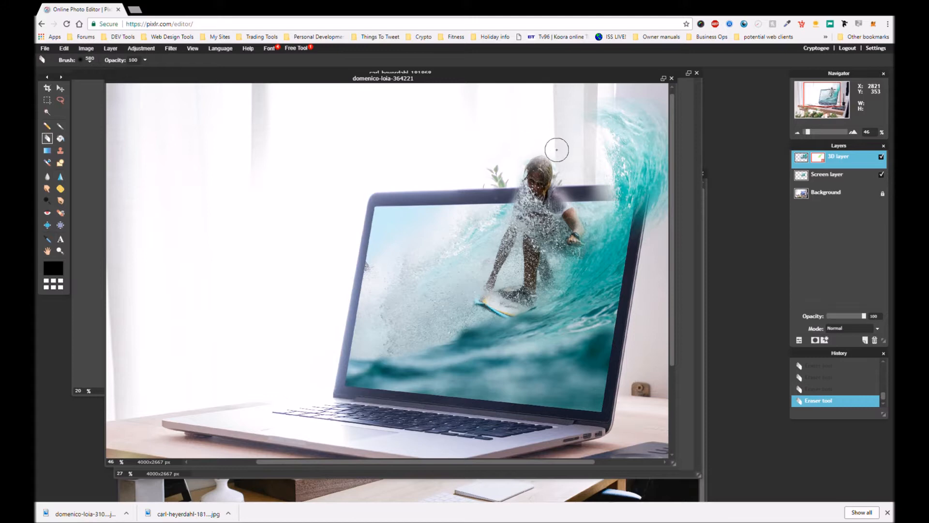
pyautogui.moveTo(563, 368)
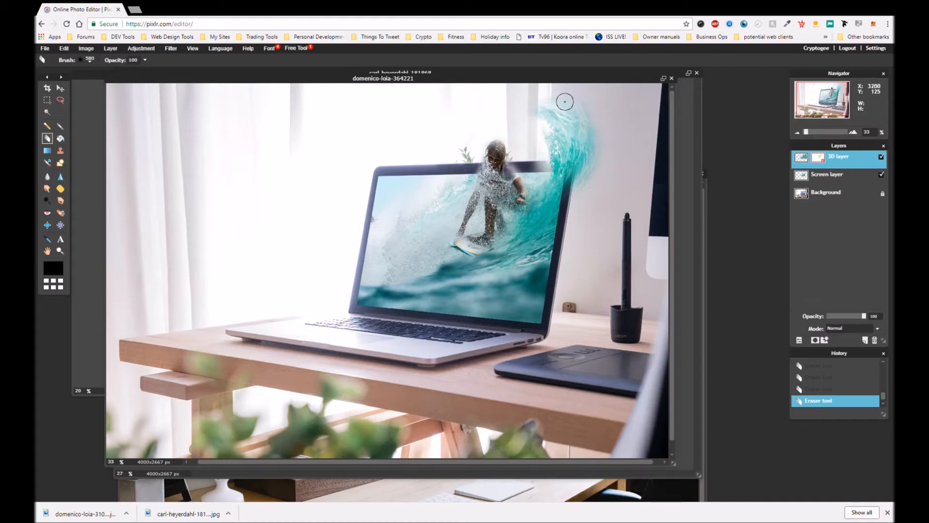
pyautogui.moveTo(556, 202)
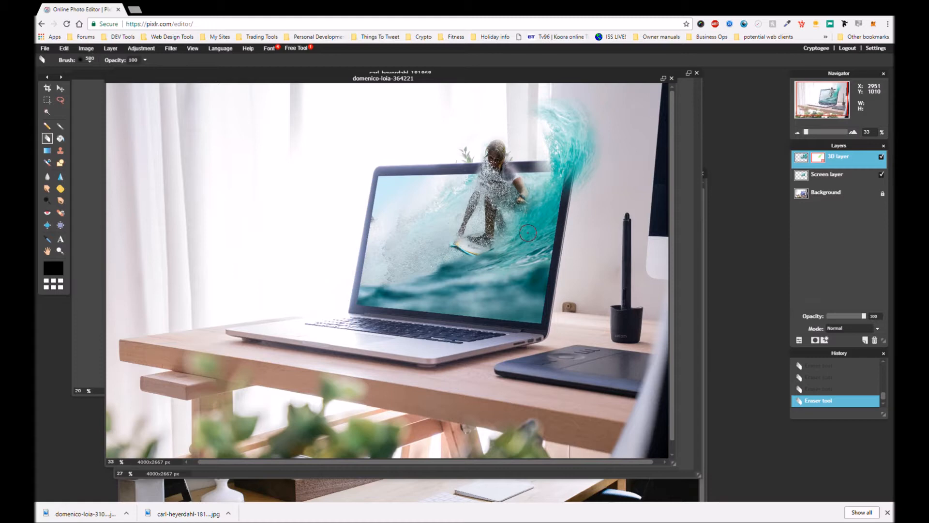
pyautogui.moveTo(530, 224)
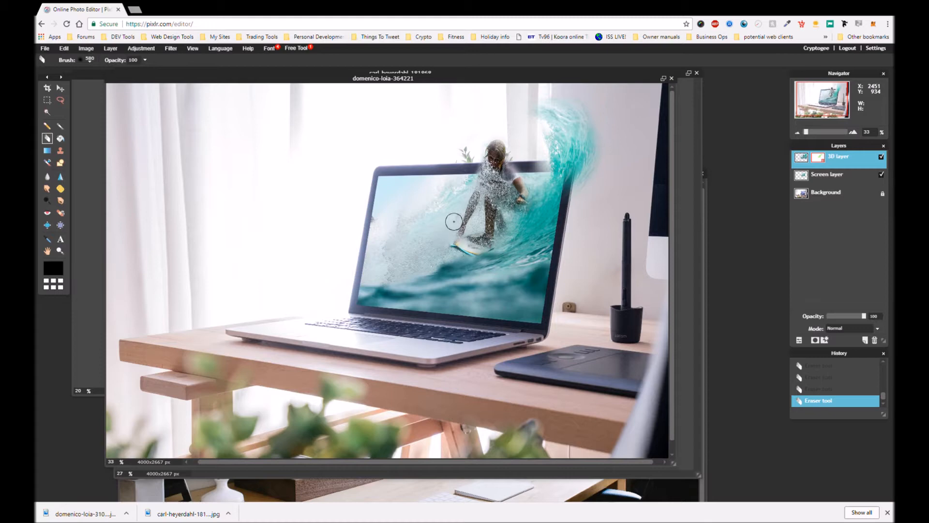
pyautogui.moveTo(453, 179)
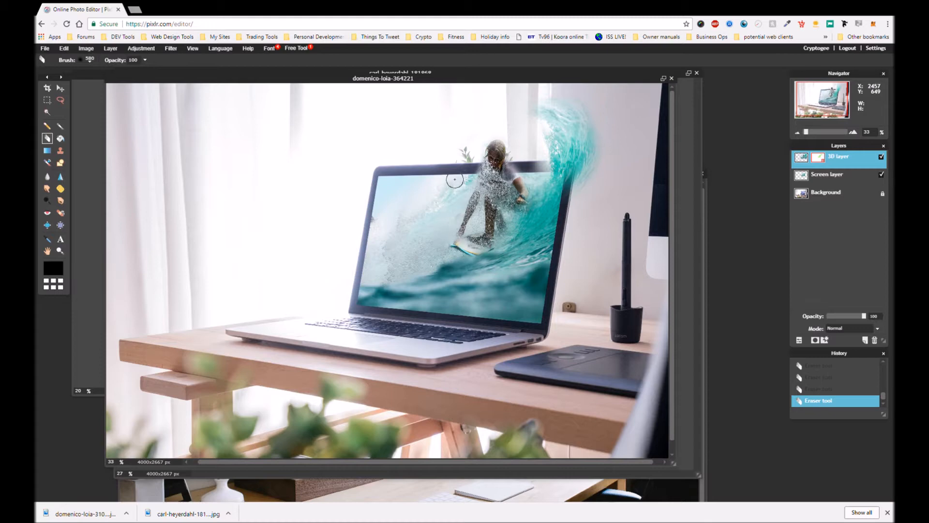
pyautogui.moveTo(552, 211)
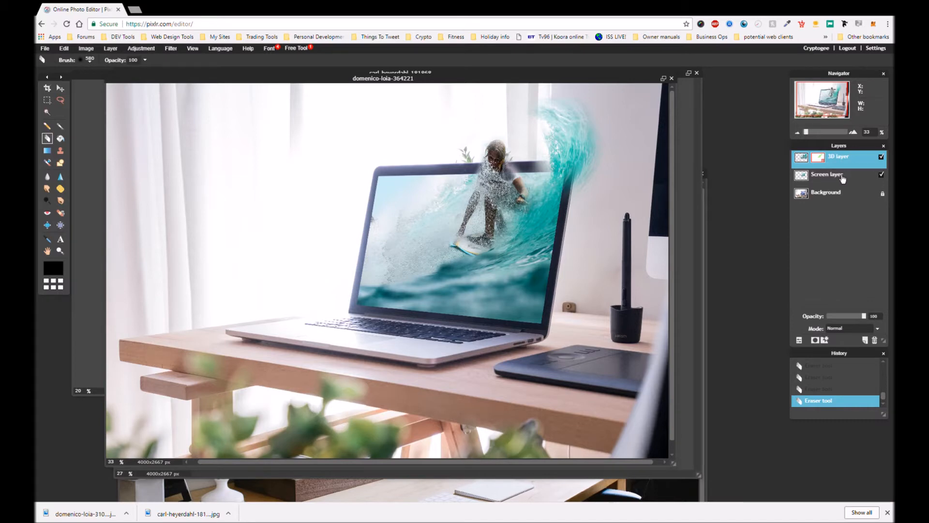
pyautogui.moveTo(609, 195)
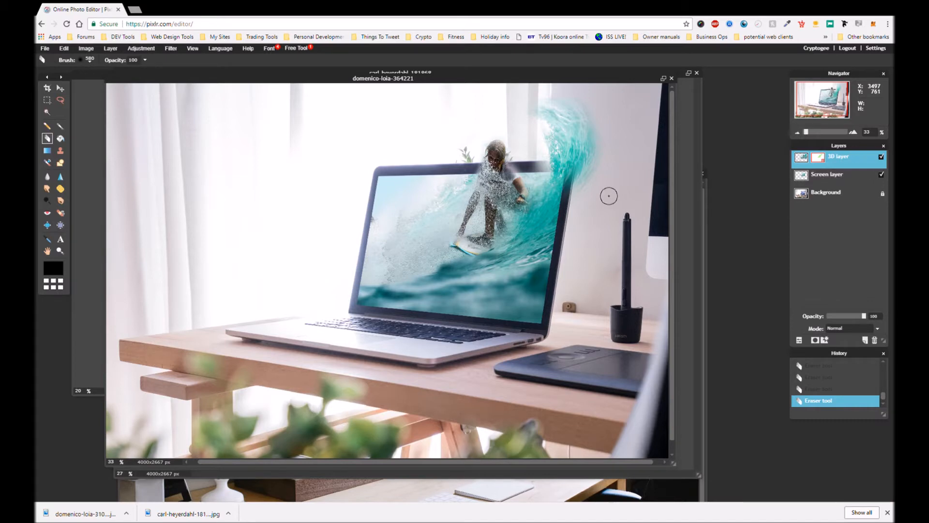
pyautogui.moveTo(221, 191)
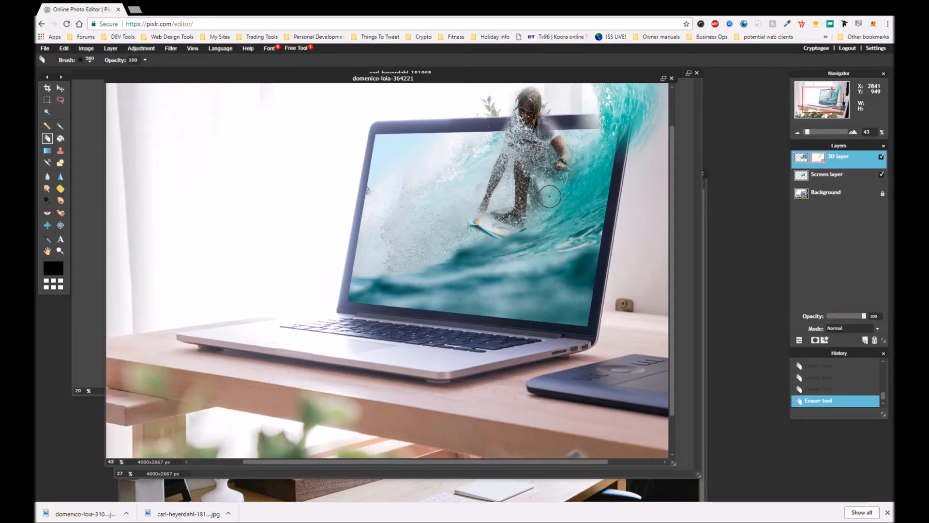
pyautogui.moveTo(551, 192)
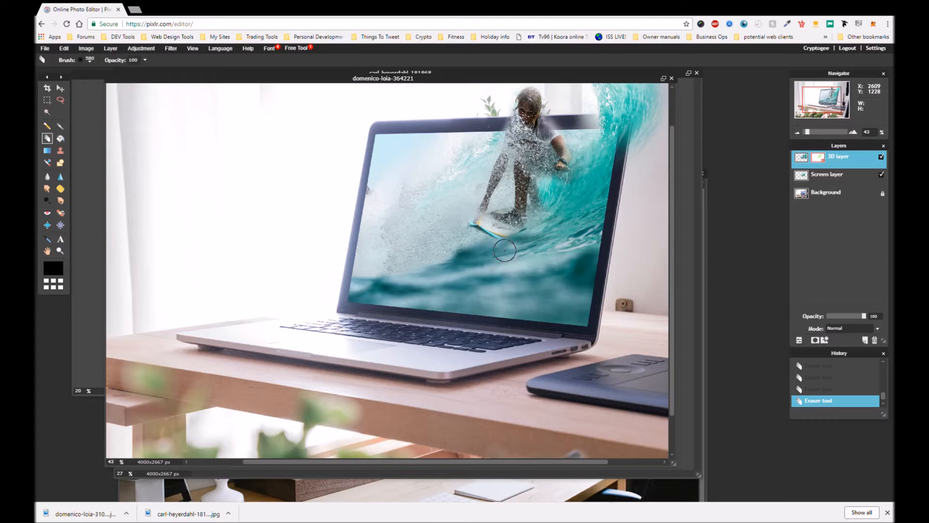
pyautogui.moveTo(670, 243)
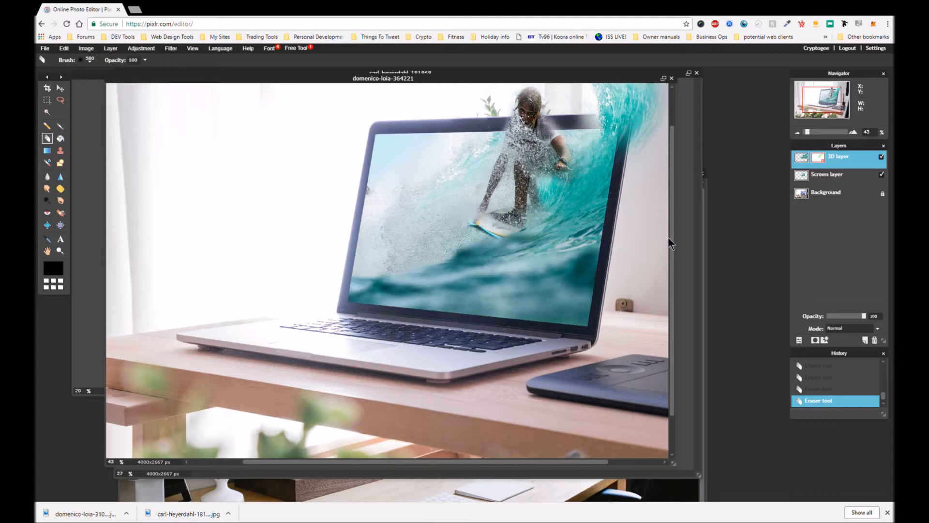
# - Zoom the view while erasing along the wave around the surfer's board
pyautogui.scroll(-3)
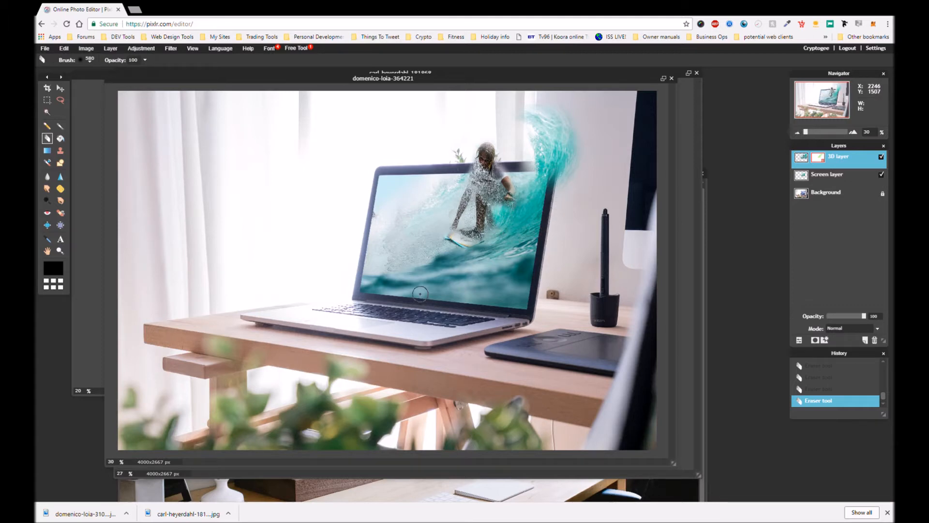
# - Zoom out to see the whole desk scene while blending the water at the screen bottom
pyautogui.scroll(-3)
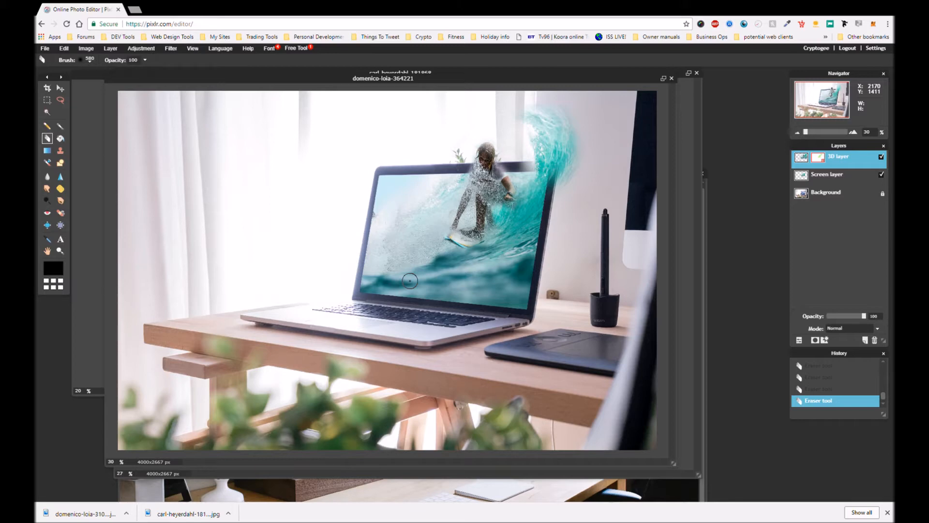
pyautogui.moveTo(408, 279)
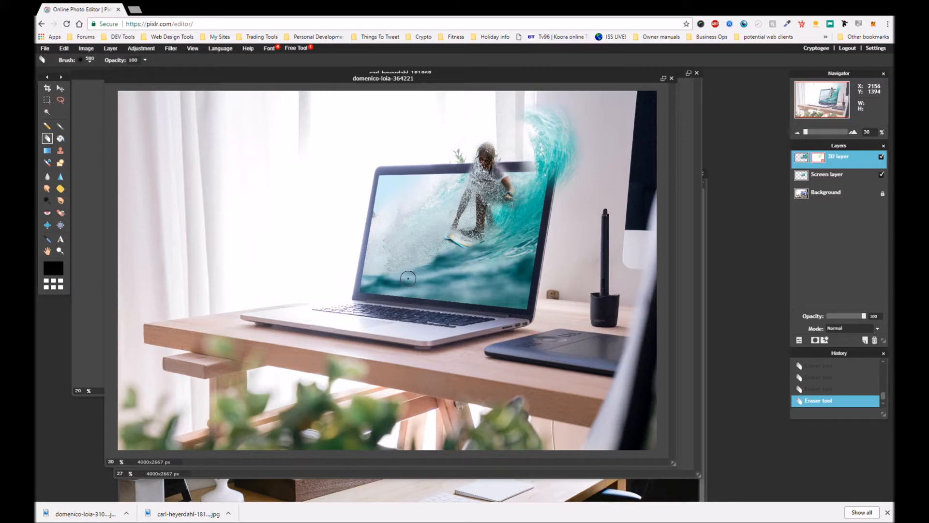
pyautogui.moveTo(407, 276)
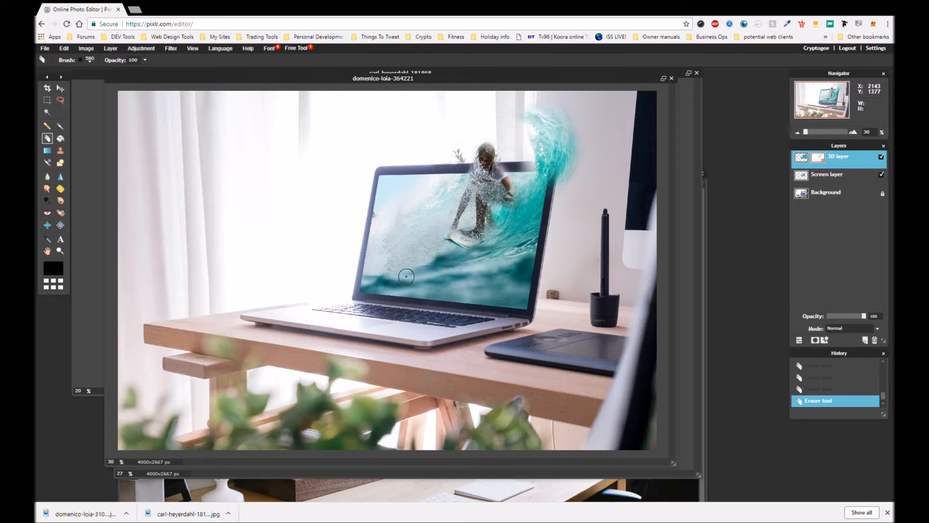
pyautogui.moveTo(404, 278)
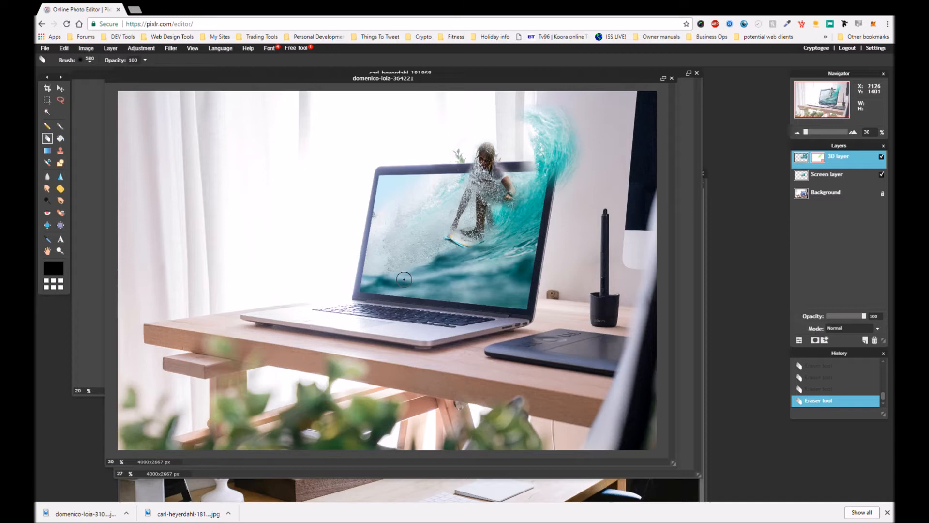
pyautogui.moveTo(400, 279)
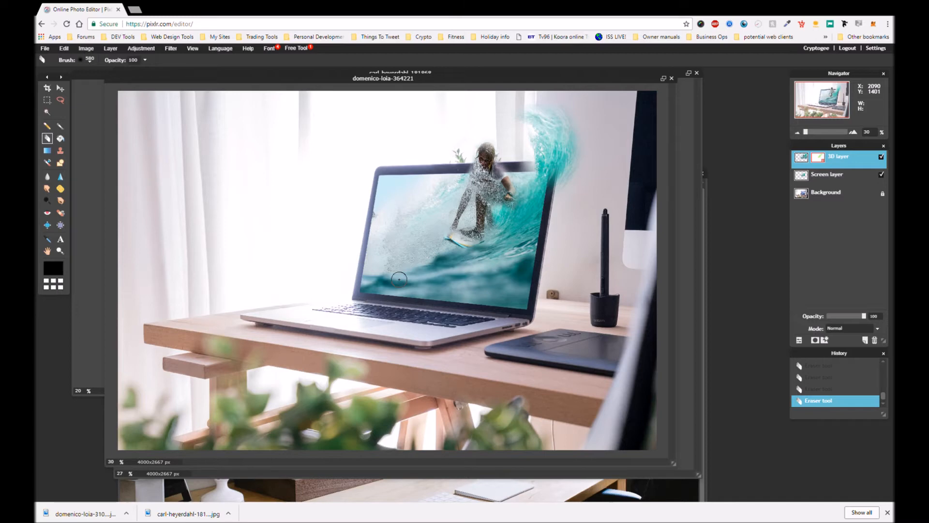
pyautogui.moveTo(397, 280)
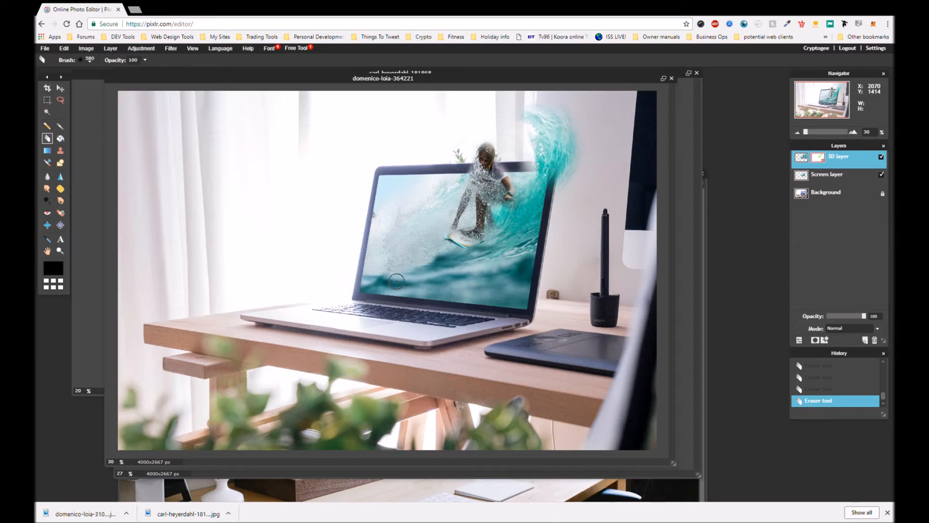
pyautogui.moveTo(449, 205)
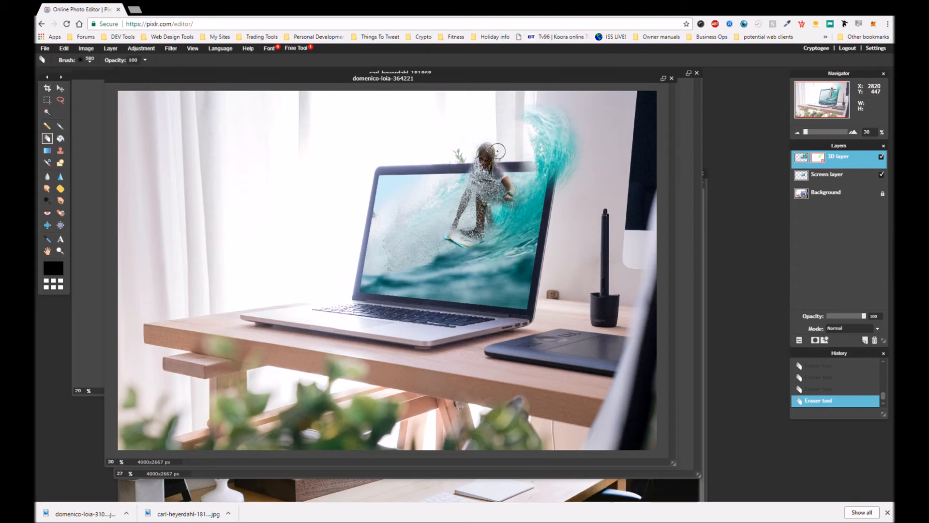
pyautogui.moveTo(500, 127)
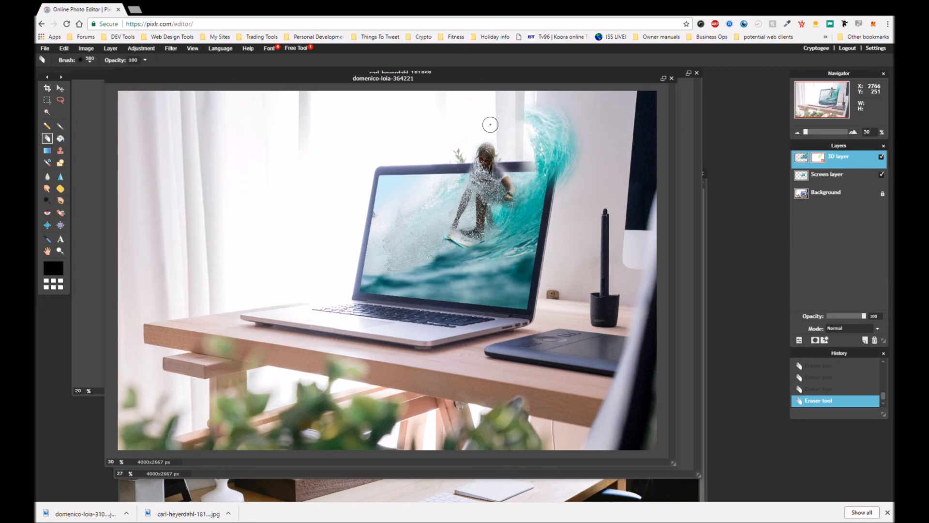
pyautogui.moveTo(488, 125)
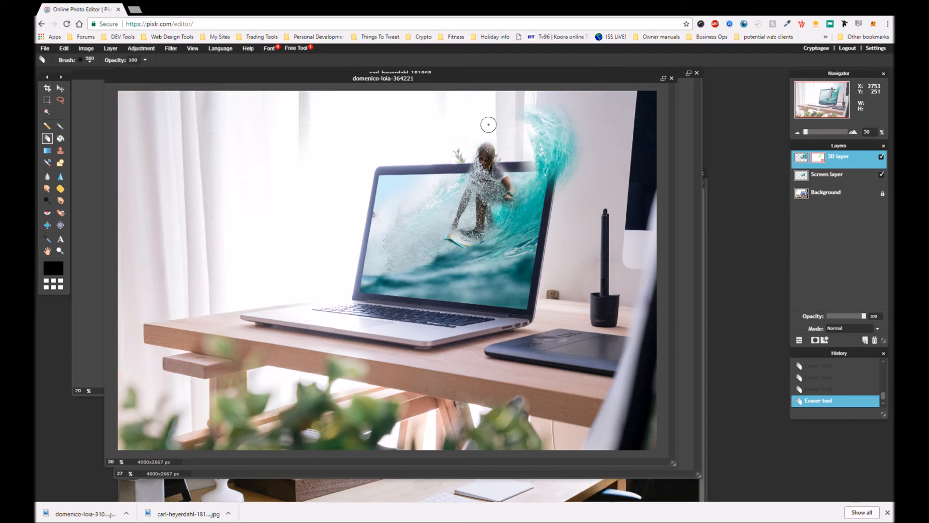
pyautogui.moveTo(406, 182)
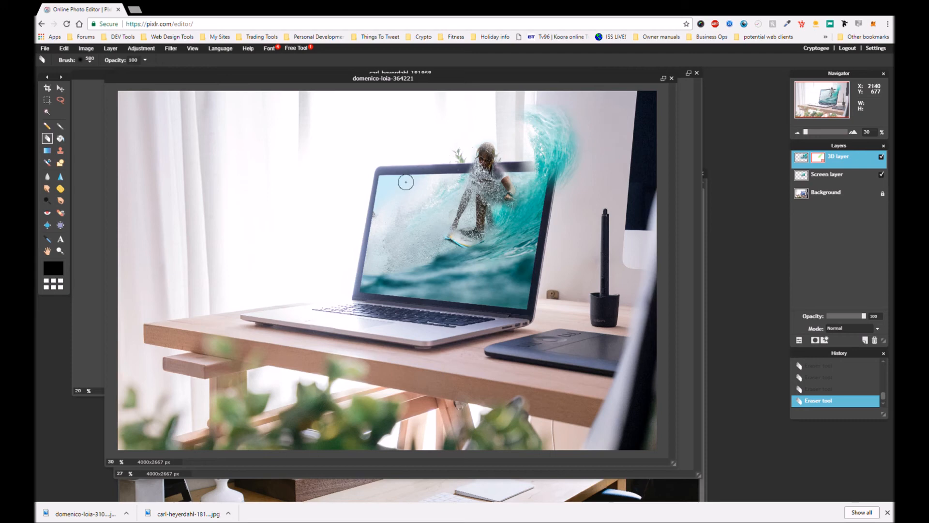
pyautogui.moveTo(444, 194)
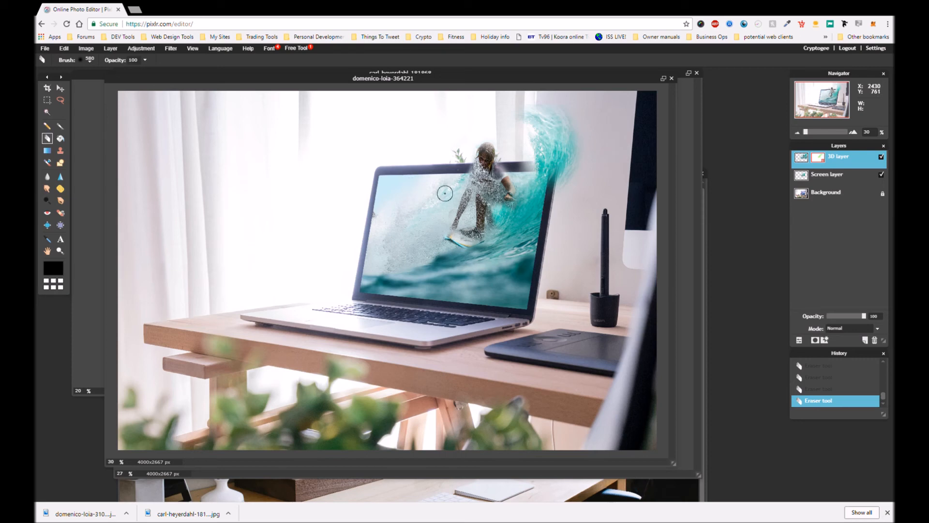
pyautogui.moveTo(394, 172)
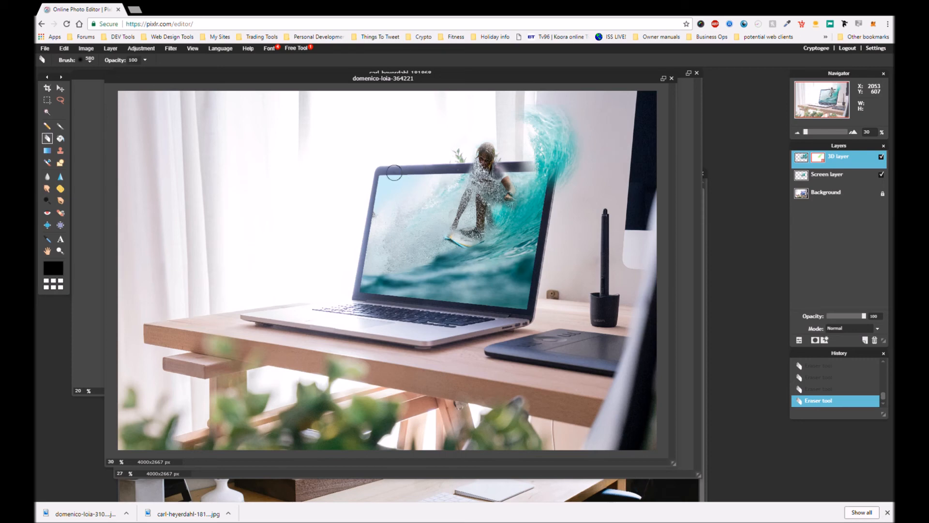
pyautogui.moveTo(395, 176)
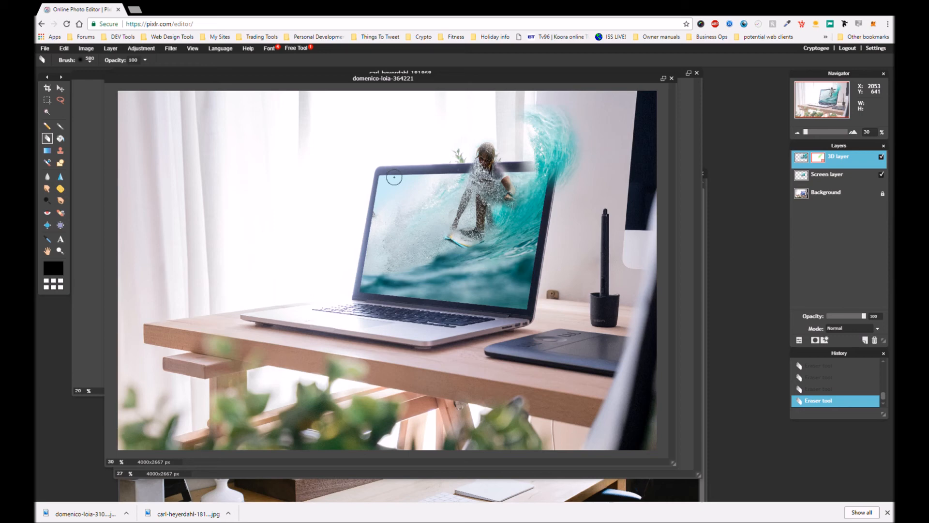
pyautogui.moveTo(492, 184)
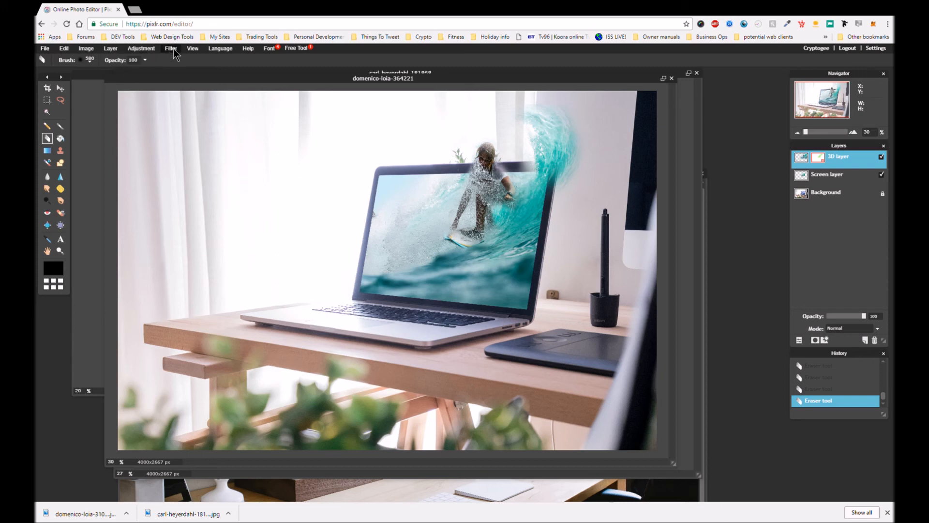
# - Apply a moderate contrast boost to the 3D layer via Brightness & Contrast
pyautogui.click(170, 49)
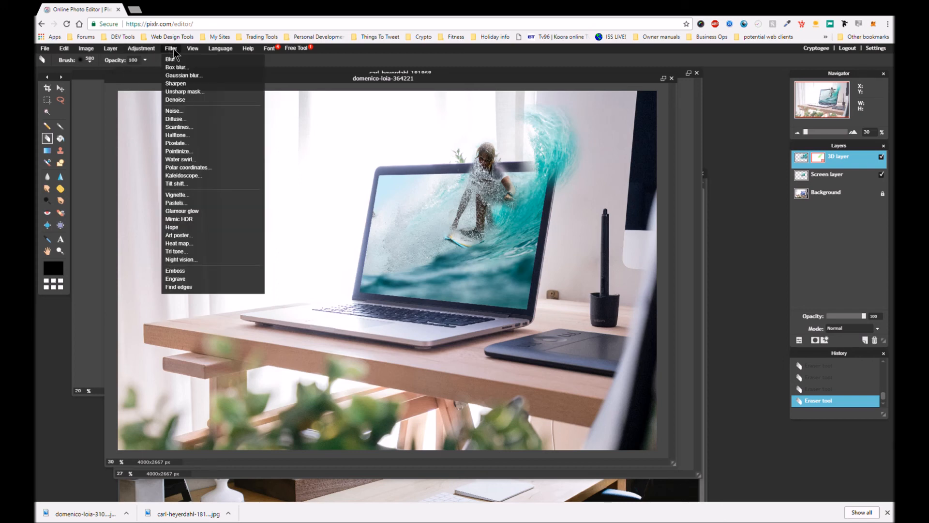
pyautogui.click(140, 49)
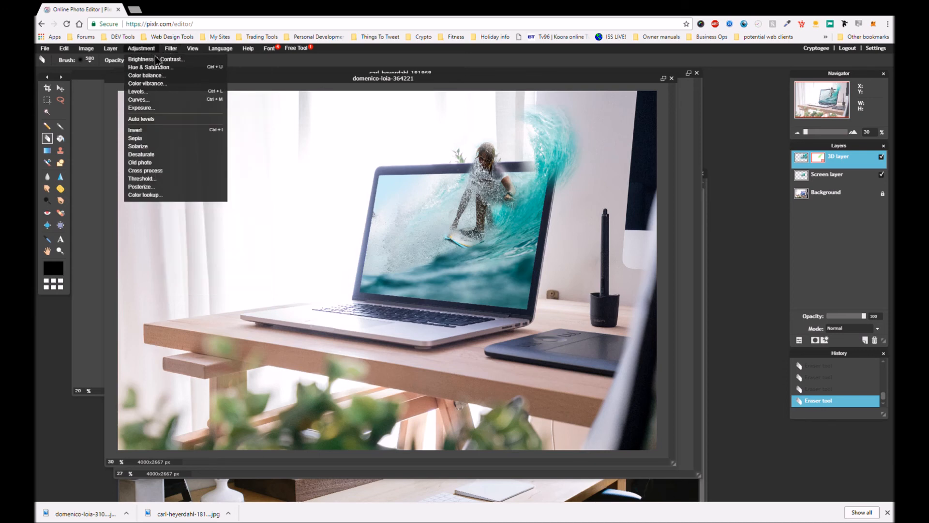
pyautogui.click(141, 59)
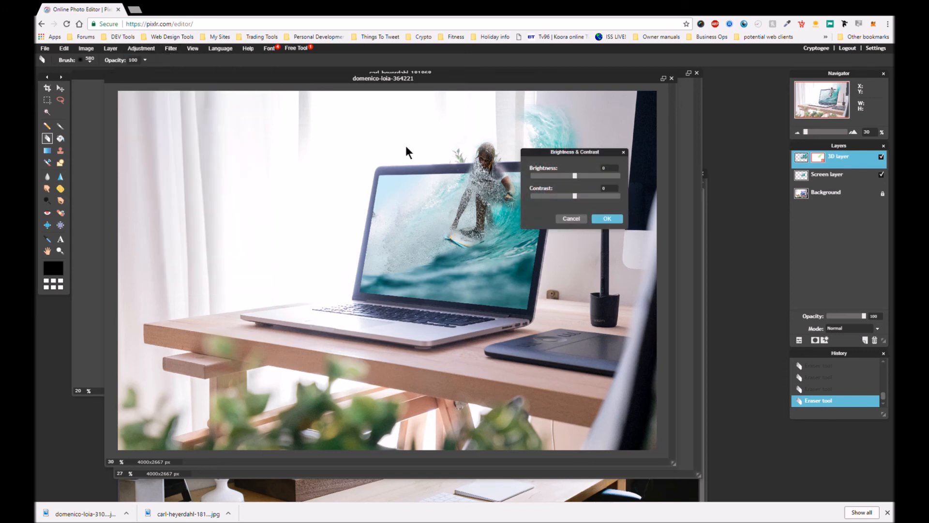
pyautogui.moveTo(574, 196); pyautogui.dragTo(584, 196)
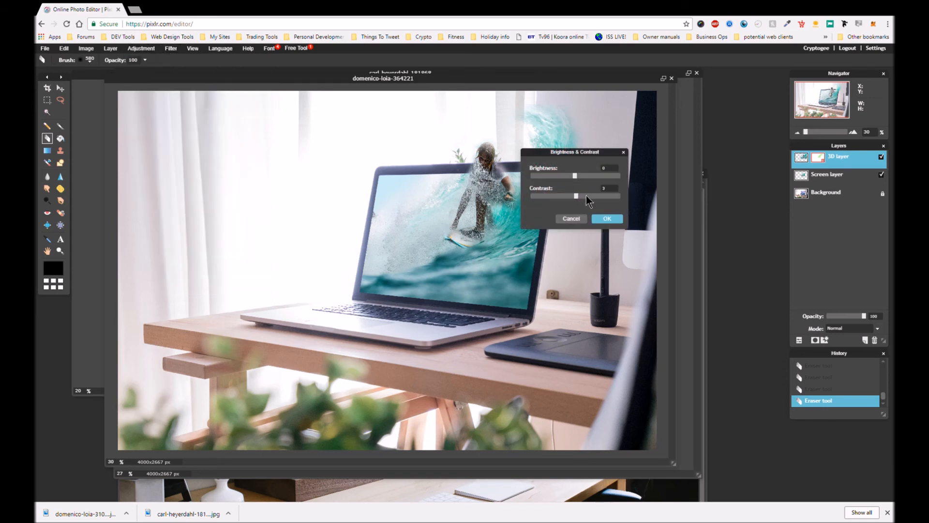
pyautogui.moveTo(575, 197); pyautogui.dragTo(593, 197)
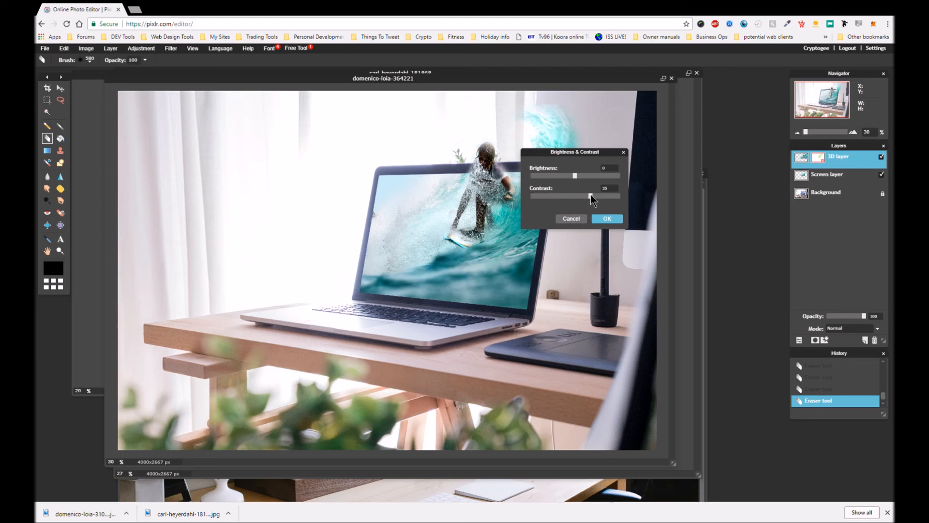
pyautogui.moveTo(592, 197); pyautogui.dragTo(584, 196)
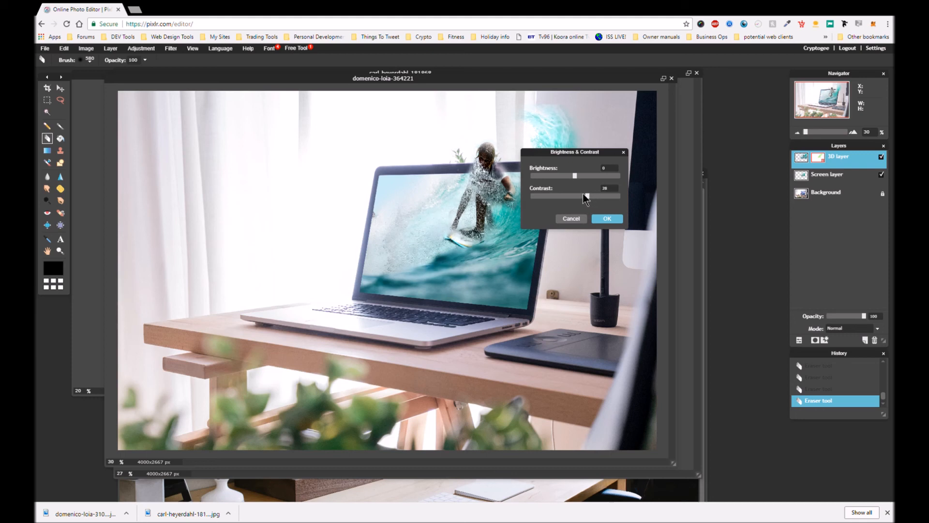
pyautogui.click(607, 218)
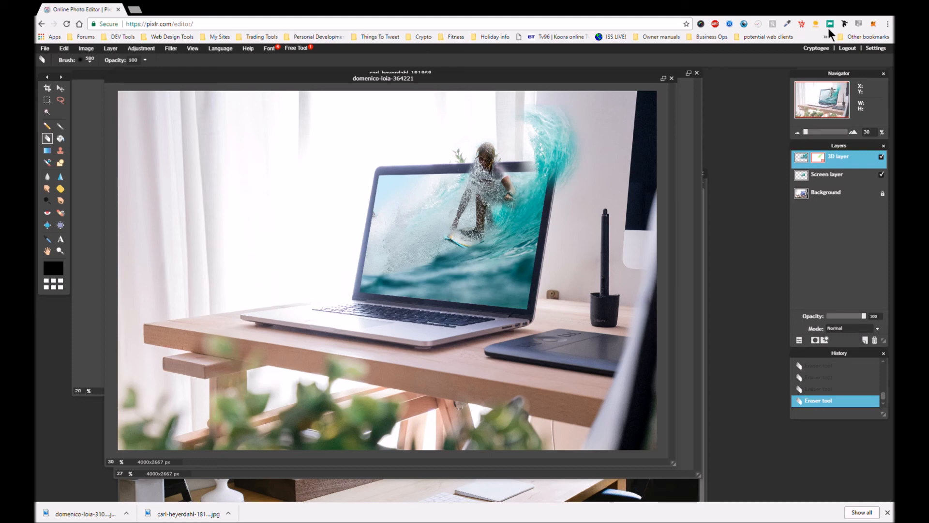
pyautogui.moveTo(854, 40)
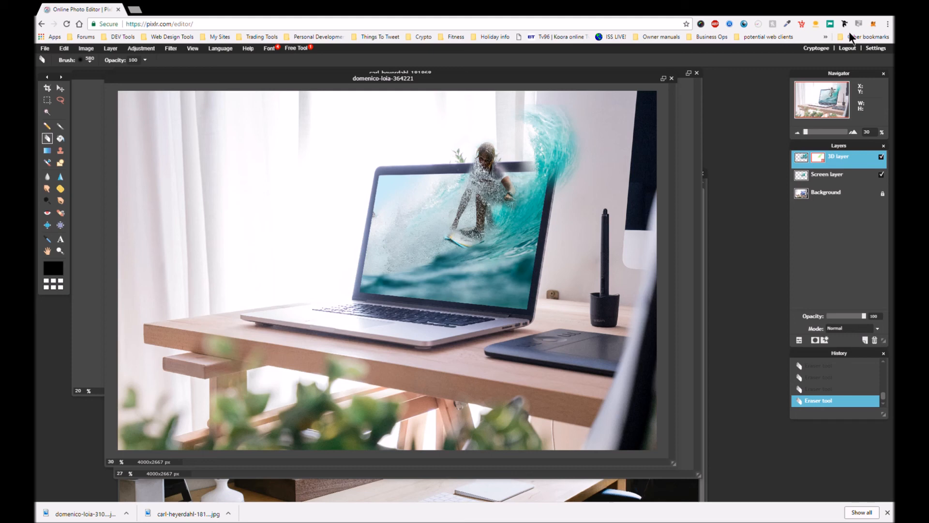
pyautogui.moveTo(850, 36)
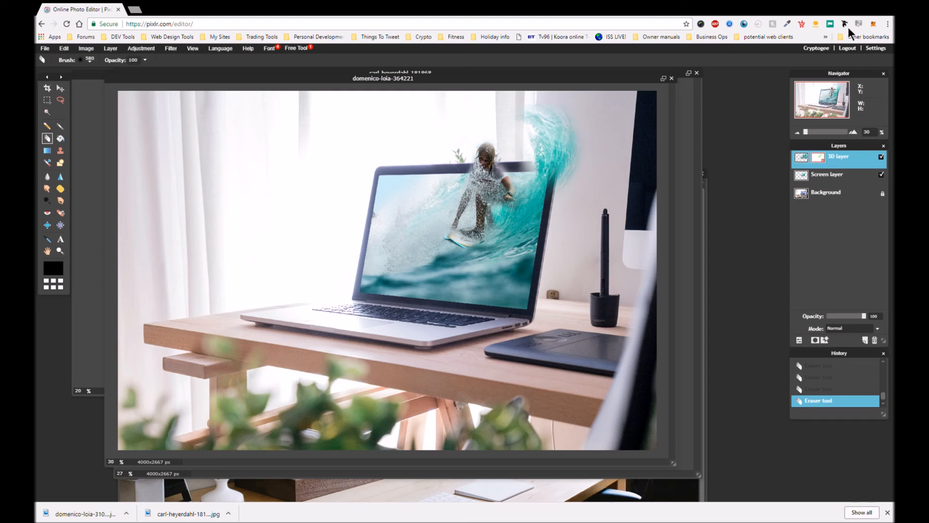